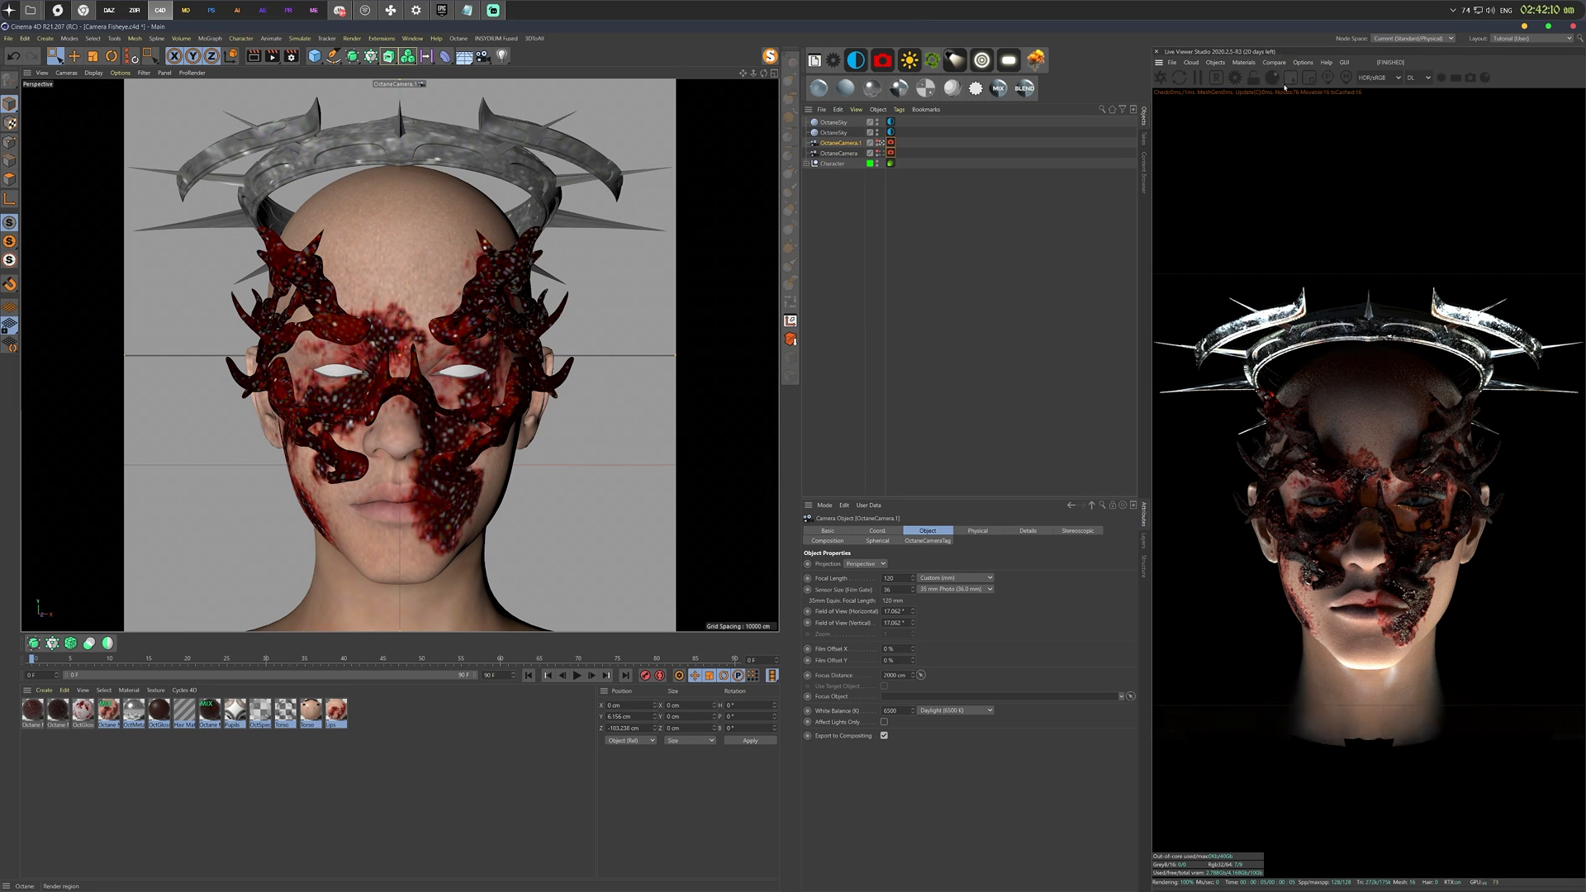
Open the head-in-rocky-ground scene and search Commander for 'octane' to reach the OctaneSky Environment Tag.
{"action": "left_click", "coordinate": [1273, 62]}
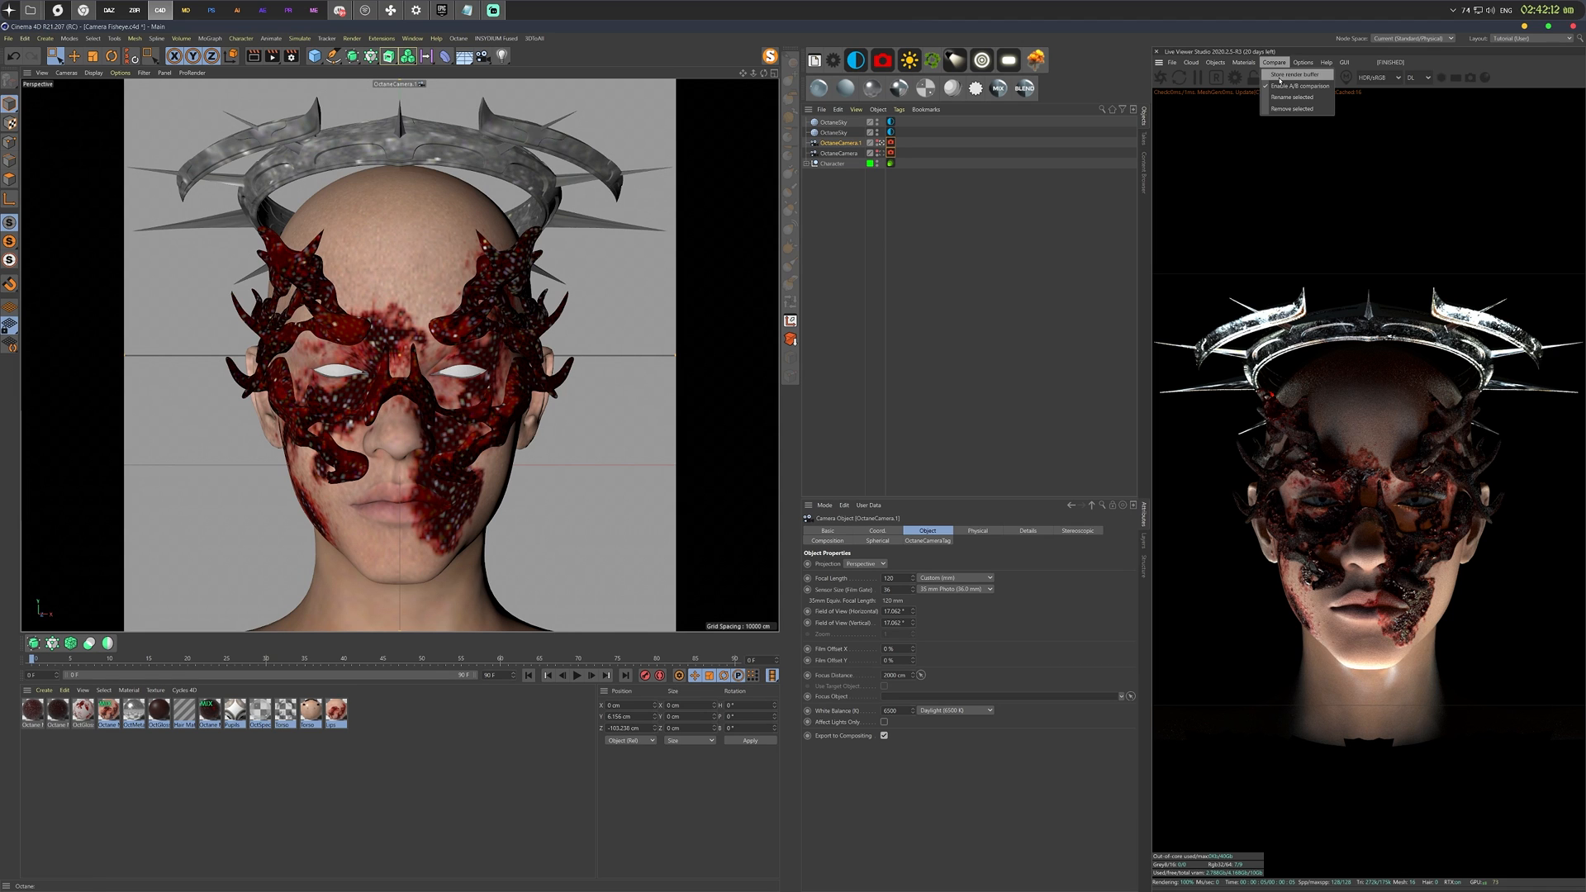
{"action": "left_click", "coordinate": [1292, 75]}
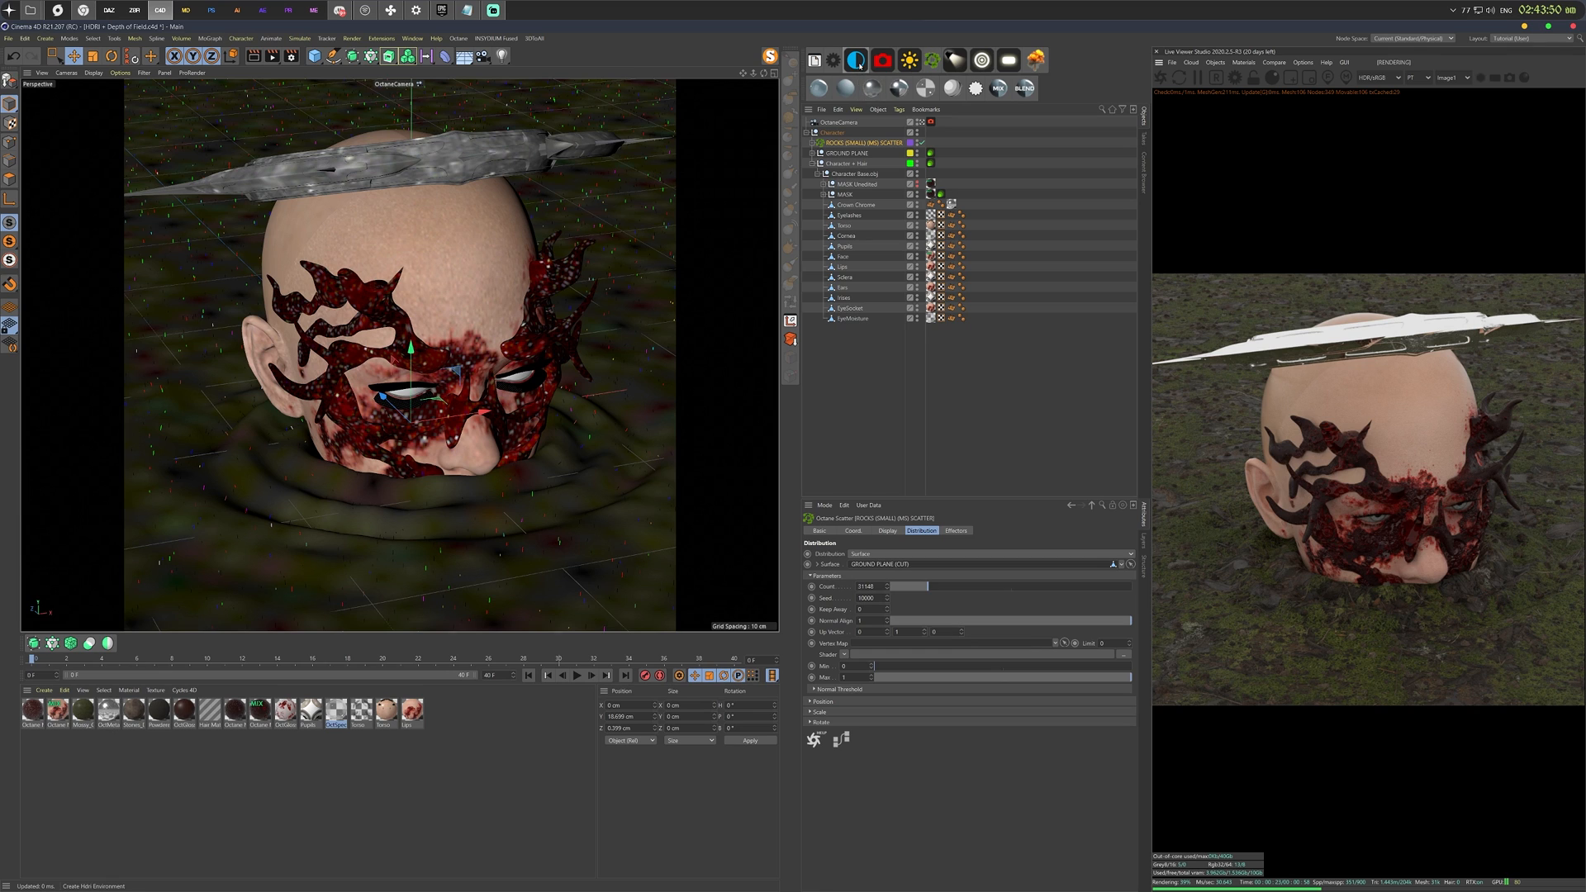
{"action": "mouse_move", "coordinate": [908, 59]}
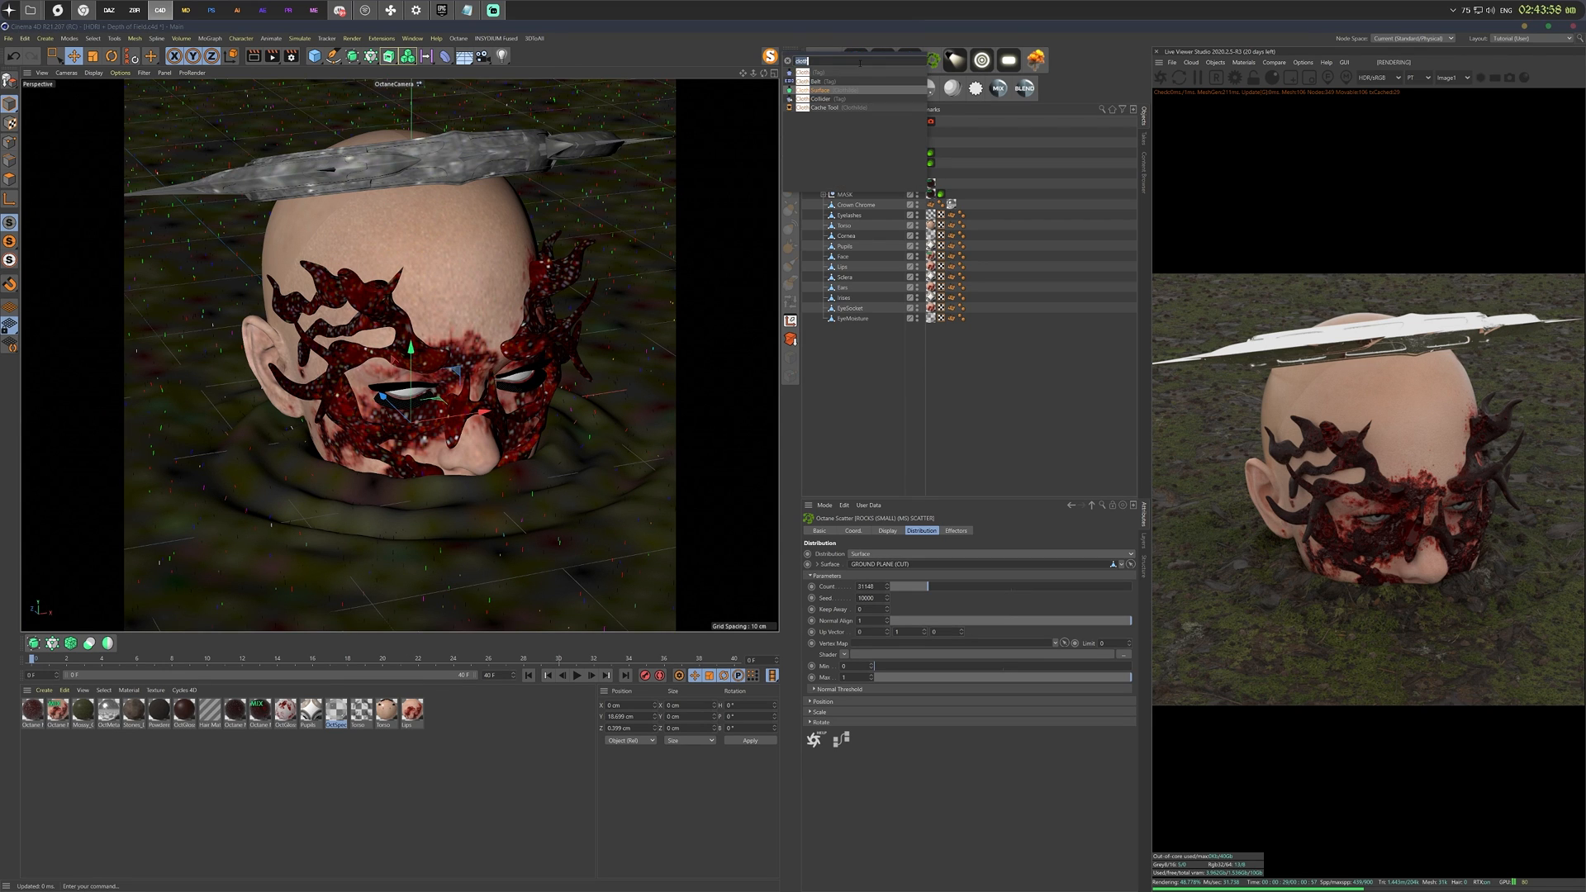
{"action": "type", "text": "octane"}
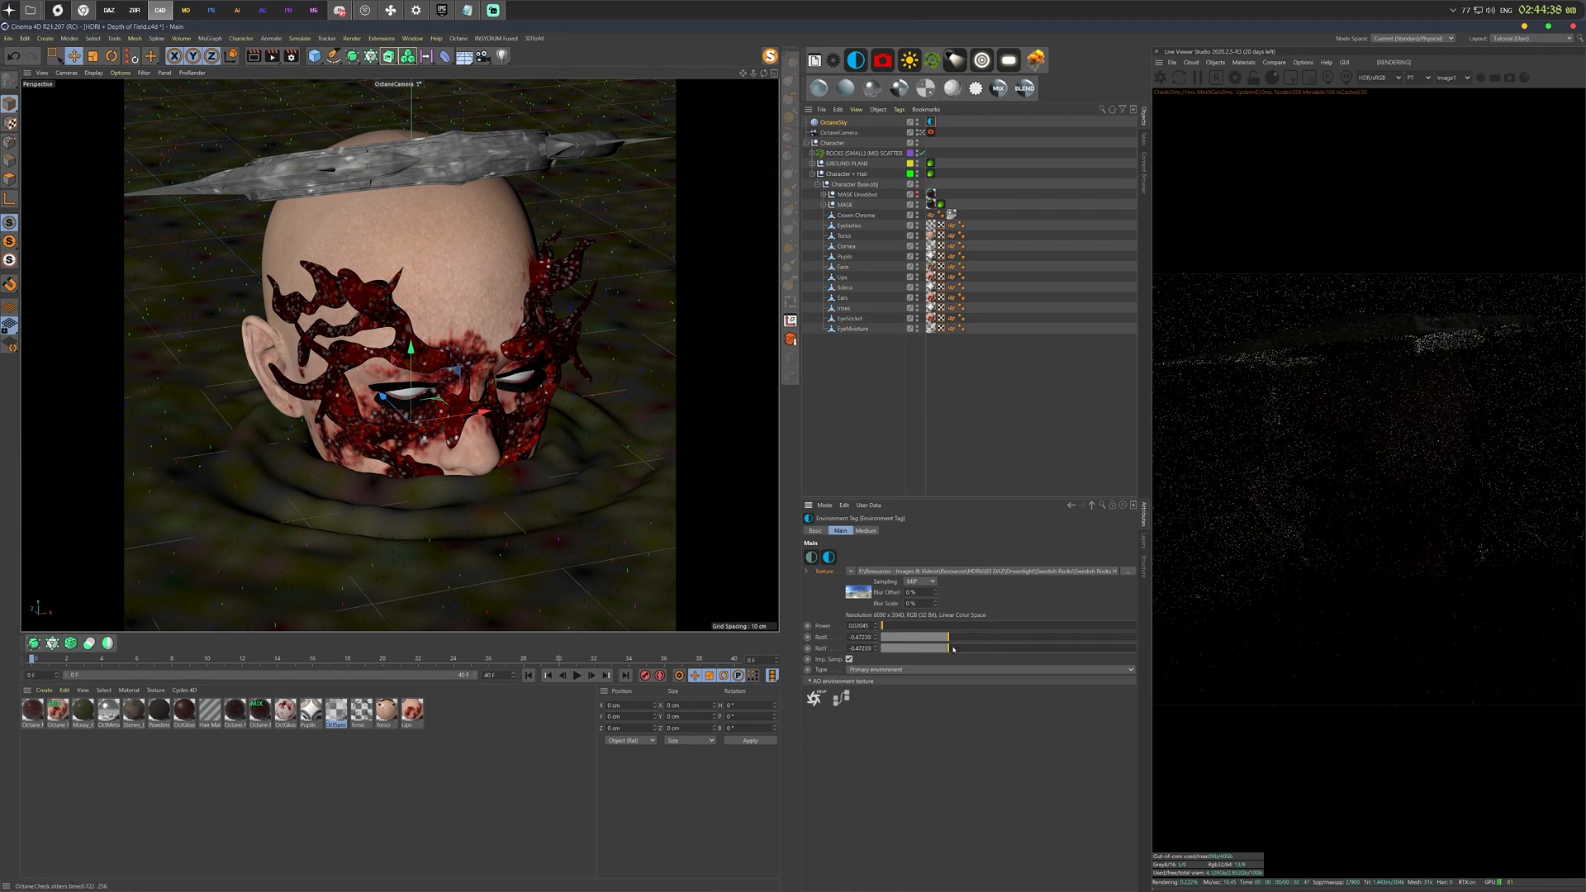
Rotate the sky on Rot Y and swap its HDRI for another image, copying it into the project.
{"action": "left_click_drag", "start_coordinate": [949, 648], "coordinate": [979, 649]}
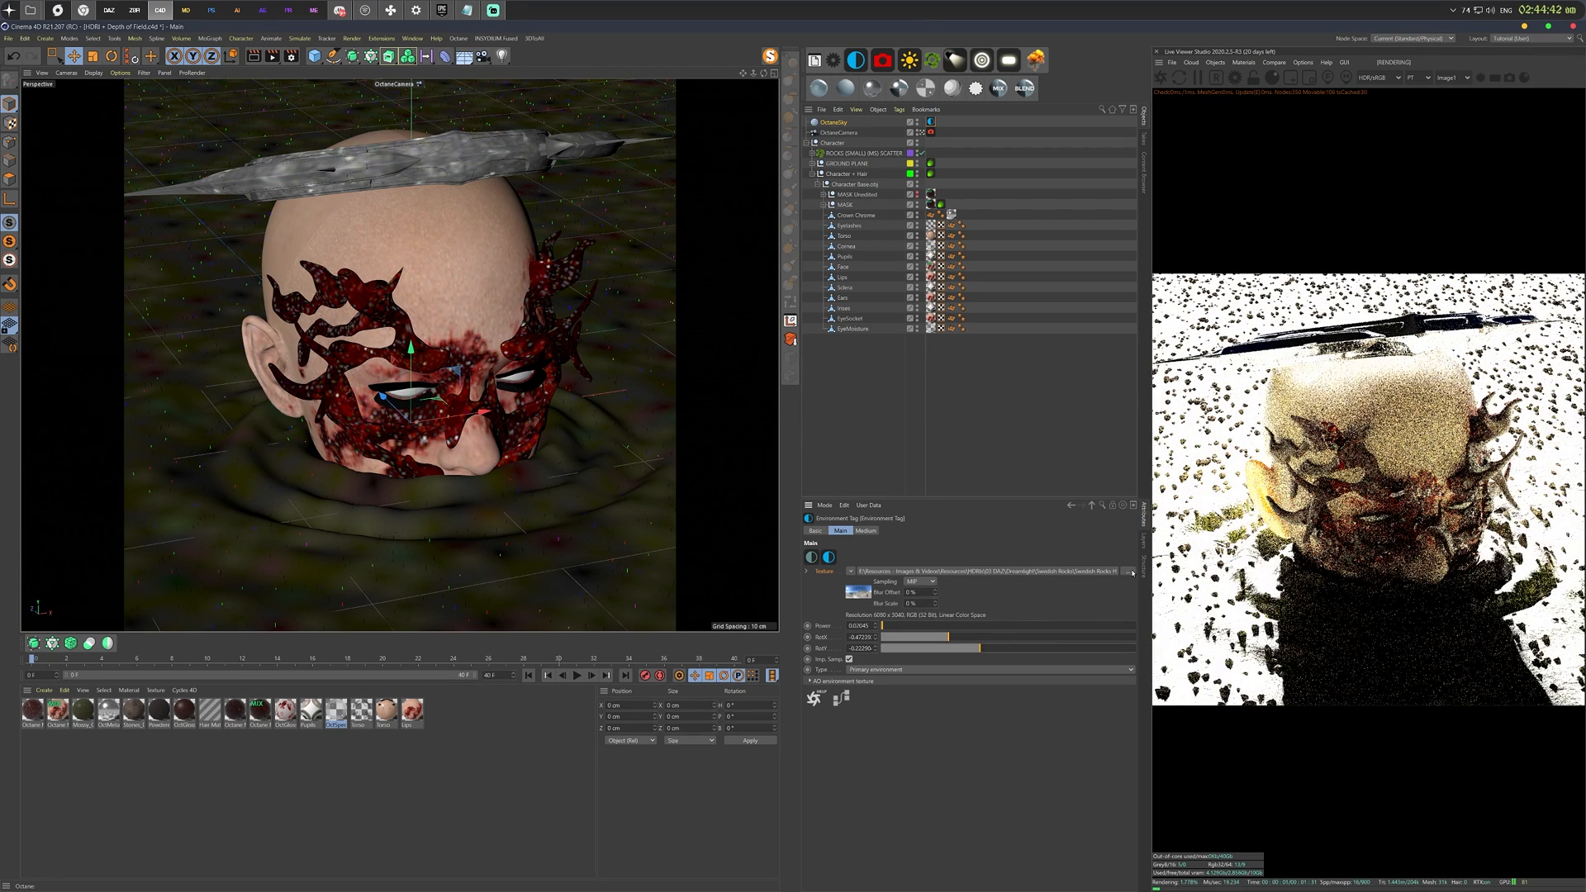
{"action": "left_click", "coordinate": [1130, 573]}
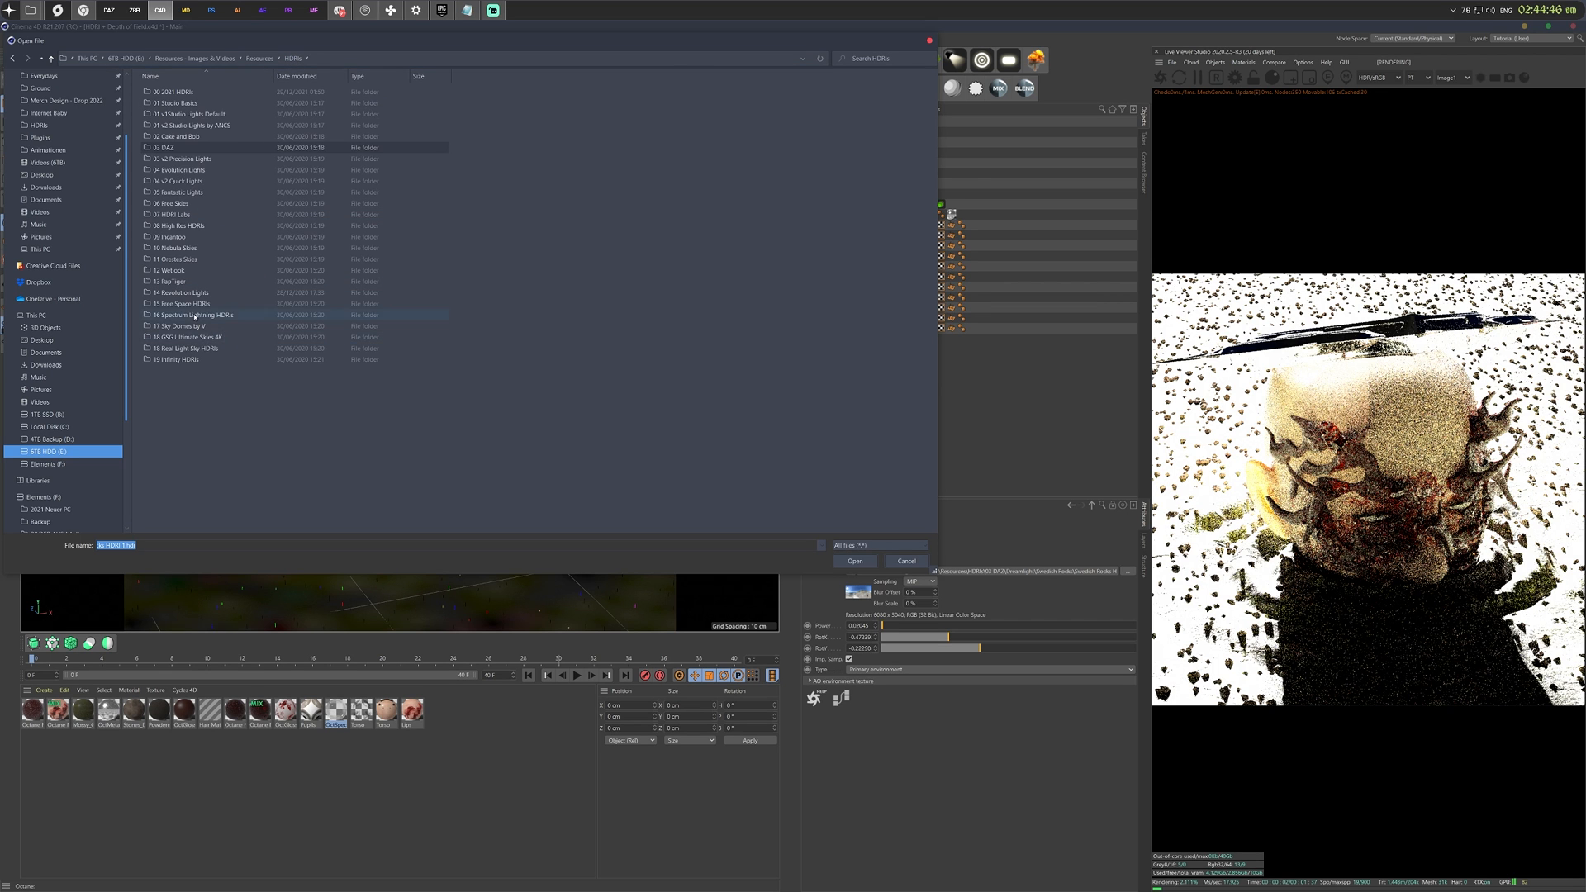
{"action": "left_click", "coordinate": [853, 560]}
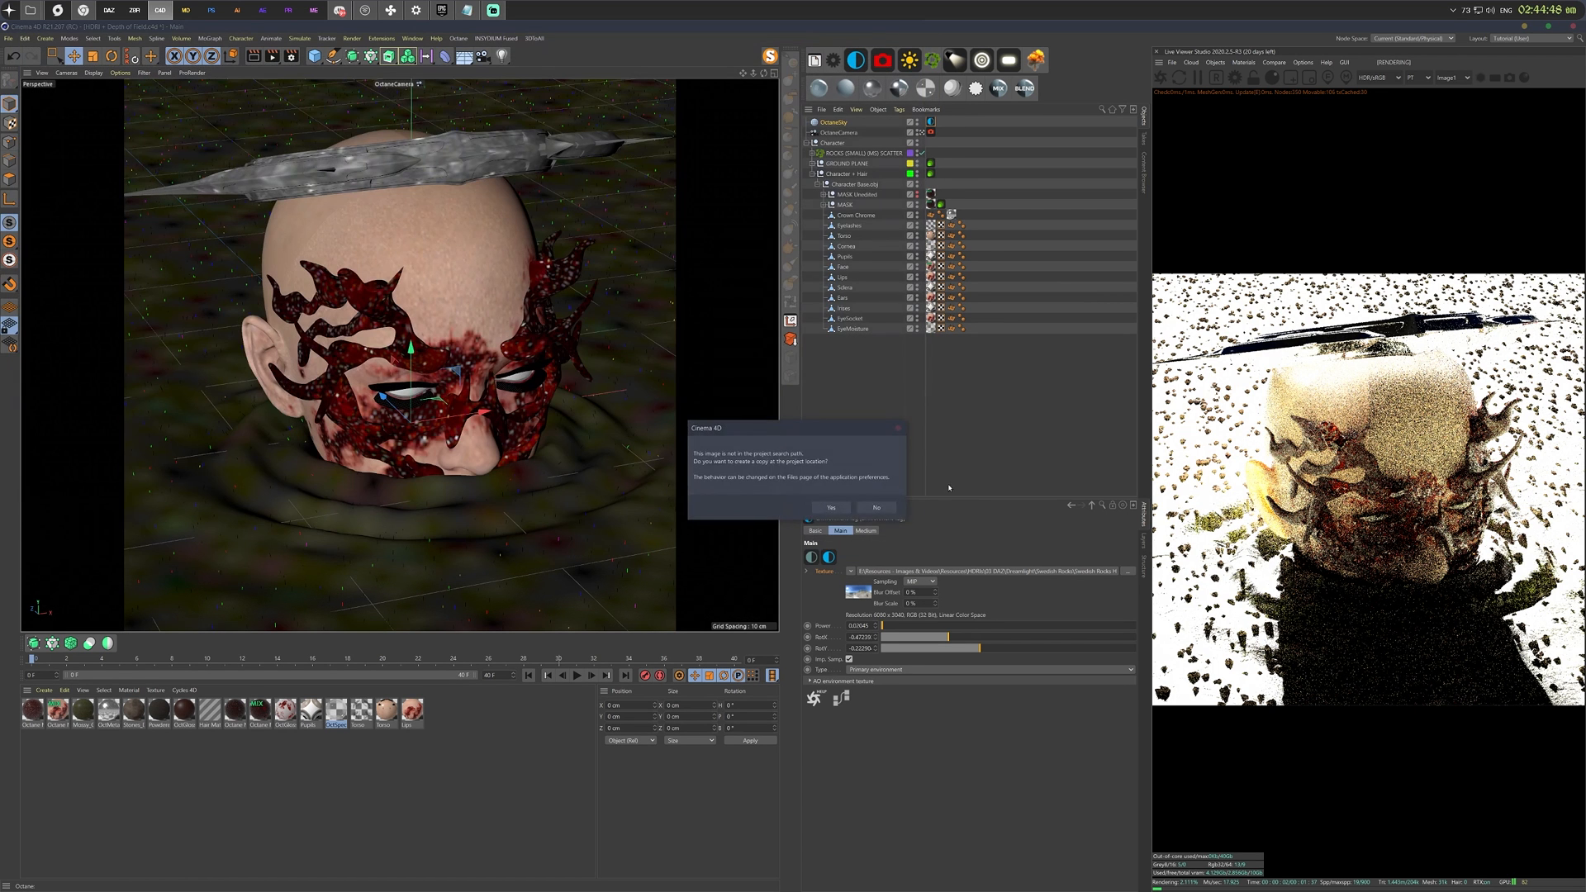
{"action": "left_click", "coordinate": [875, 506]}
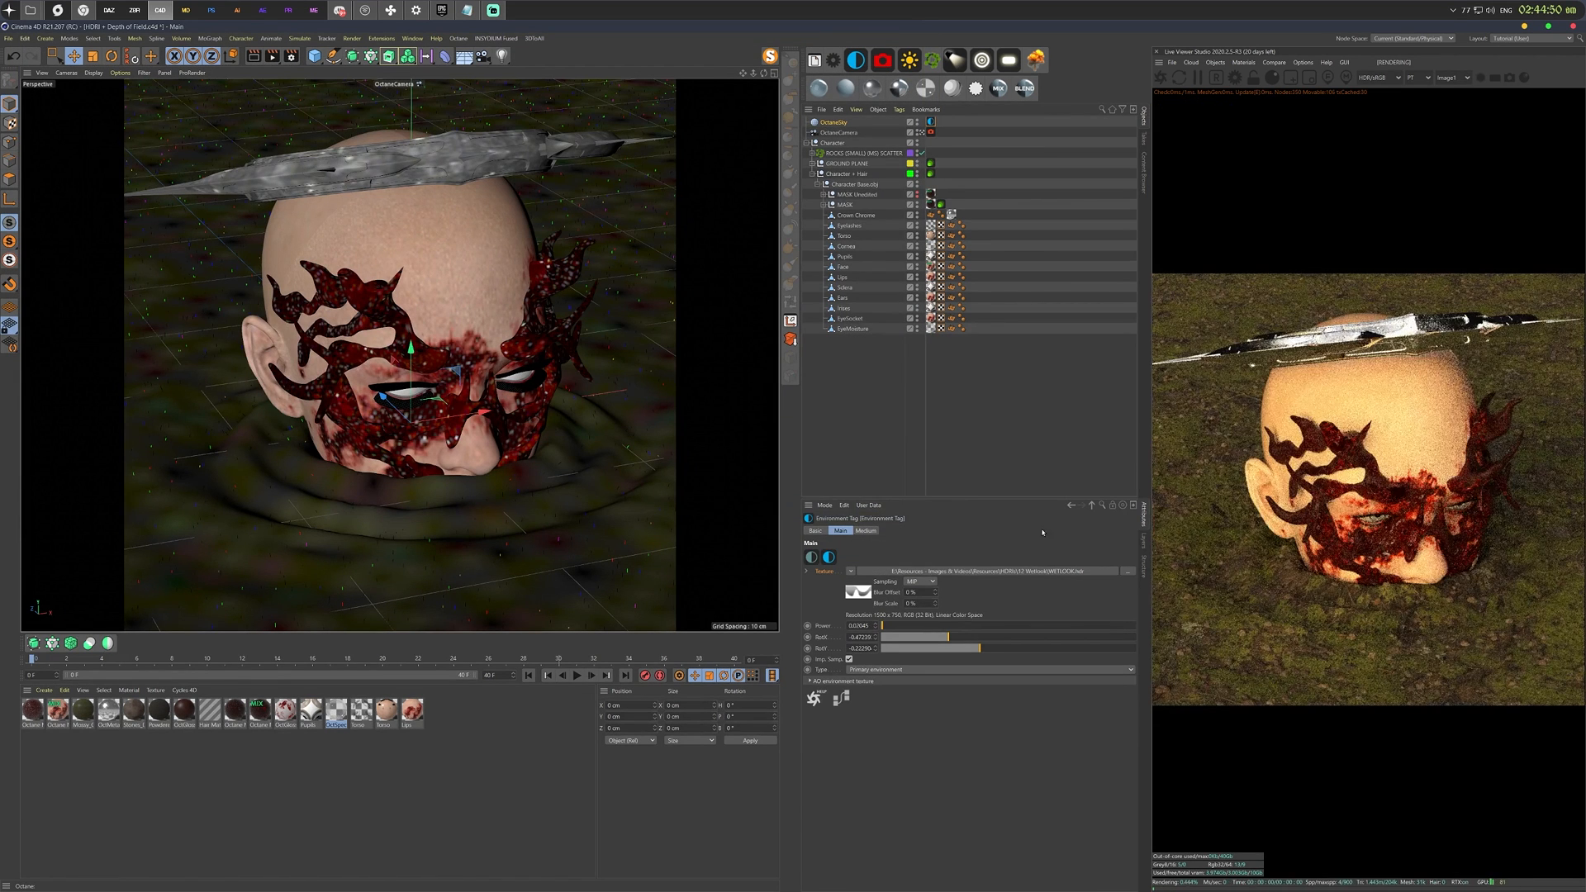
{"action": "left_click", "coordinate": [860, 153]}
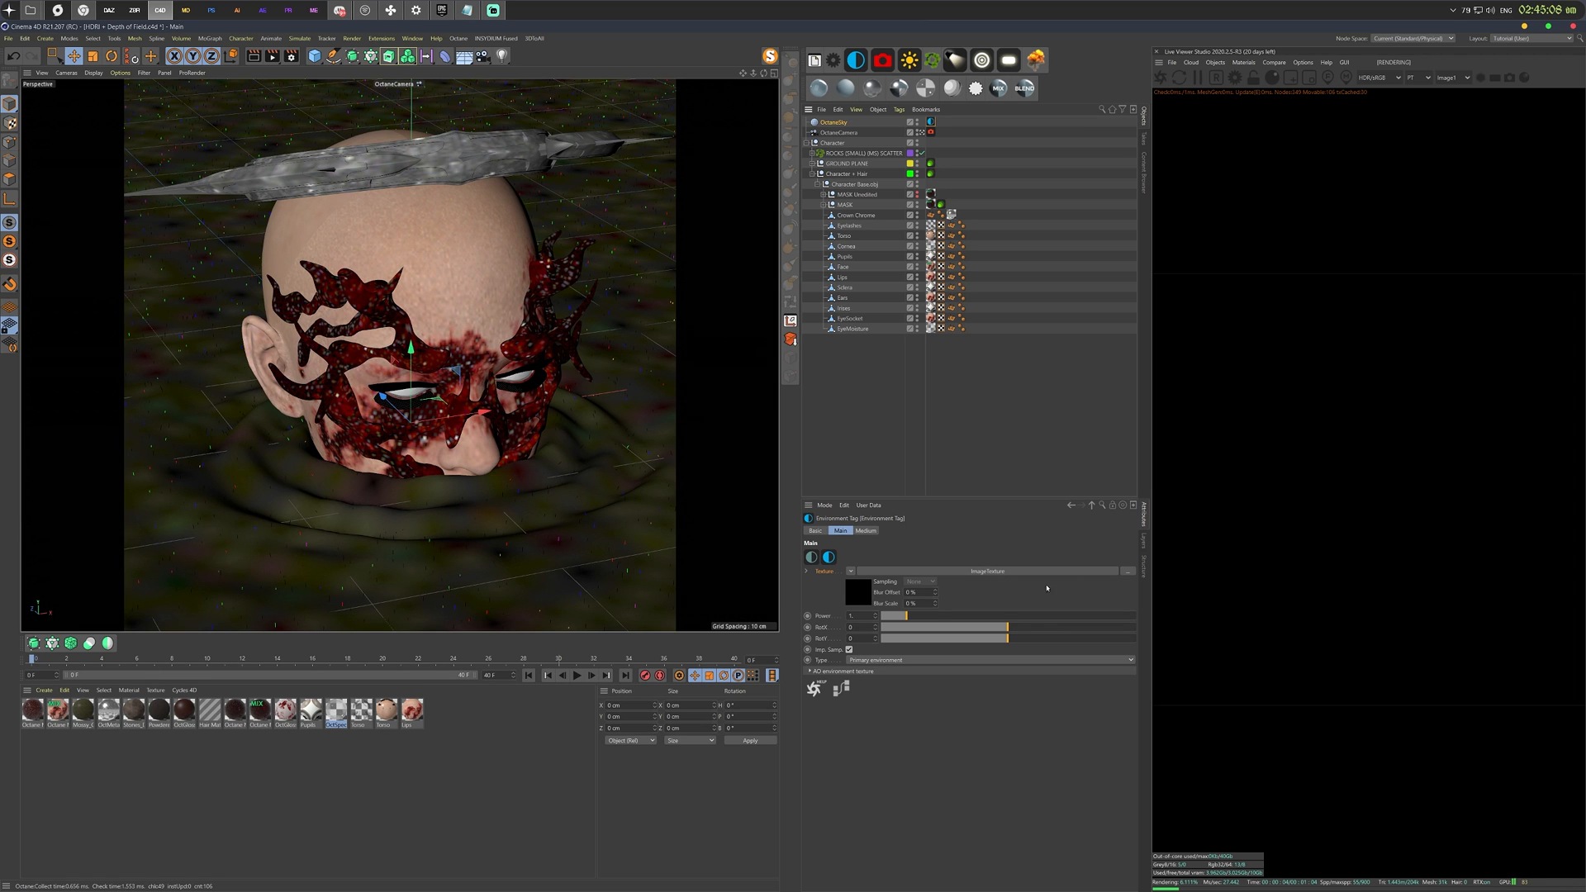
{"action": "mouse_move", "coordinate": [1045, 589]}
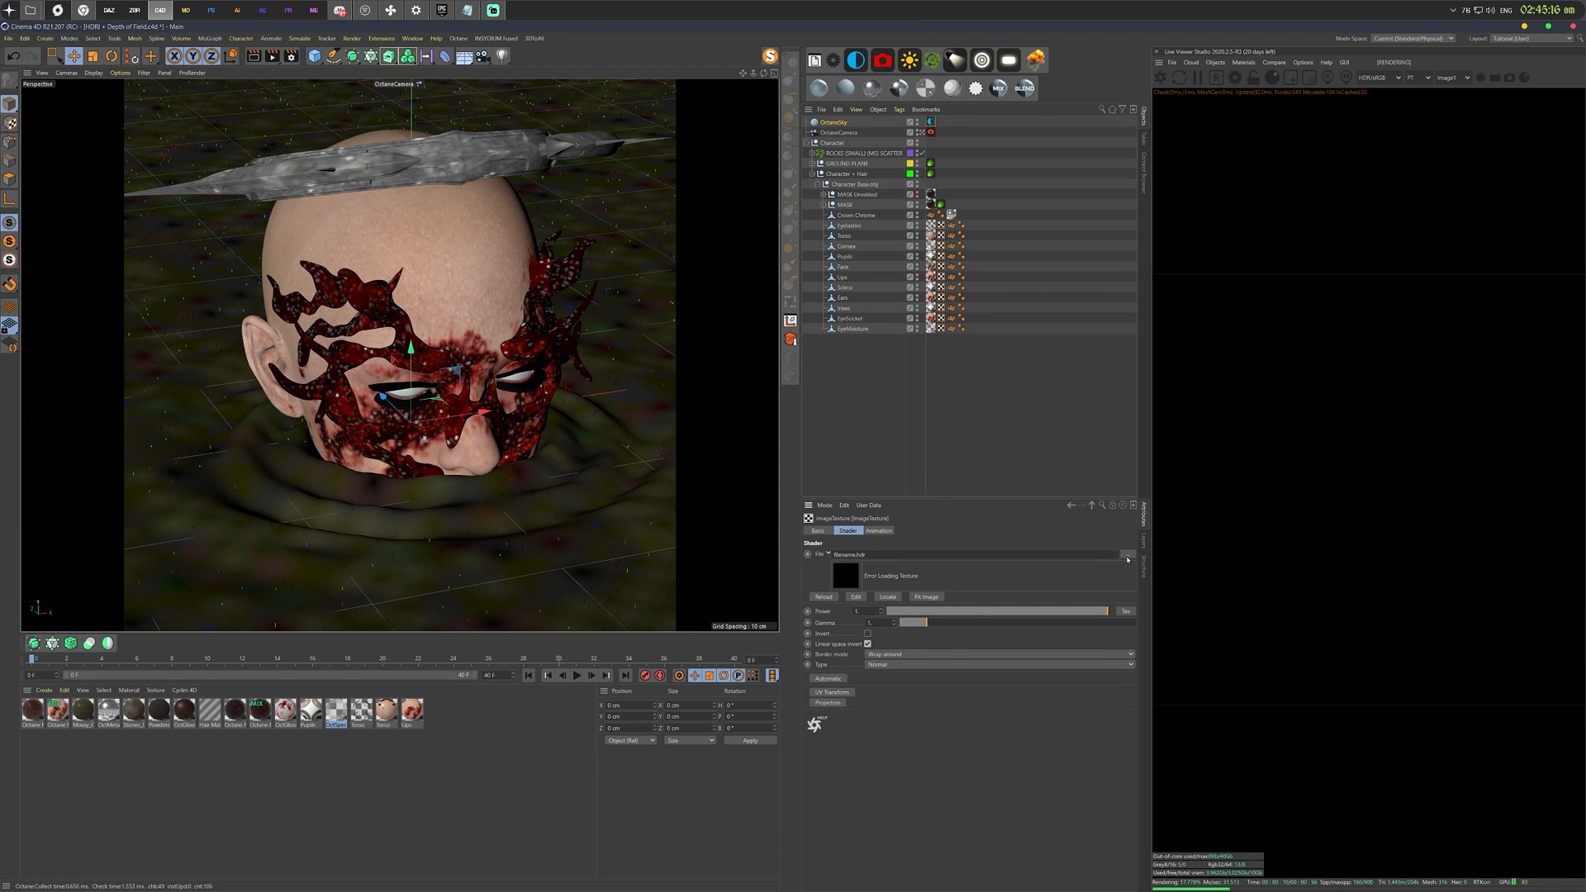
Load Swedish Rocks HDRI 1.hdr as an ImageTexture in the sky's texture slot and rotate it.
{"action": "left_click", "coordinate": [1126, 555]}
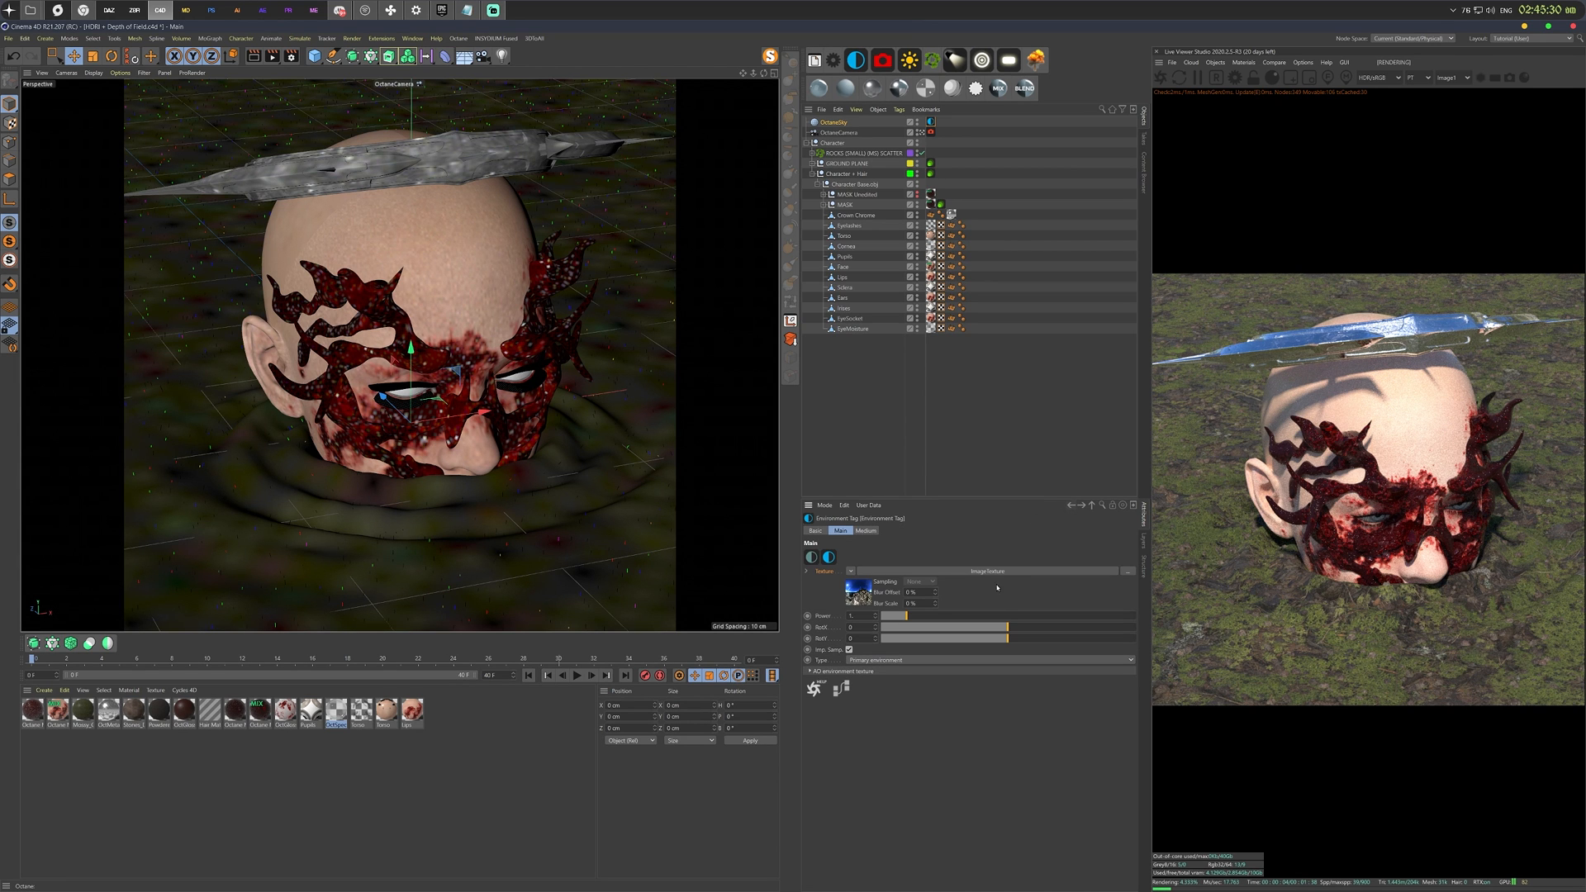
{"action": "left_click_drag", "start_coordinate": [972, 627], "coordinate": [971, 627]}
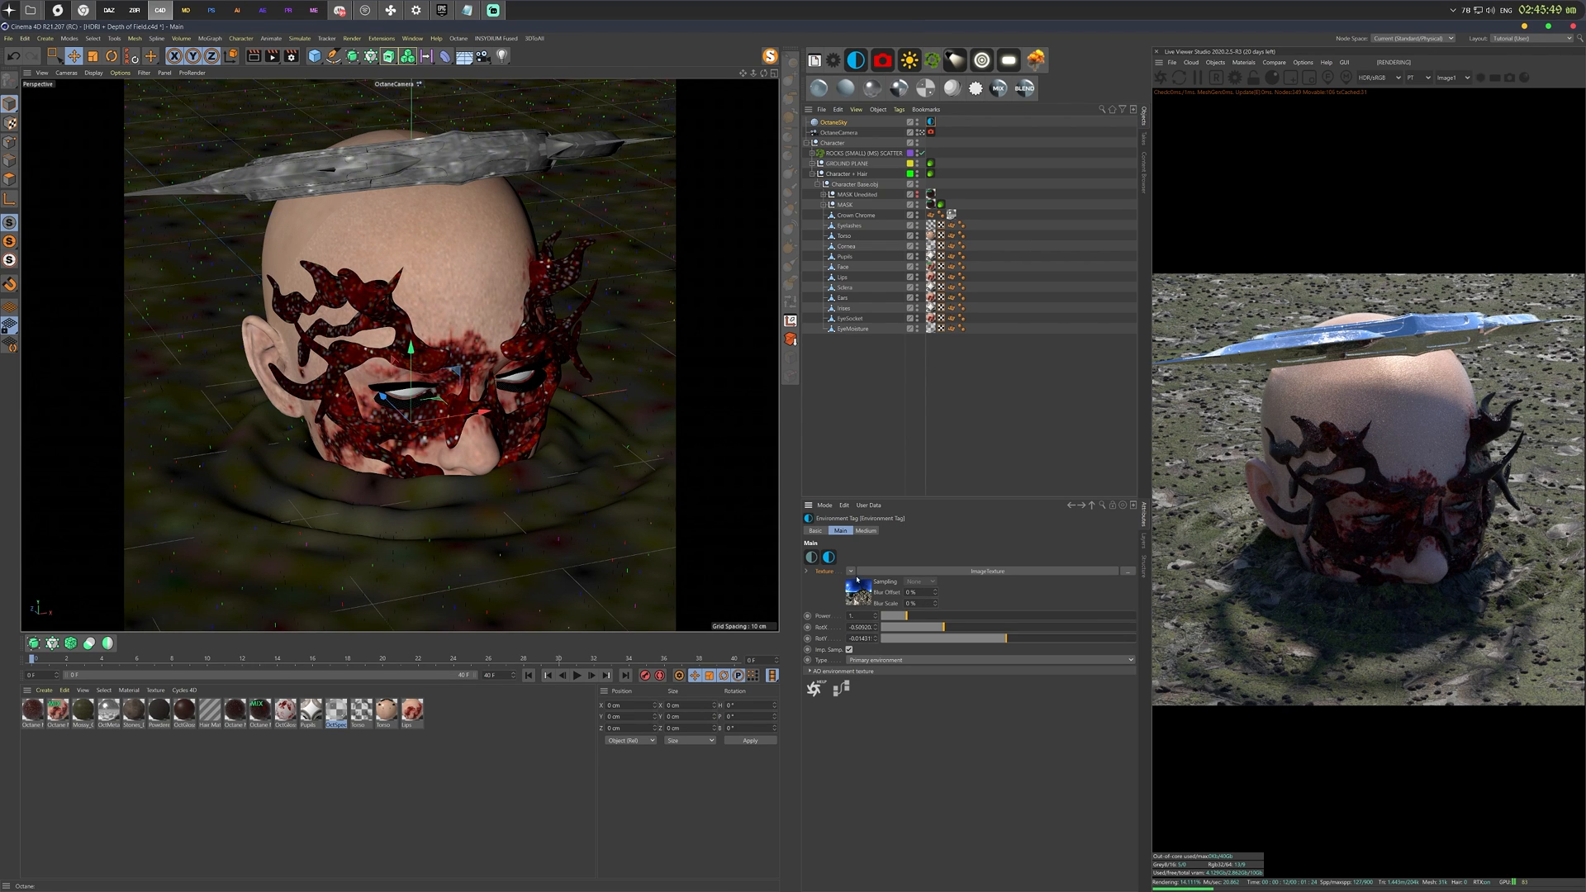
{"action": "left_click", "coordinate": [851, 571]}
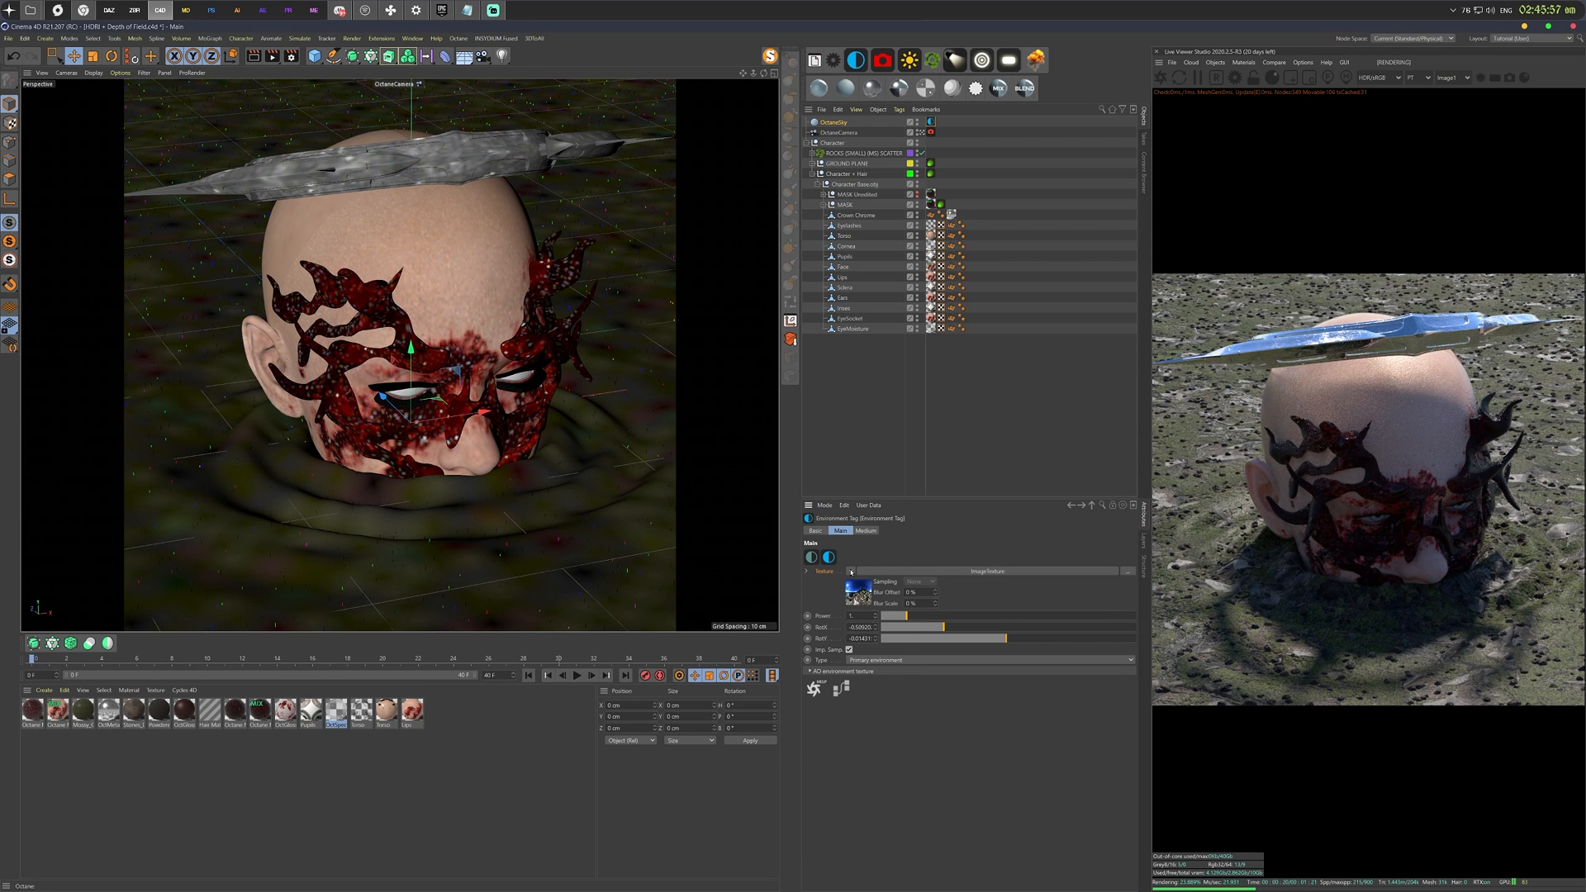
{"action": "left_click", "coordinate": [851, 572]}
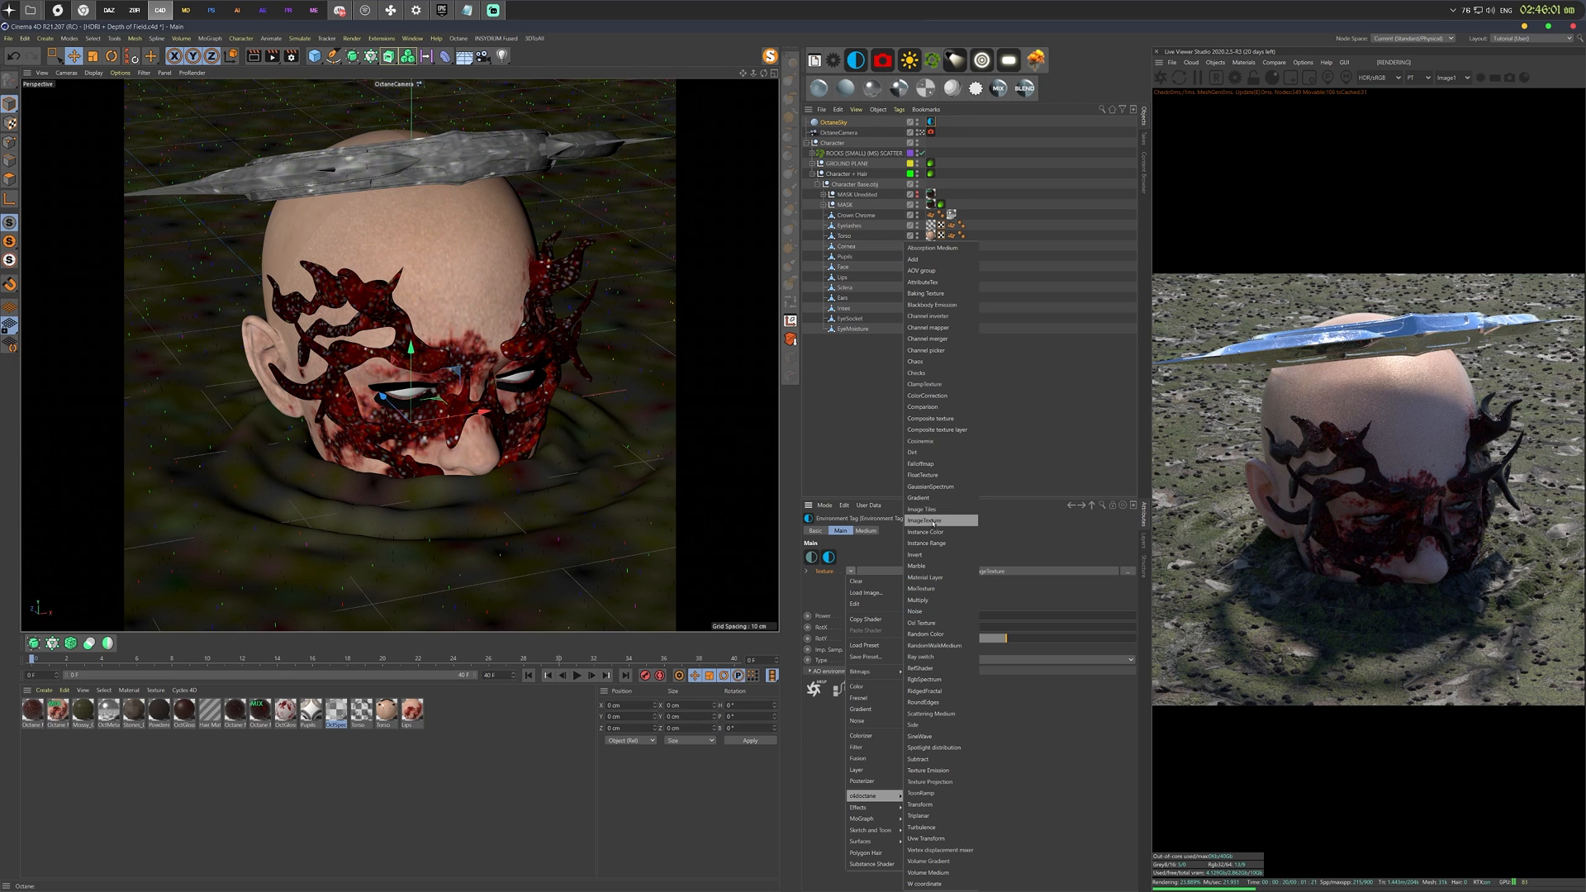
{"action": "left_click", "coordinate": [924, 520]}
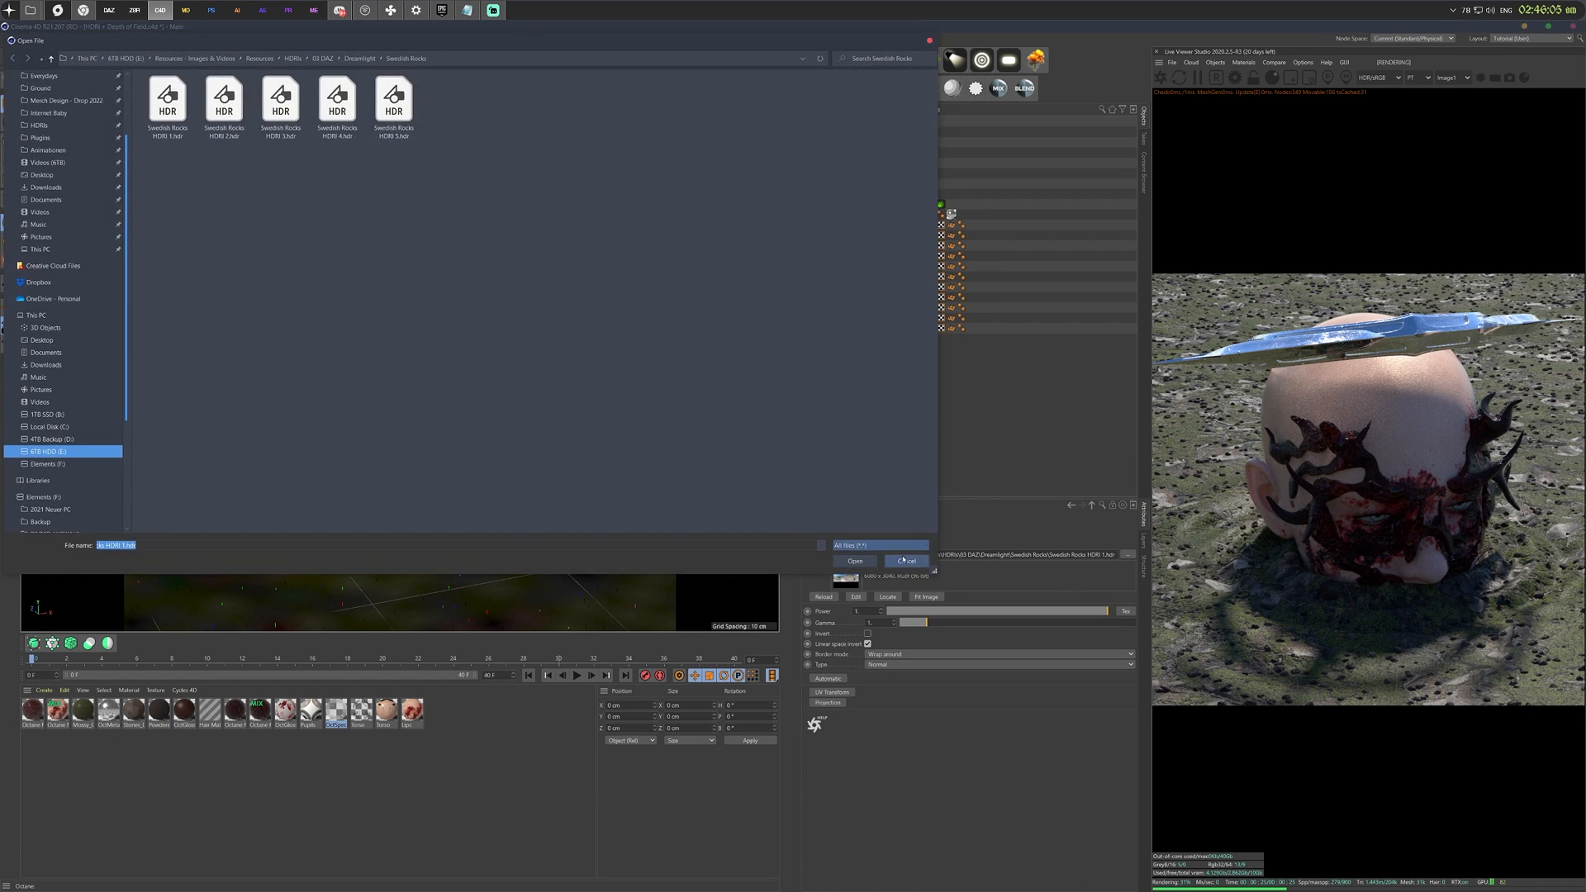
{"action": "left_click", "coordinate": [852, 560]}
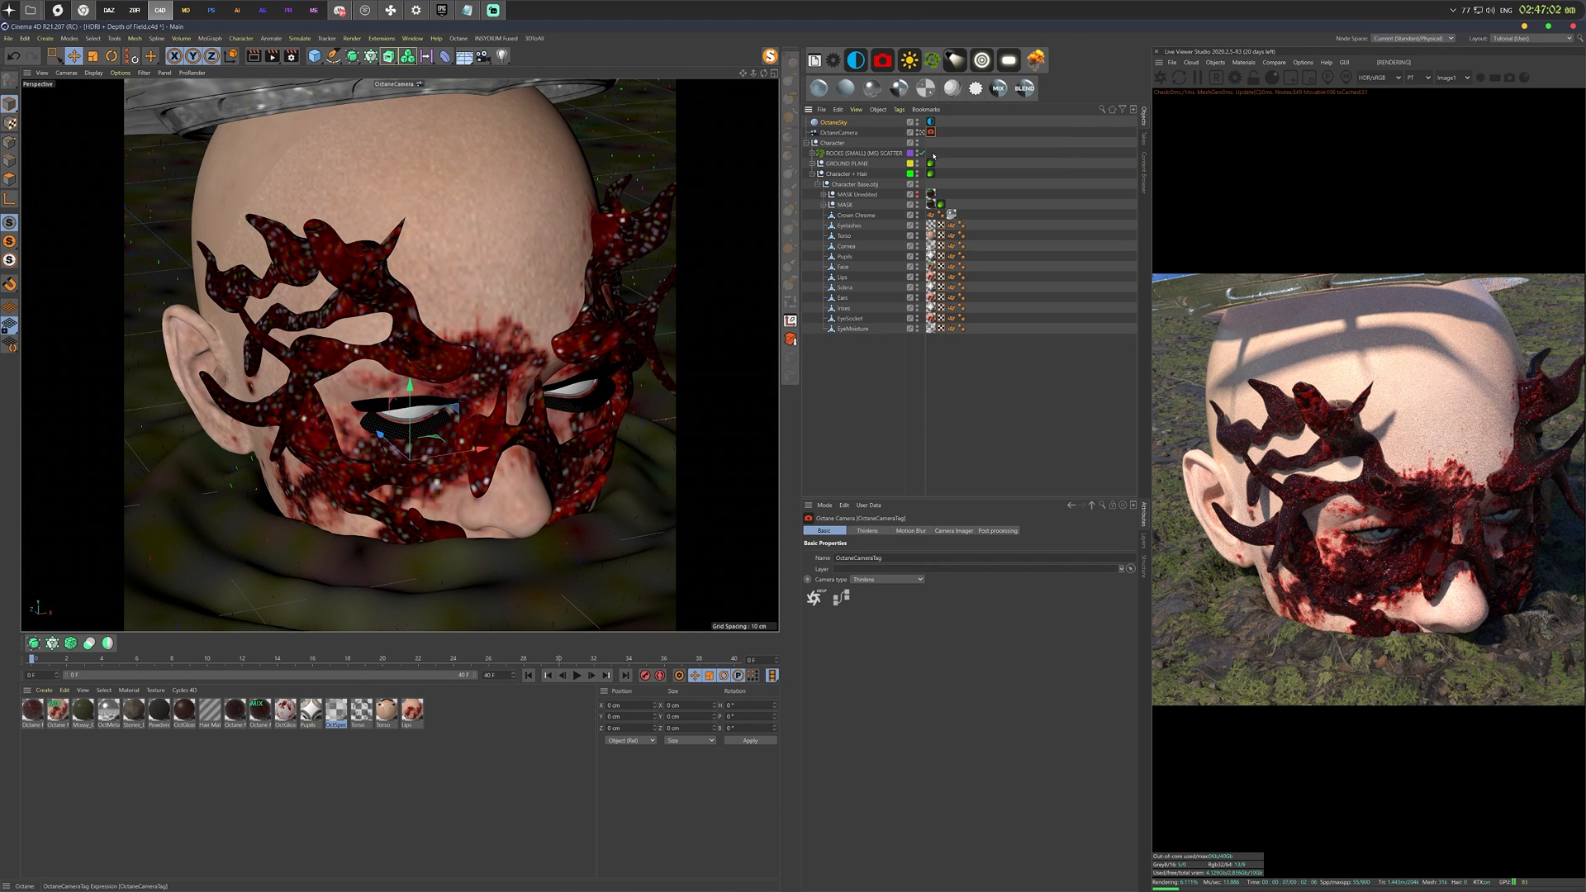
Show the OctaneCameraTag's Thinlens settings and expand its Depth of field group.
{"action": "left_click", "coordinate": [866, 531]}
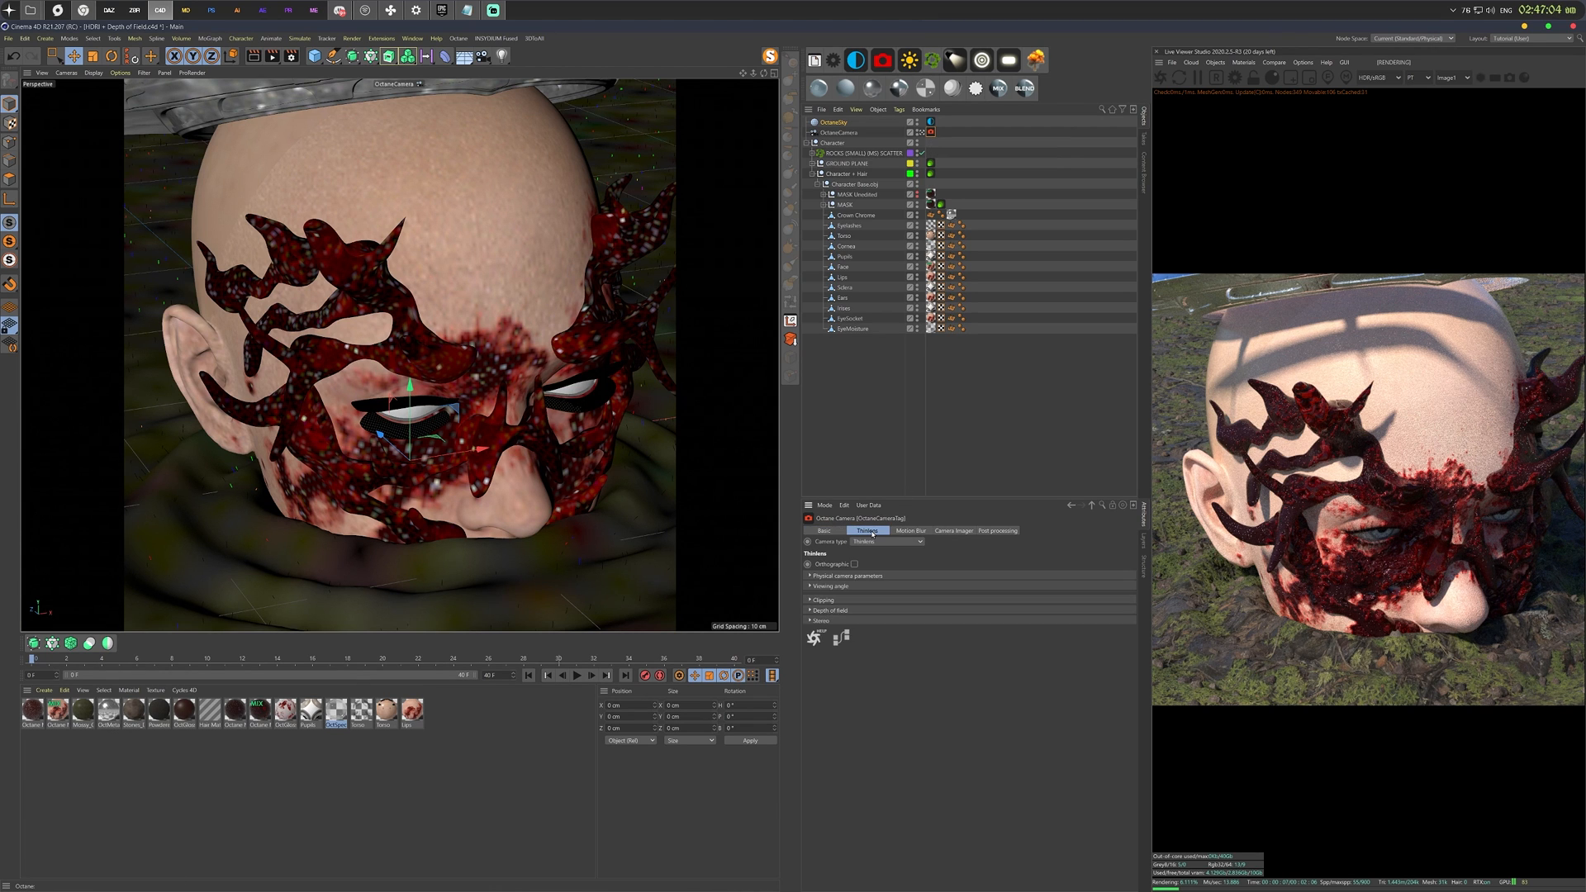
{"action": "left_click", "coordinate": [811, 610]}
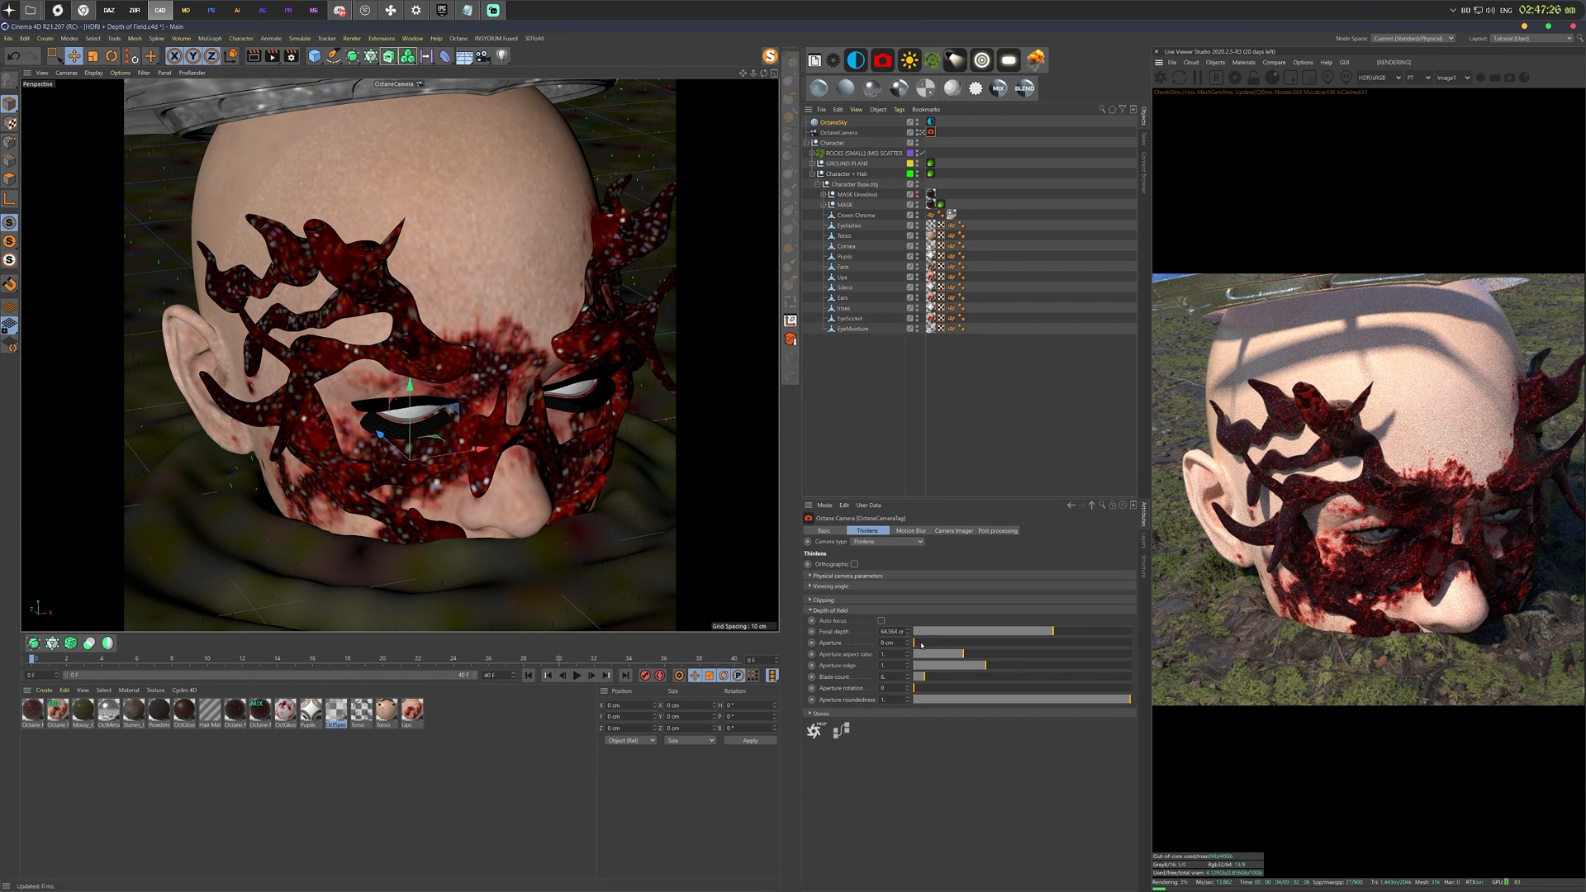
Widen the Aperture and fine-tune the related slider for a strong, shallow blur.
{"action": "left_click_drag", "start_coordinate": [911, 643], "coordinate": [964, 643]}
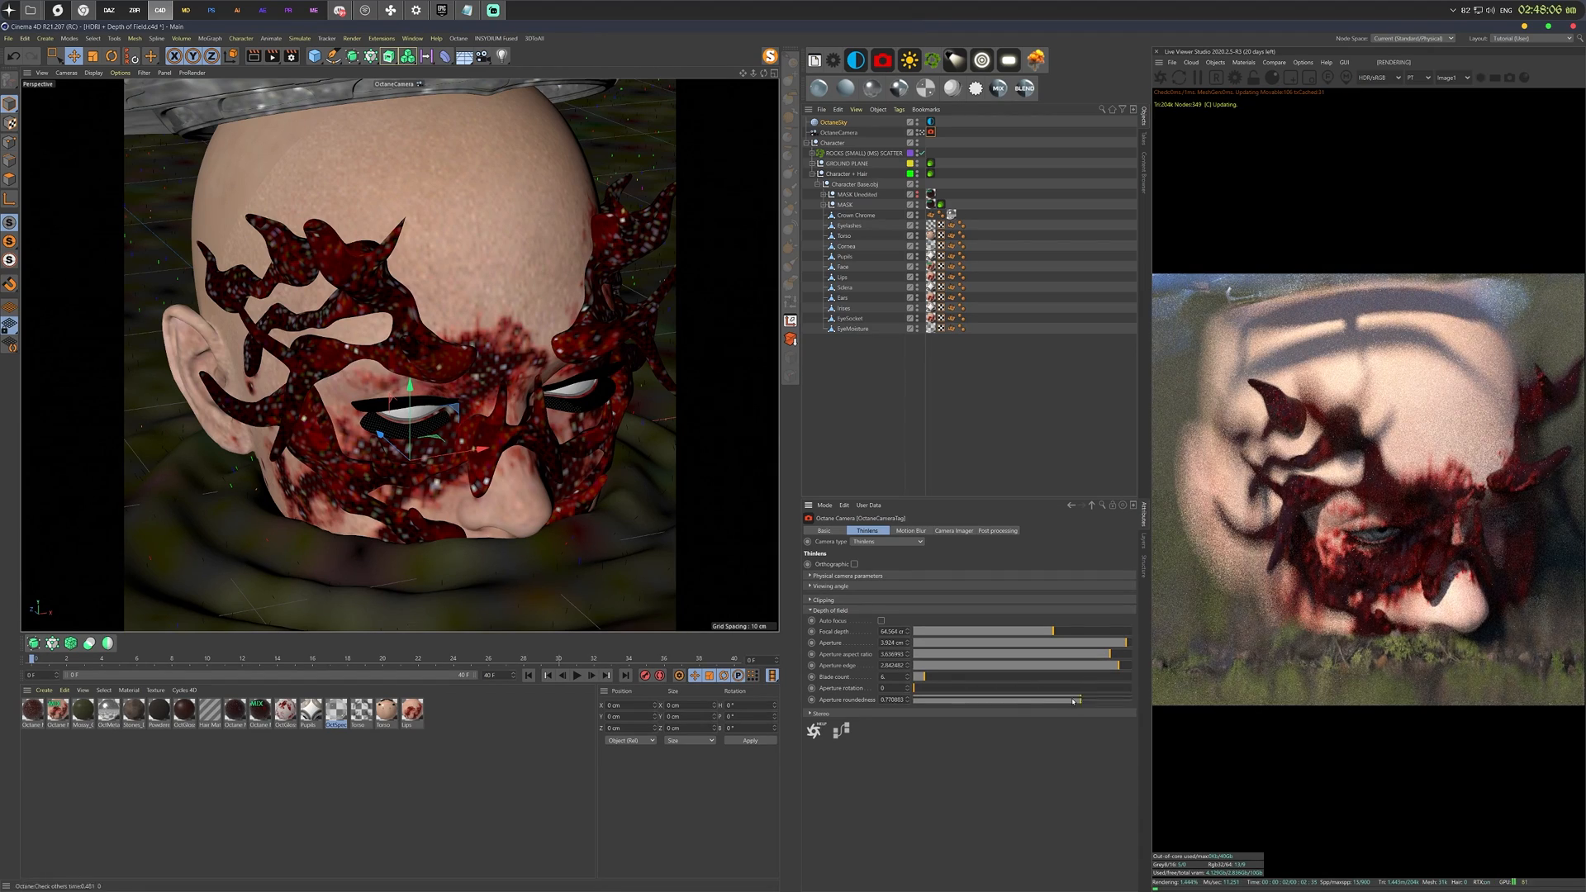
{"action": "left_click_drag", "start_coordinate": [1077, 700], "coordinate": [981, 699]}
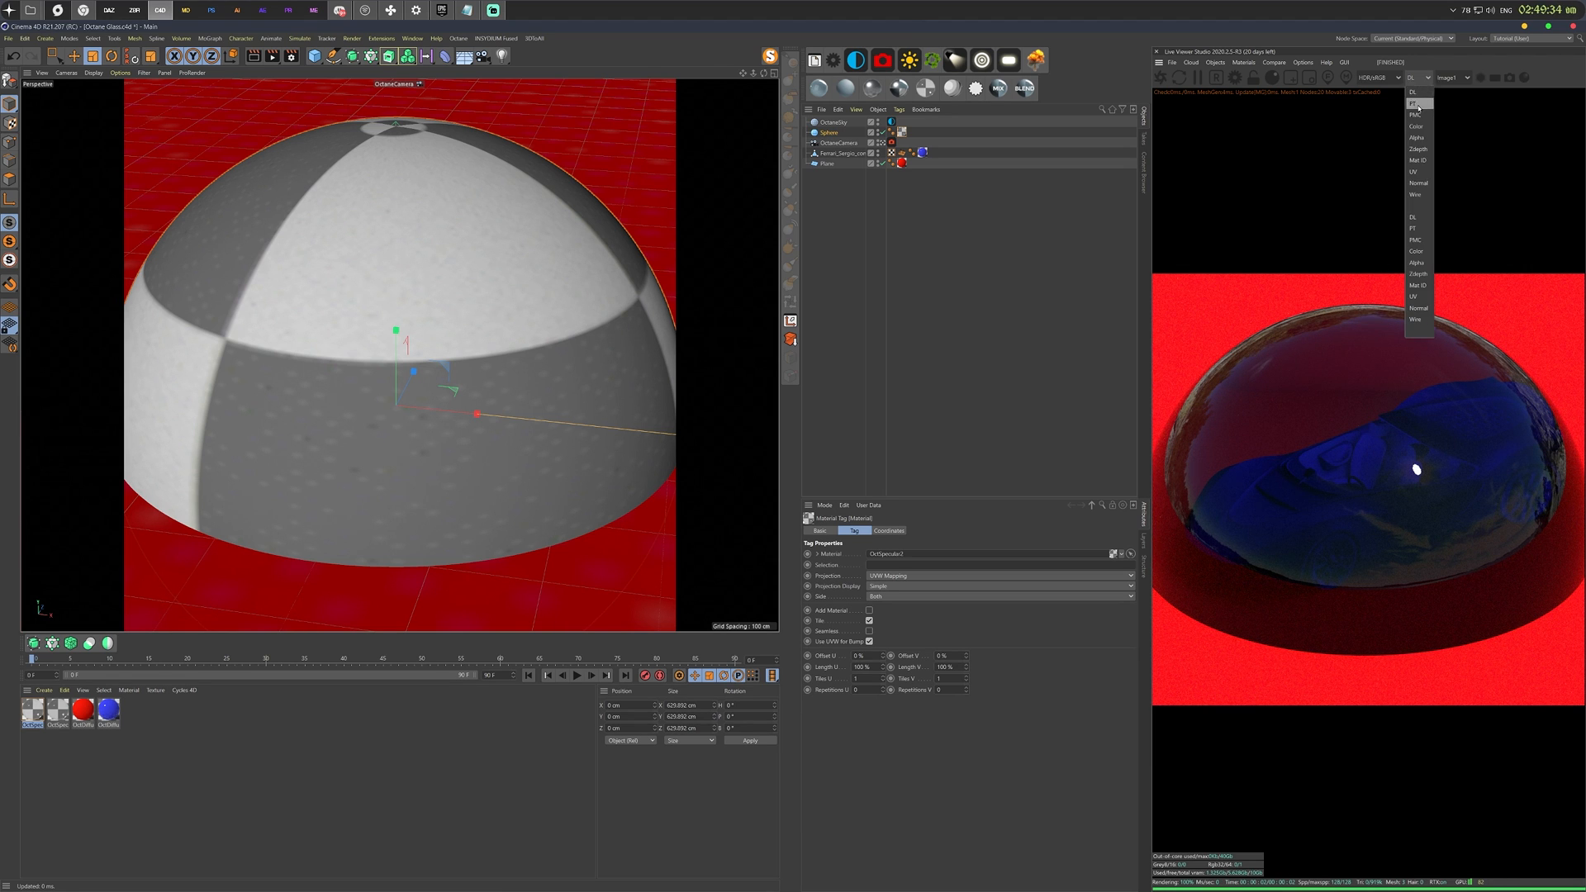
Switch the Live Viewer to a different kernel so the blue car shows through the dome.
{"action": "left_click", "coordinate": [1415, 103]}
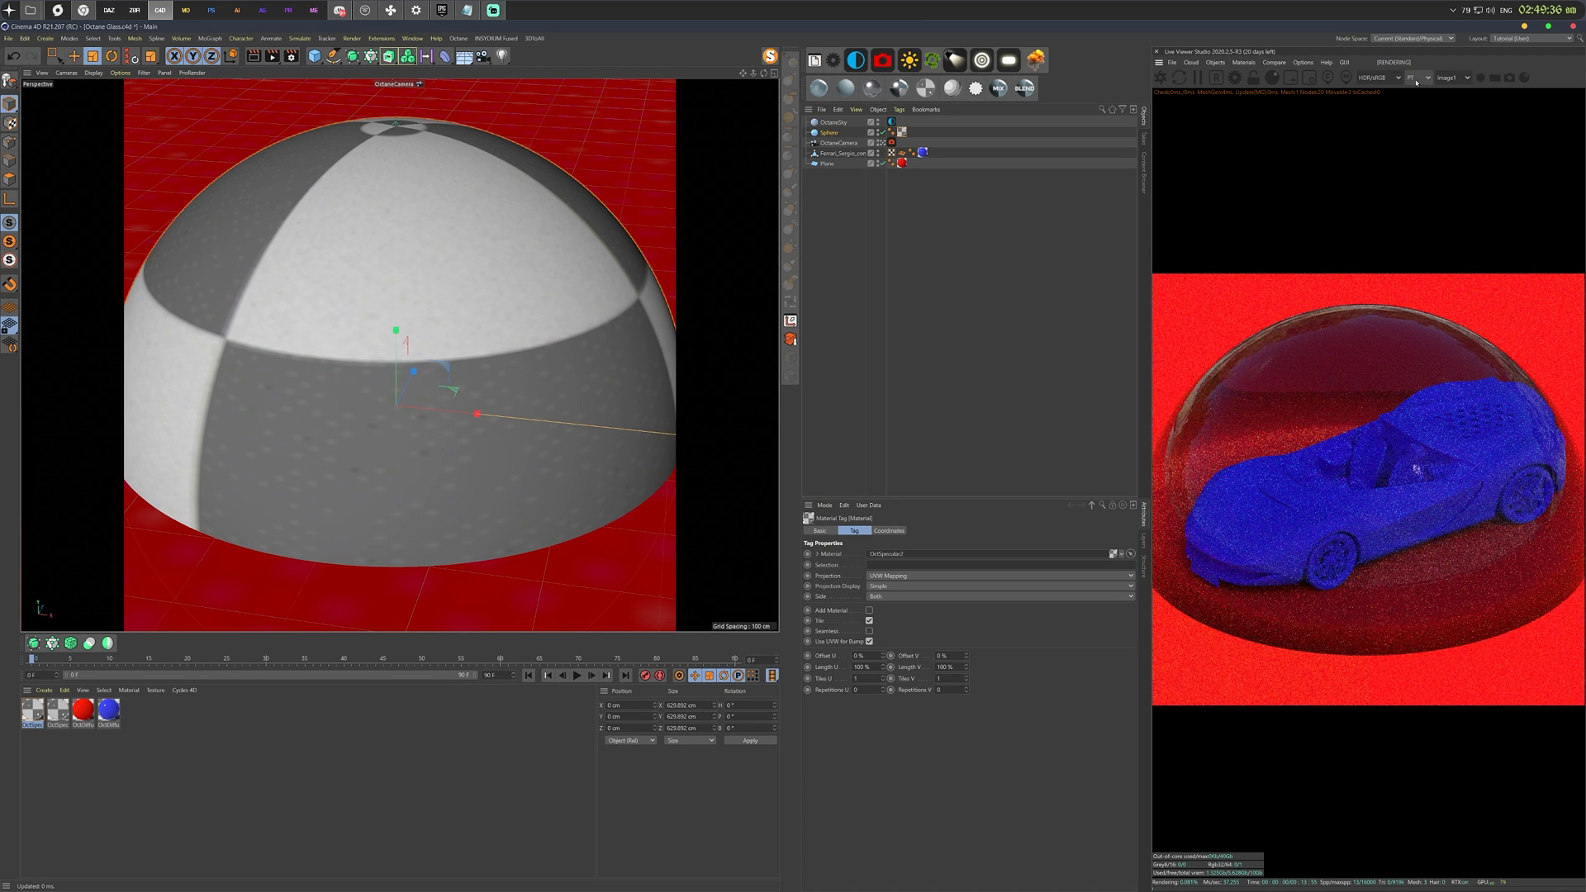
{"action": "left_click", "coordinate": [1415, 77]}
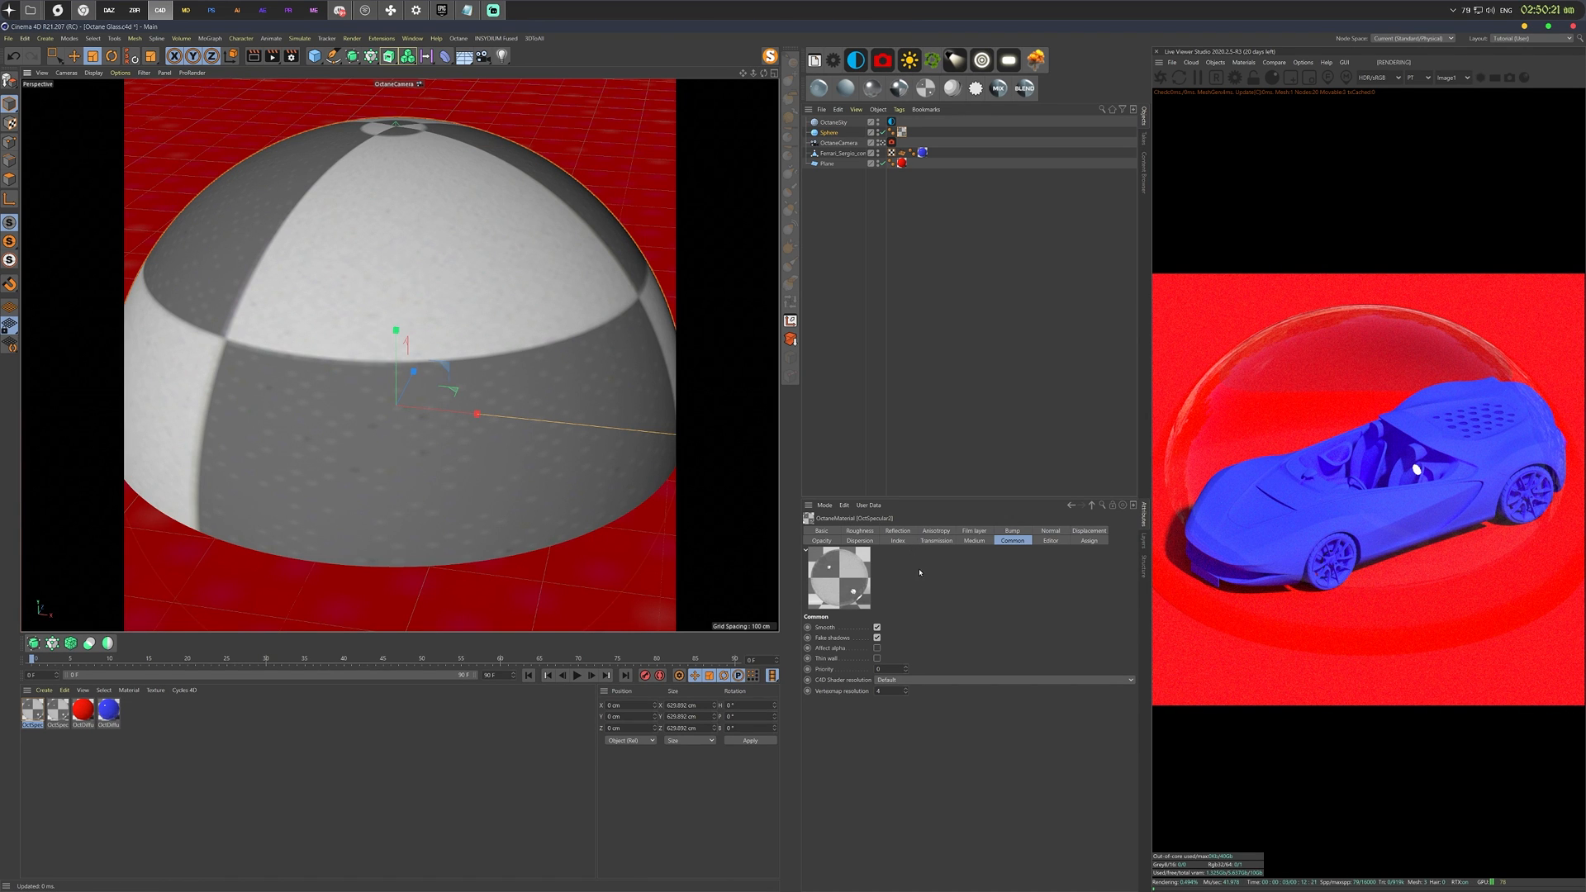
Set the glass material's refraction Index and add a Cloth Surface object.
{"action": "left_click", "coordinate": [897, 540]}
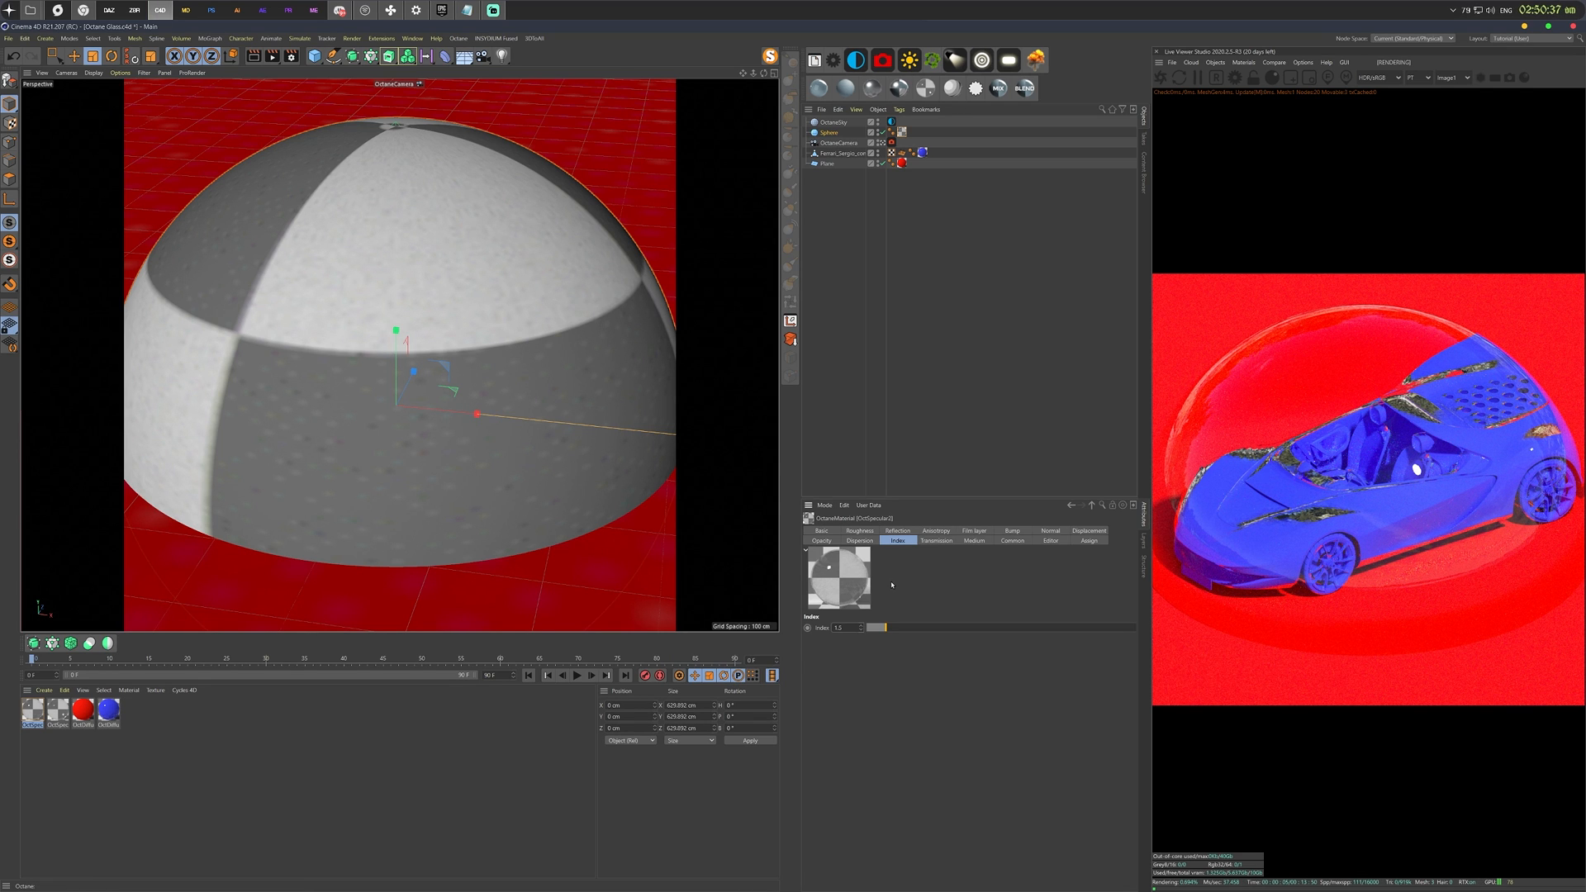
{"action": "left_click", "coordinate": [1012, 540]}
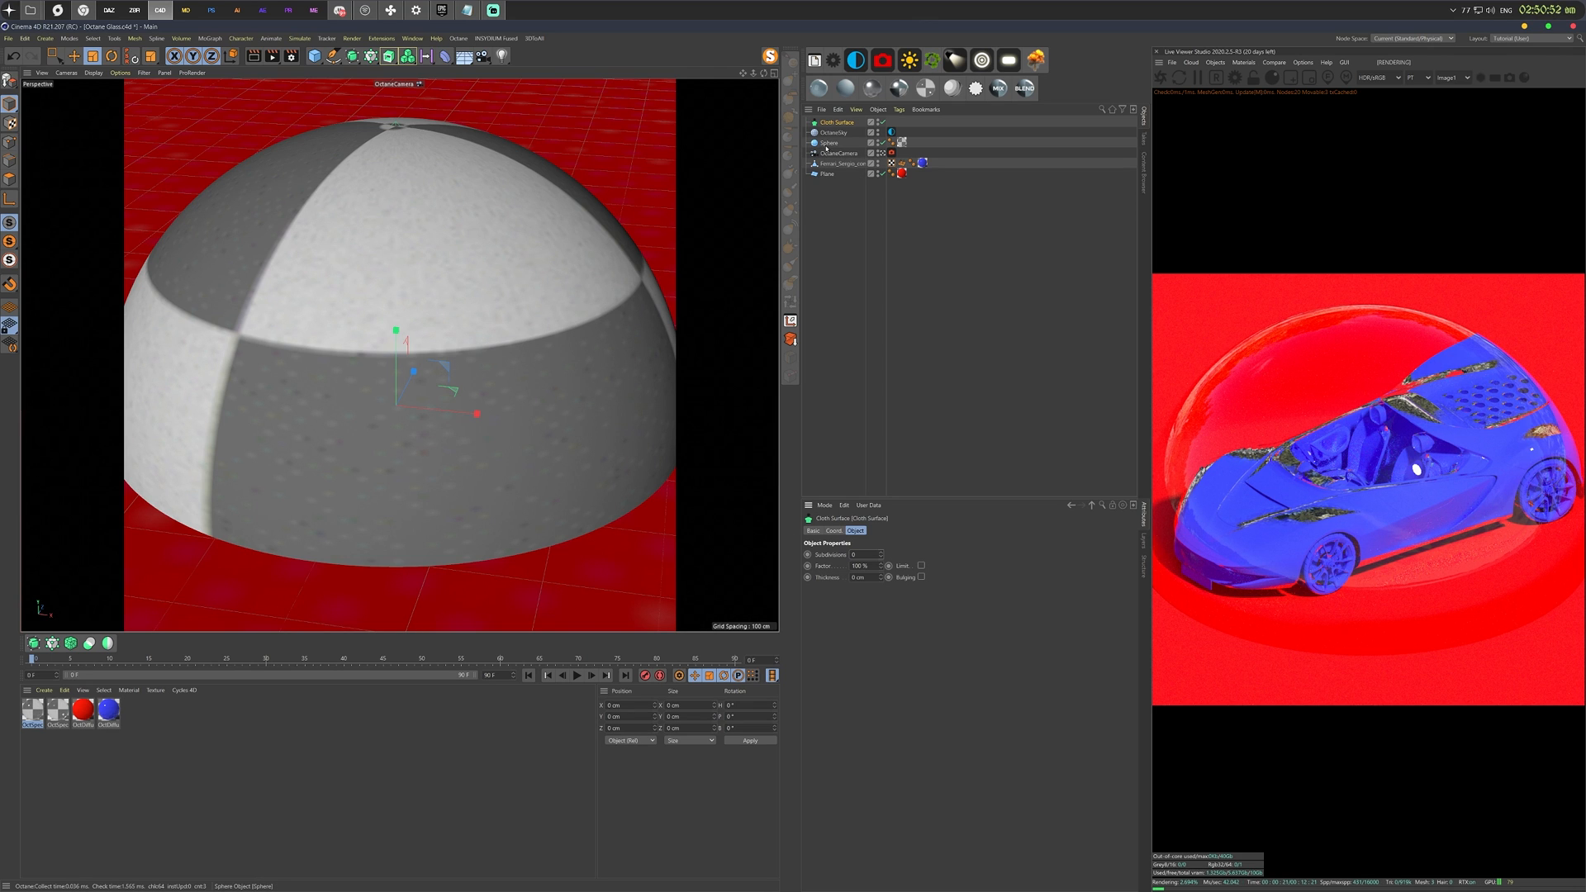
Parent the dome Sphere under the Cloth Surface to thicken the glass shell.
{"action": "left_click", "coordinate": [829, 121]}
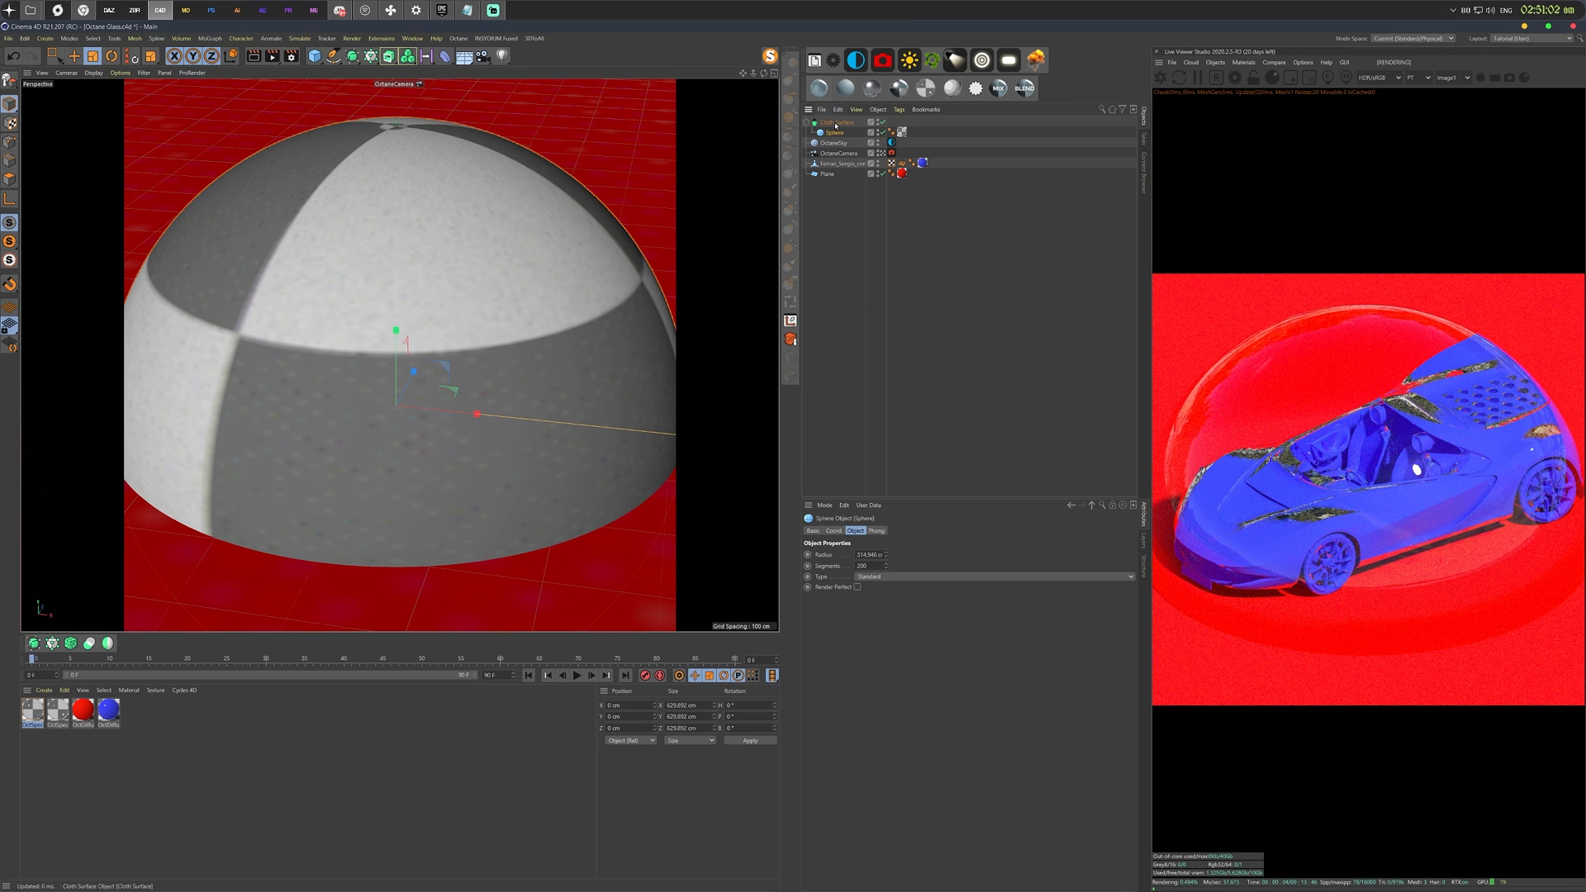
{"action": "left_click", "coordinate": [837, 122]}
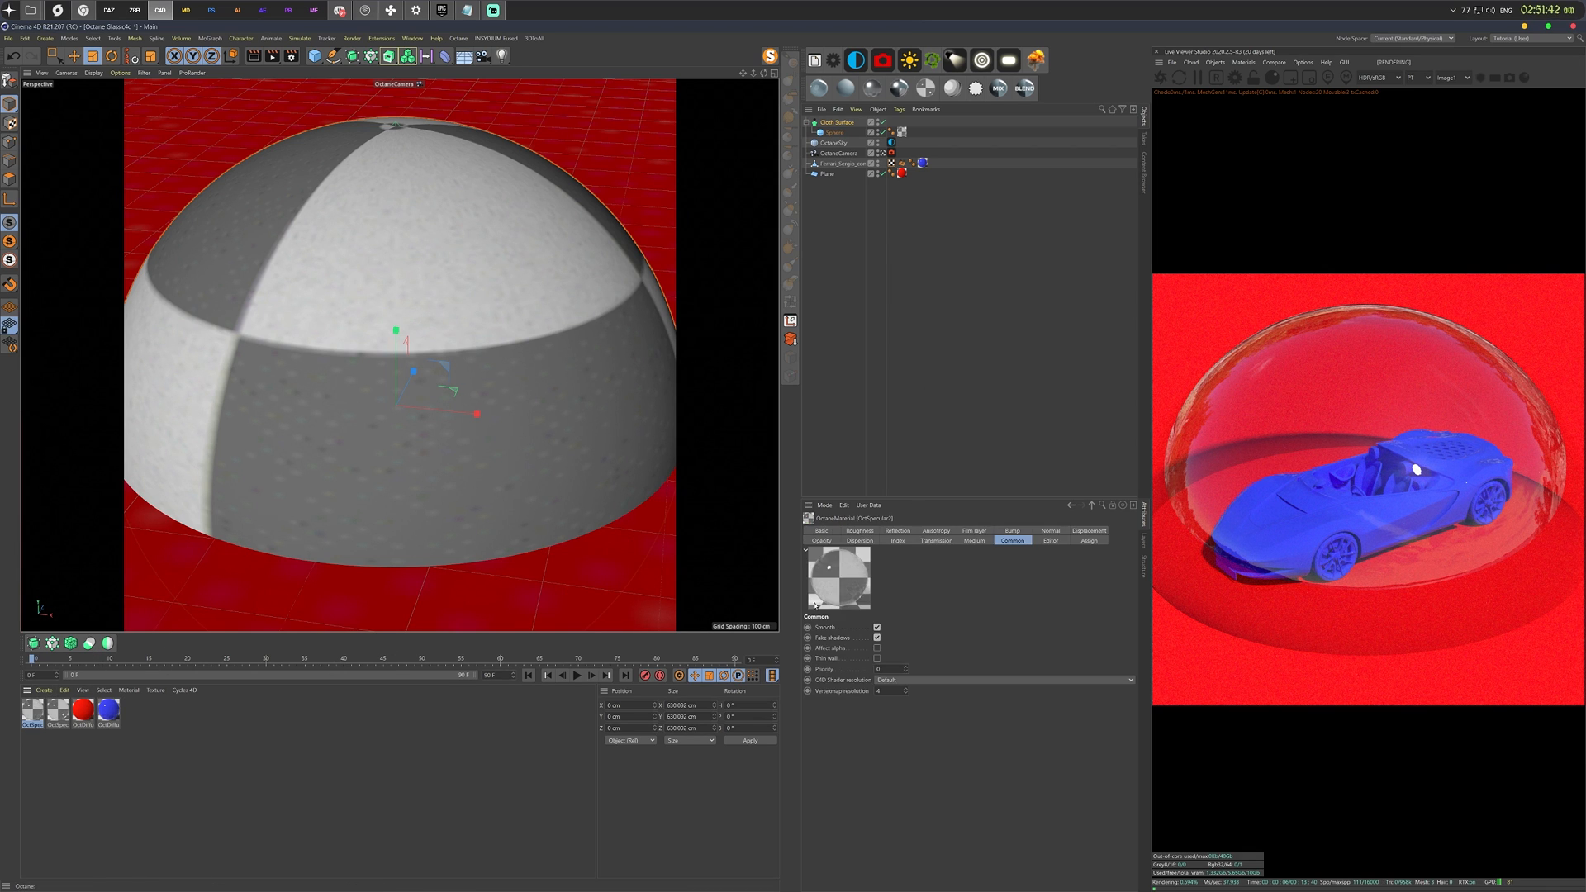
Load streaks_and_scratches_2.png from the tileable roughness folder into the glass Roughness channel.
{"action": "left_click", "coordinate": [859, 531]}
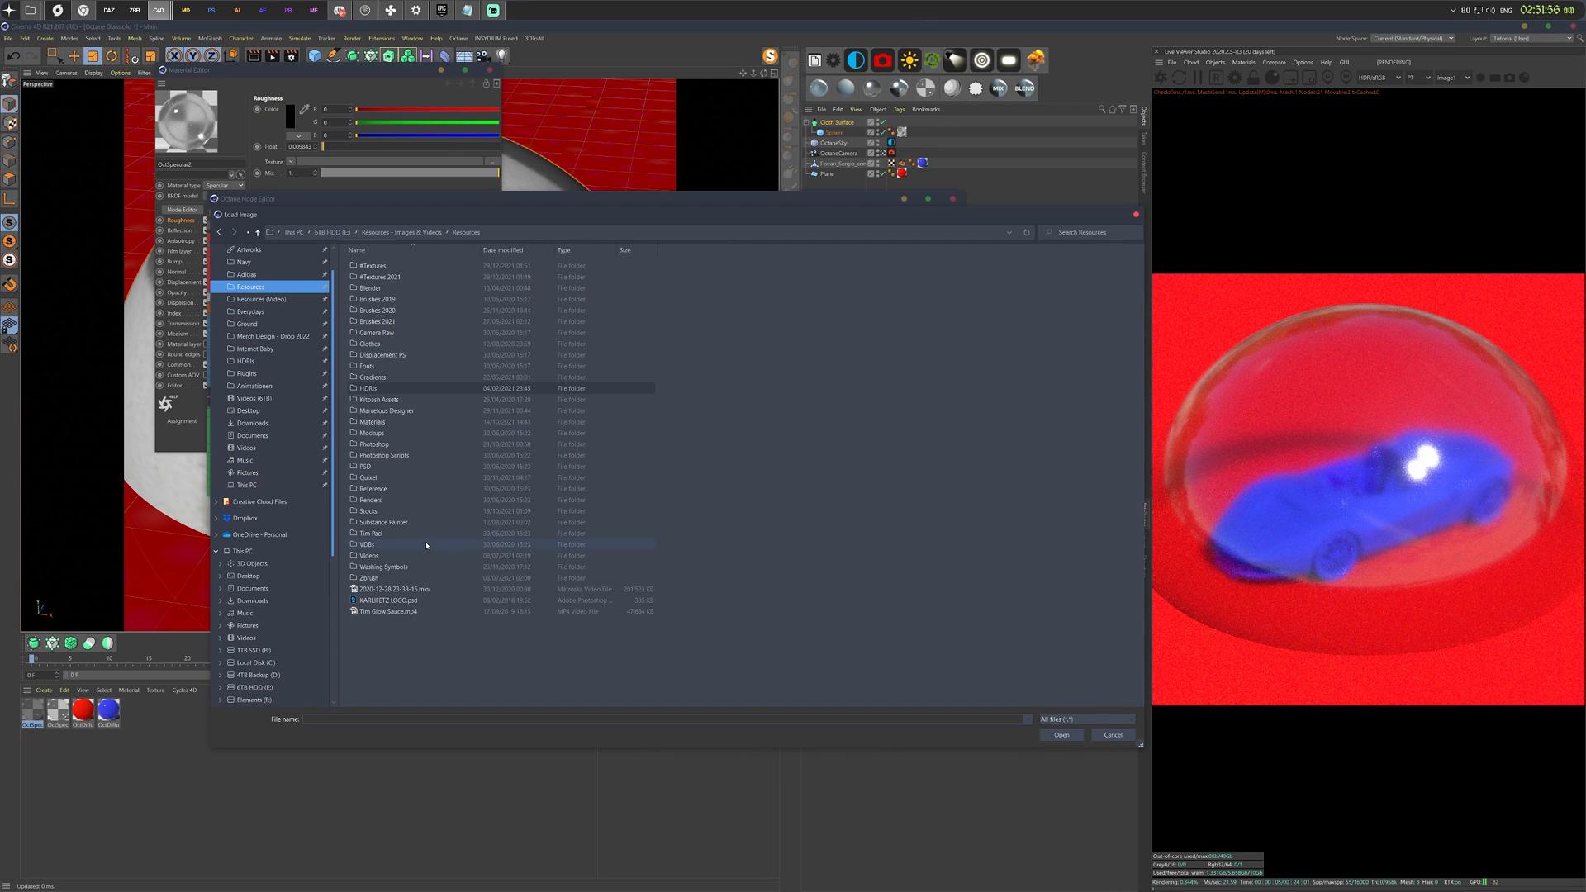
{"action": "double_click", "coordinate": [373, 266]}
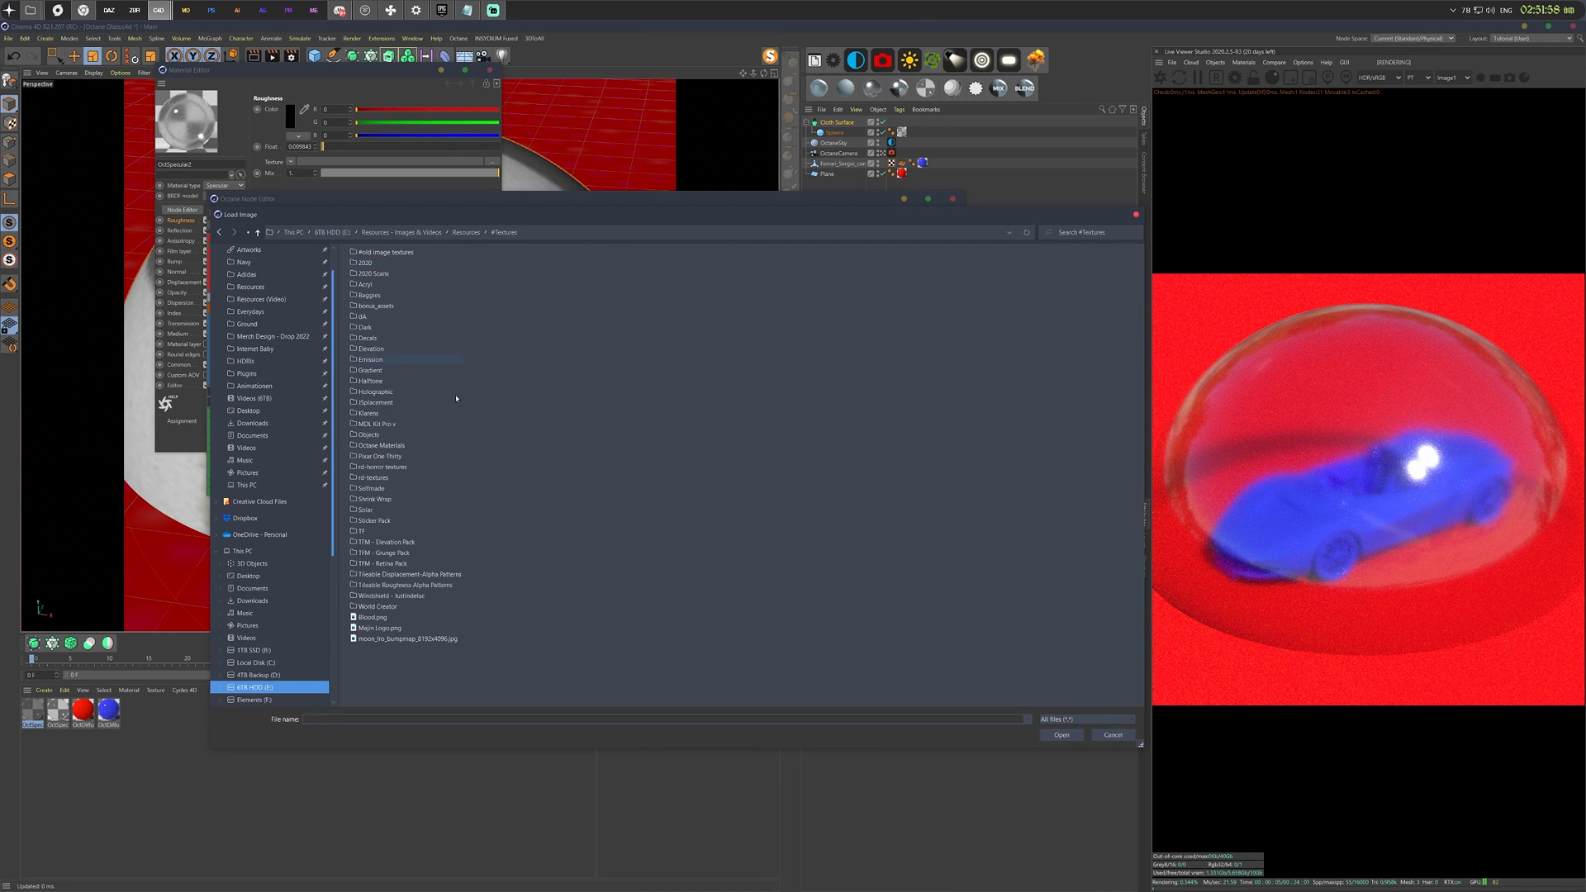
{"action": "double_click", "coordinate": [407, 585]}
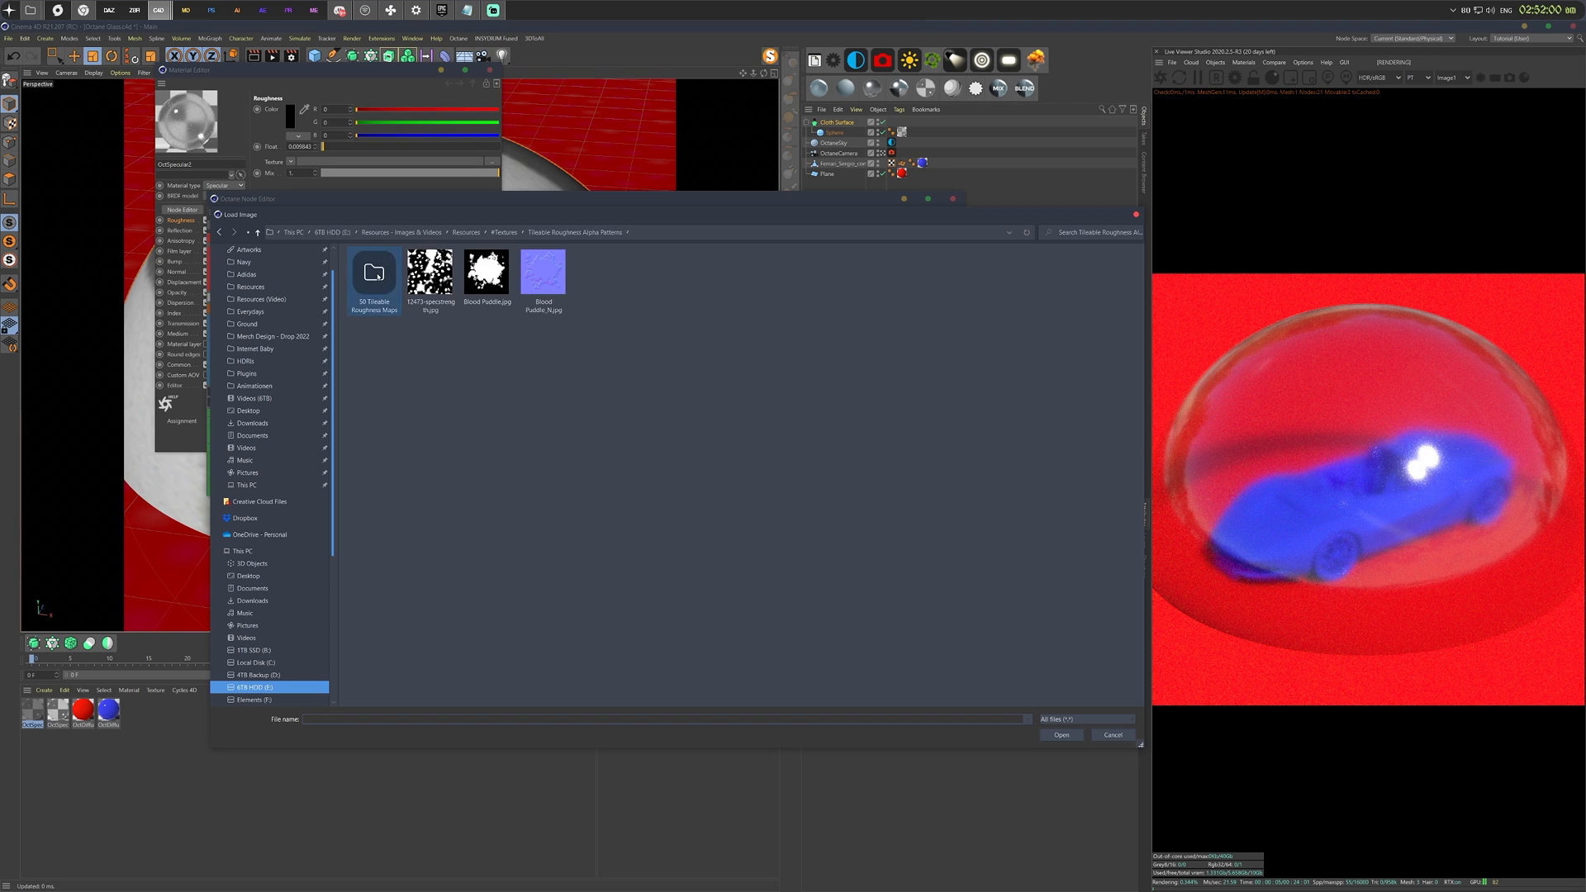
{"action": "double_click", "coordinate": [374, 273]}
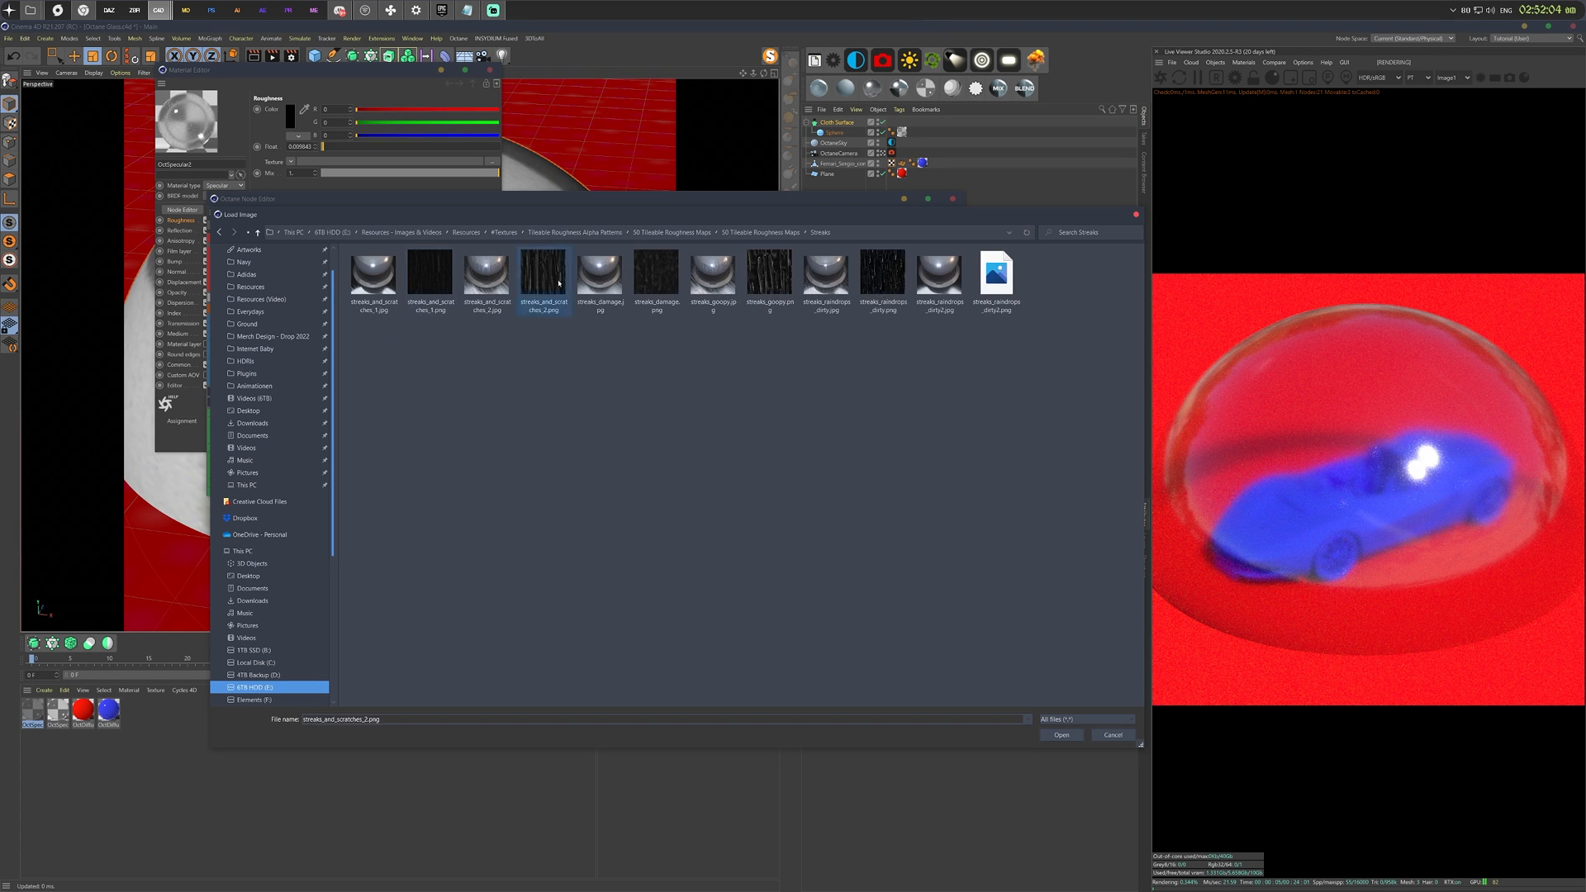
{"action": "left_click", "coordinate": [1060, 735]}
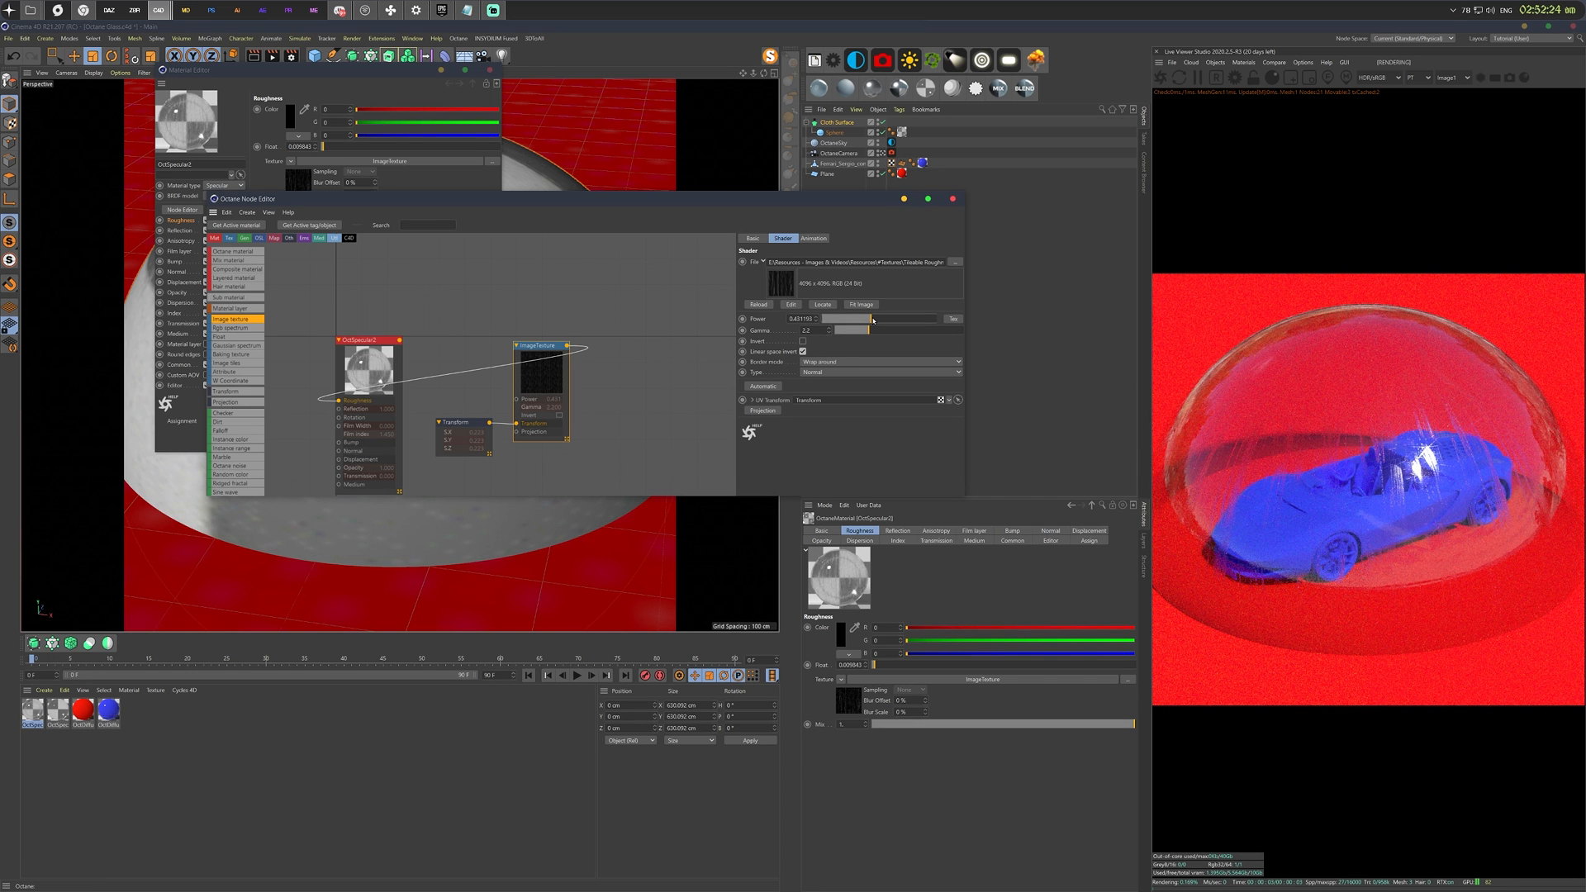
Close the Node Editor and clear the Roughness texture so the dome renders clear.
{"action": "left_click", "coordinate": [959, 199]}
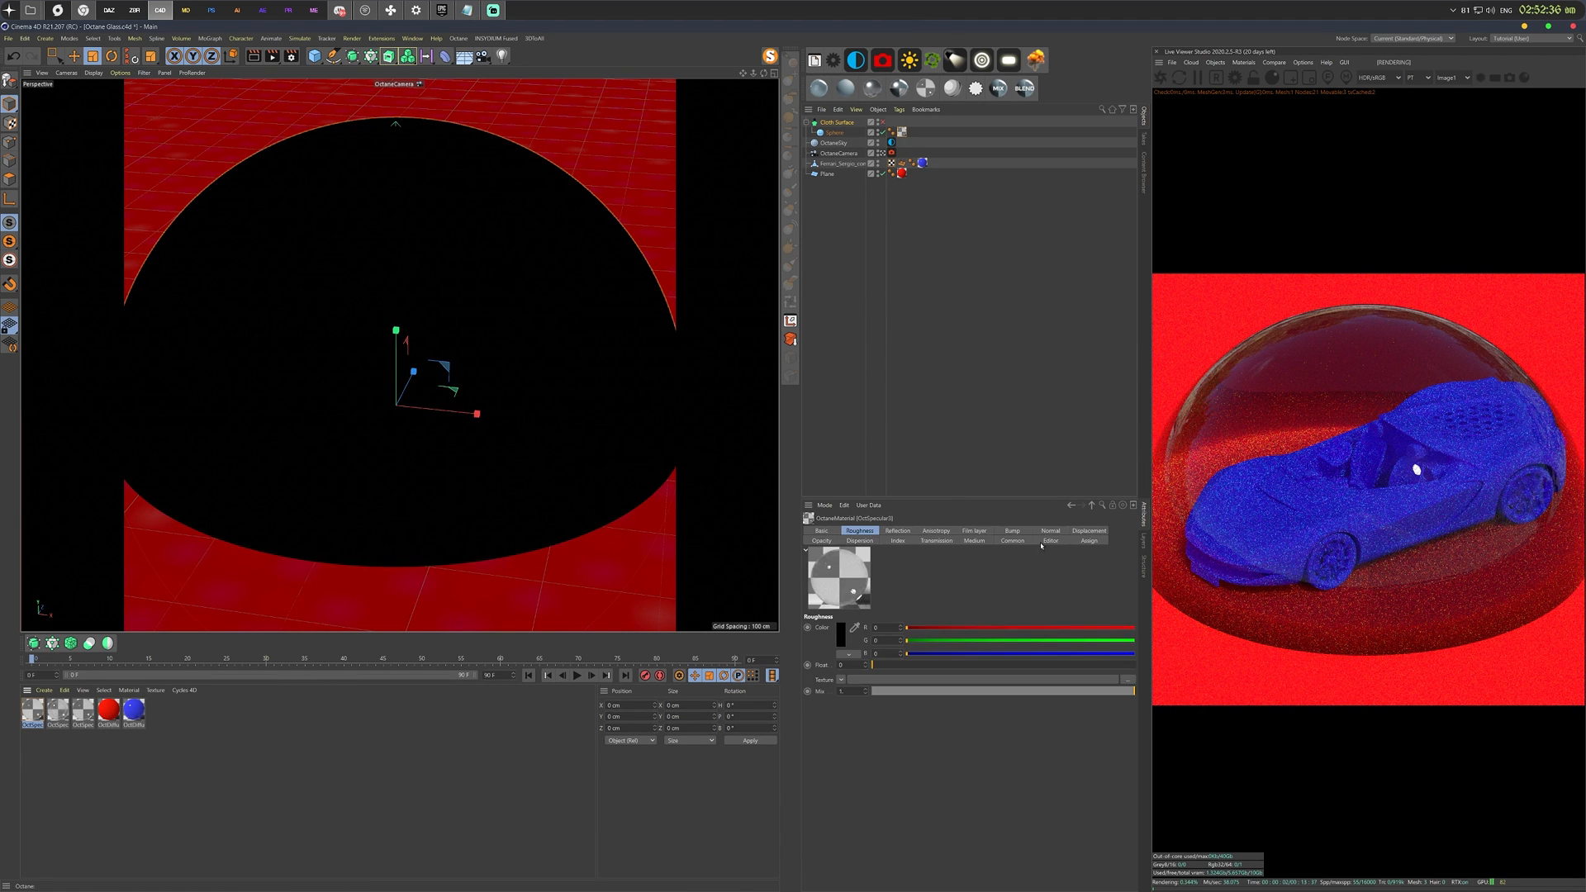
{"action": "left_click", "coordinate": [1011, 530]}
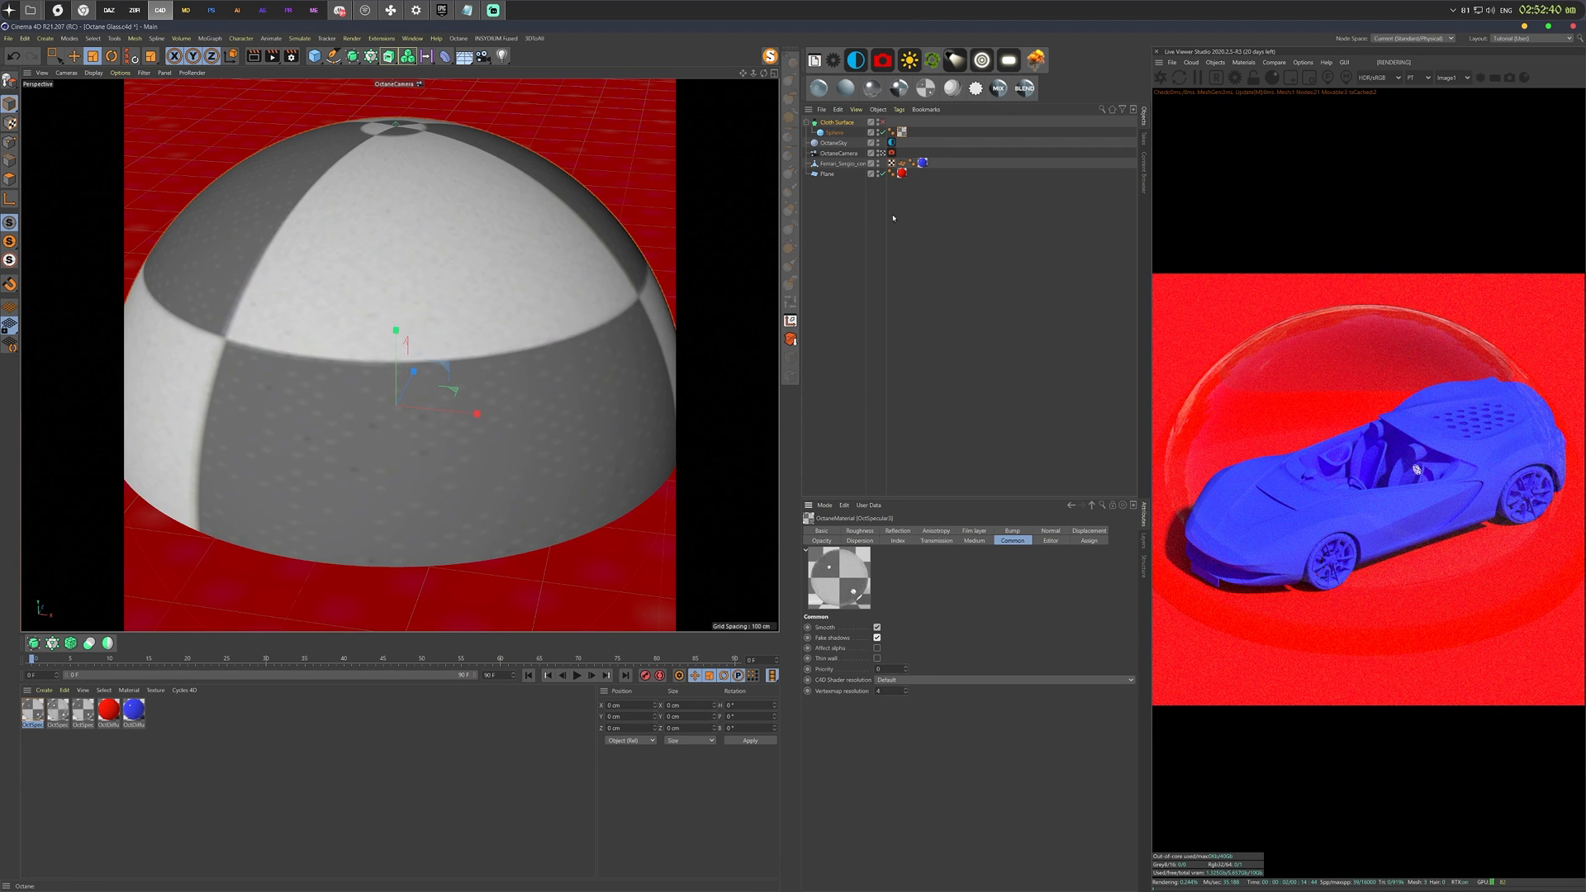
{"action": "left_click", "coordinate": [811, 59]}
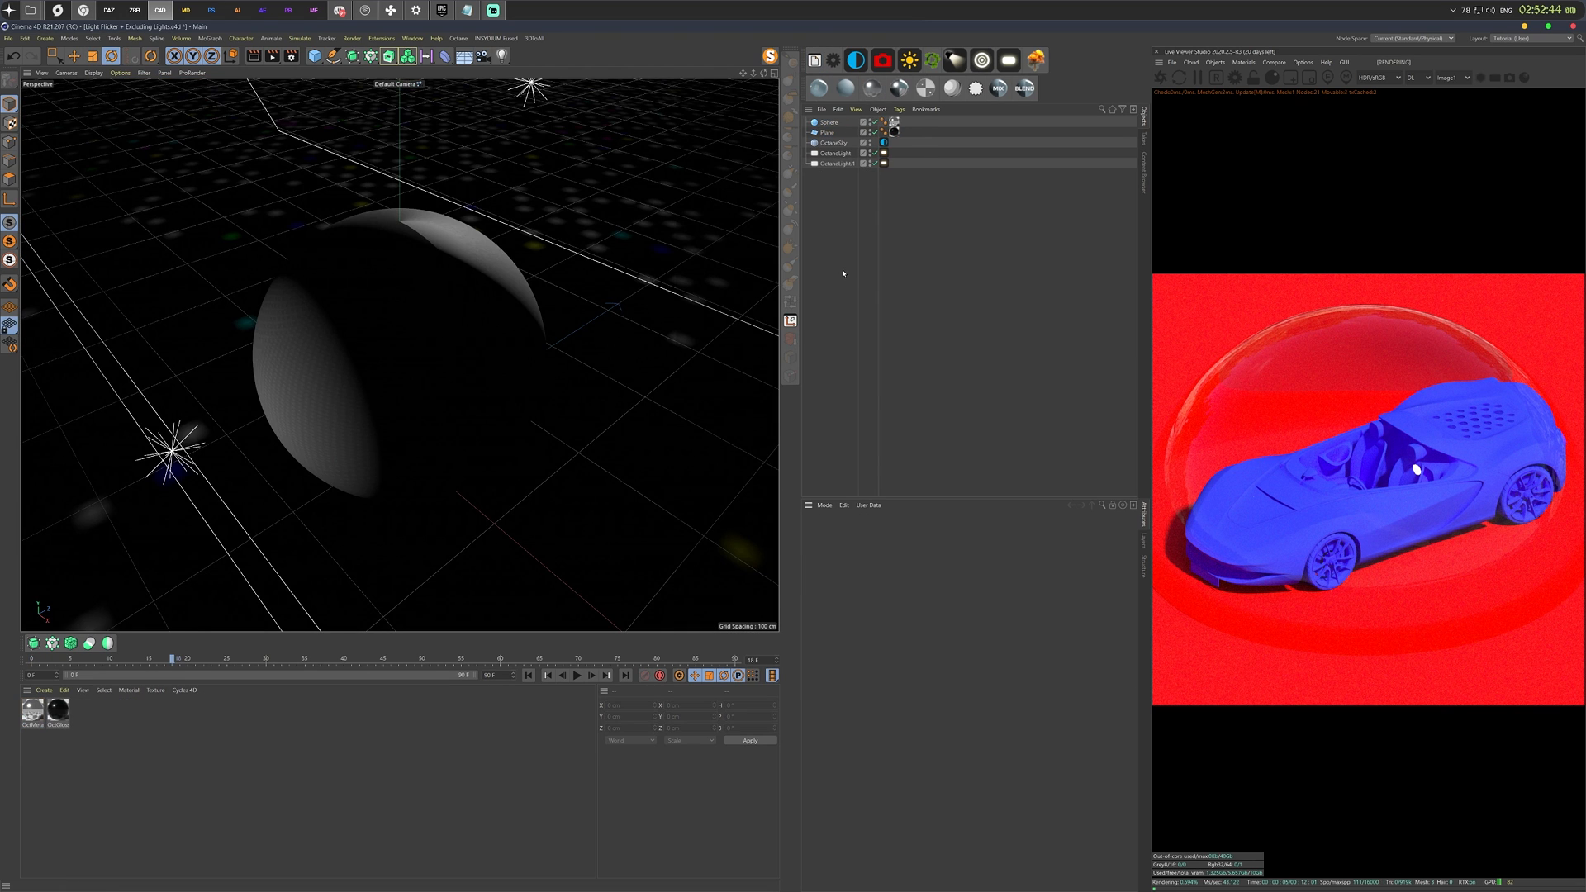
{"action": "mouse_move", "coordinate": [1163, 77]}
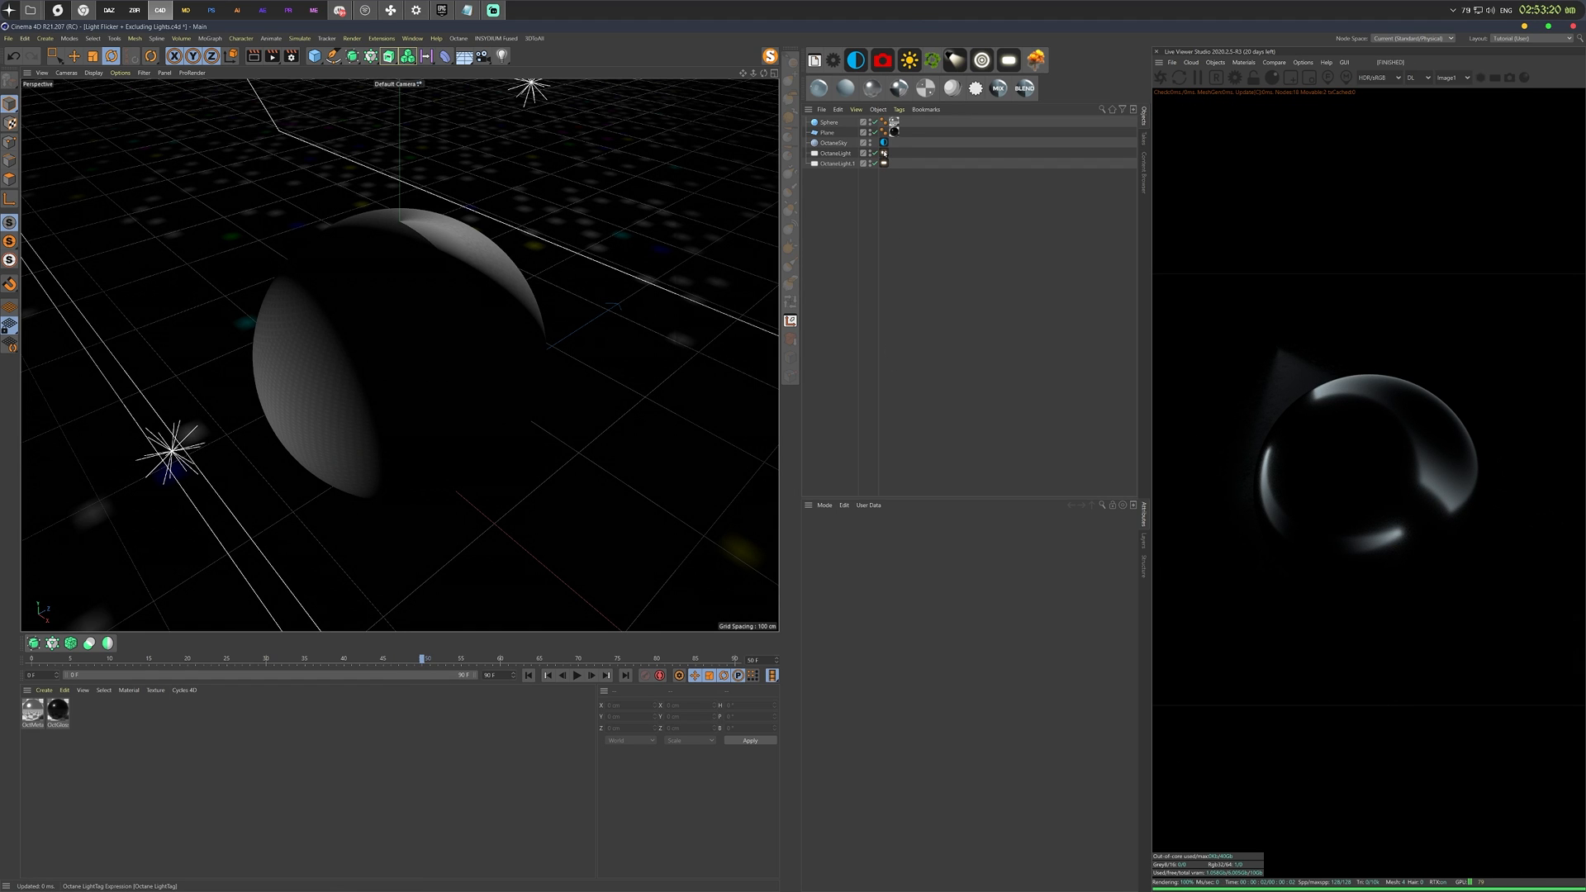
{"action": "mouse_move", "coordinate": [884, 164]}
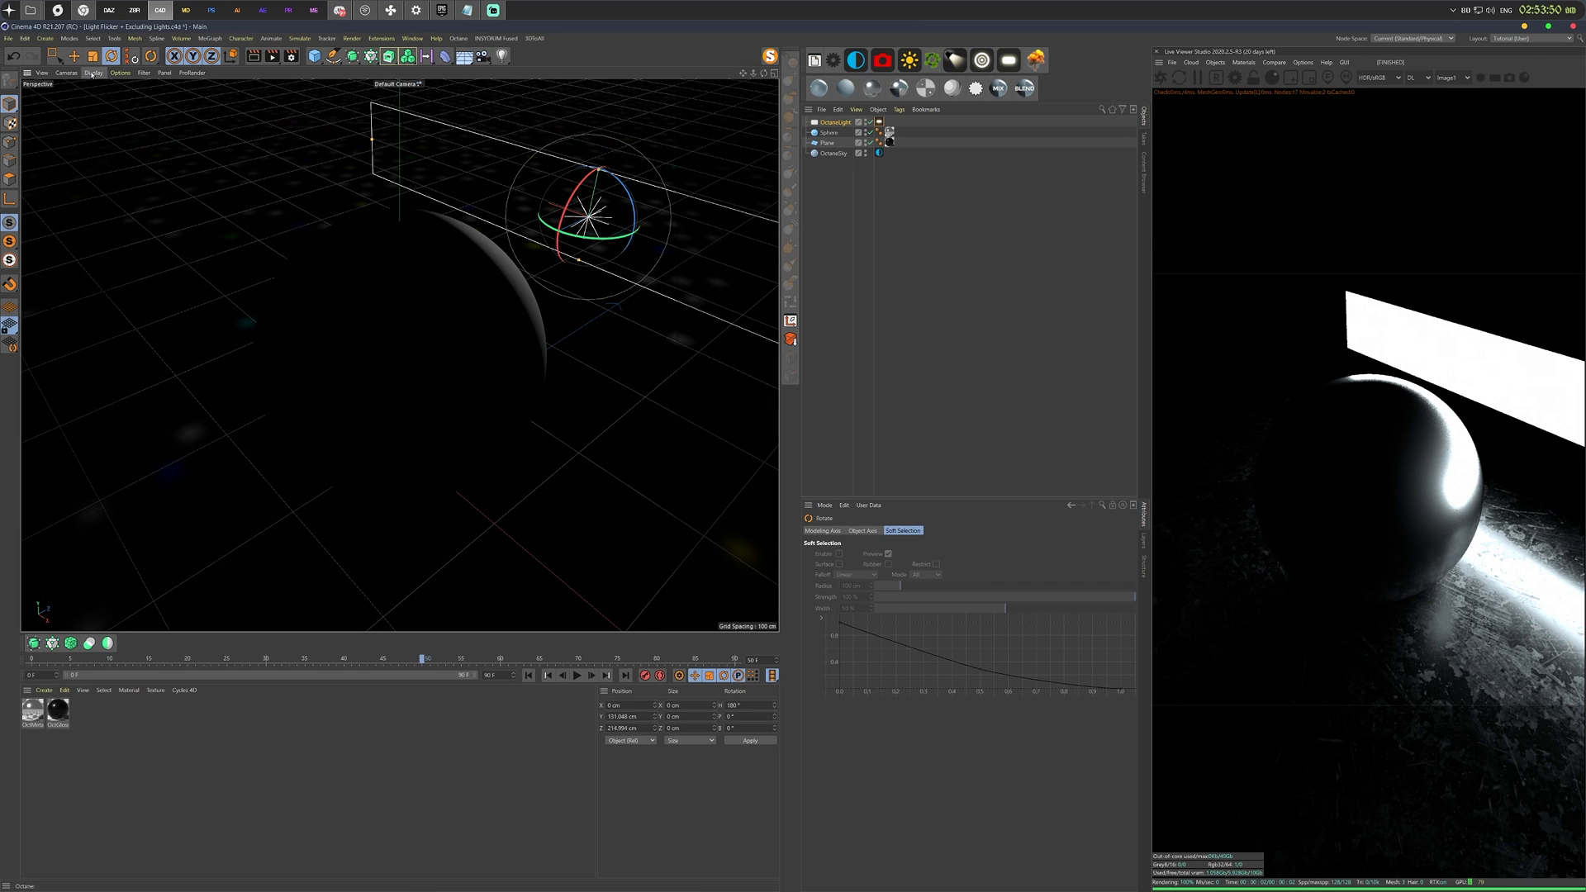
Switch the viewport display to Quick Shading so the sphere appears shaded.
{"action": "left_click", "coordinate": [94, 71]}
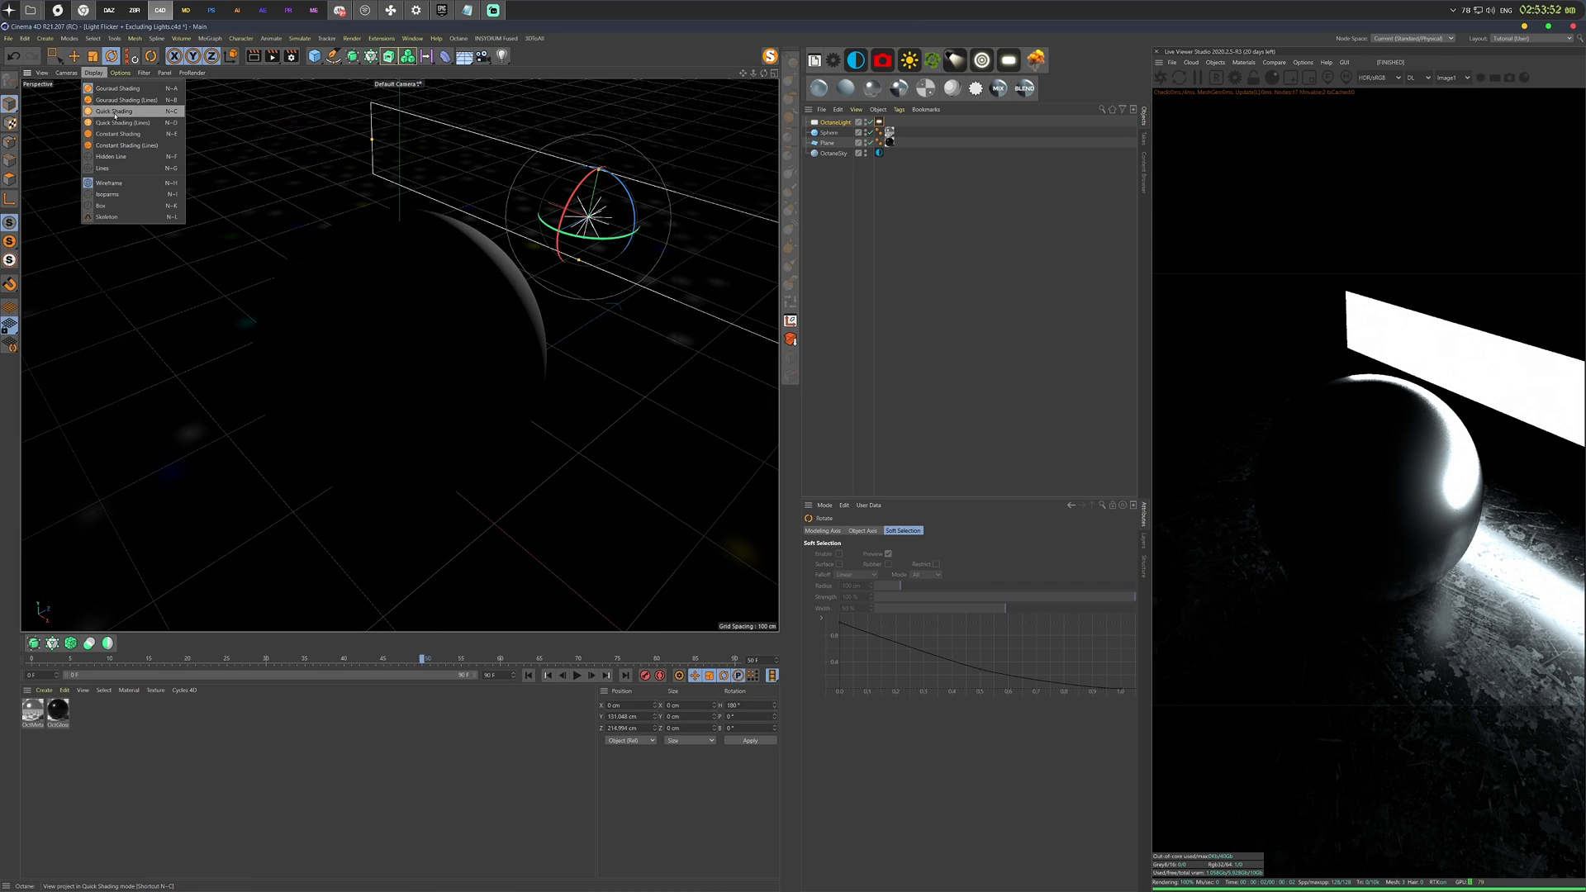
{"action": "left_click", "coordinate": [114, 111]}
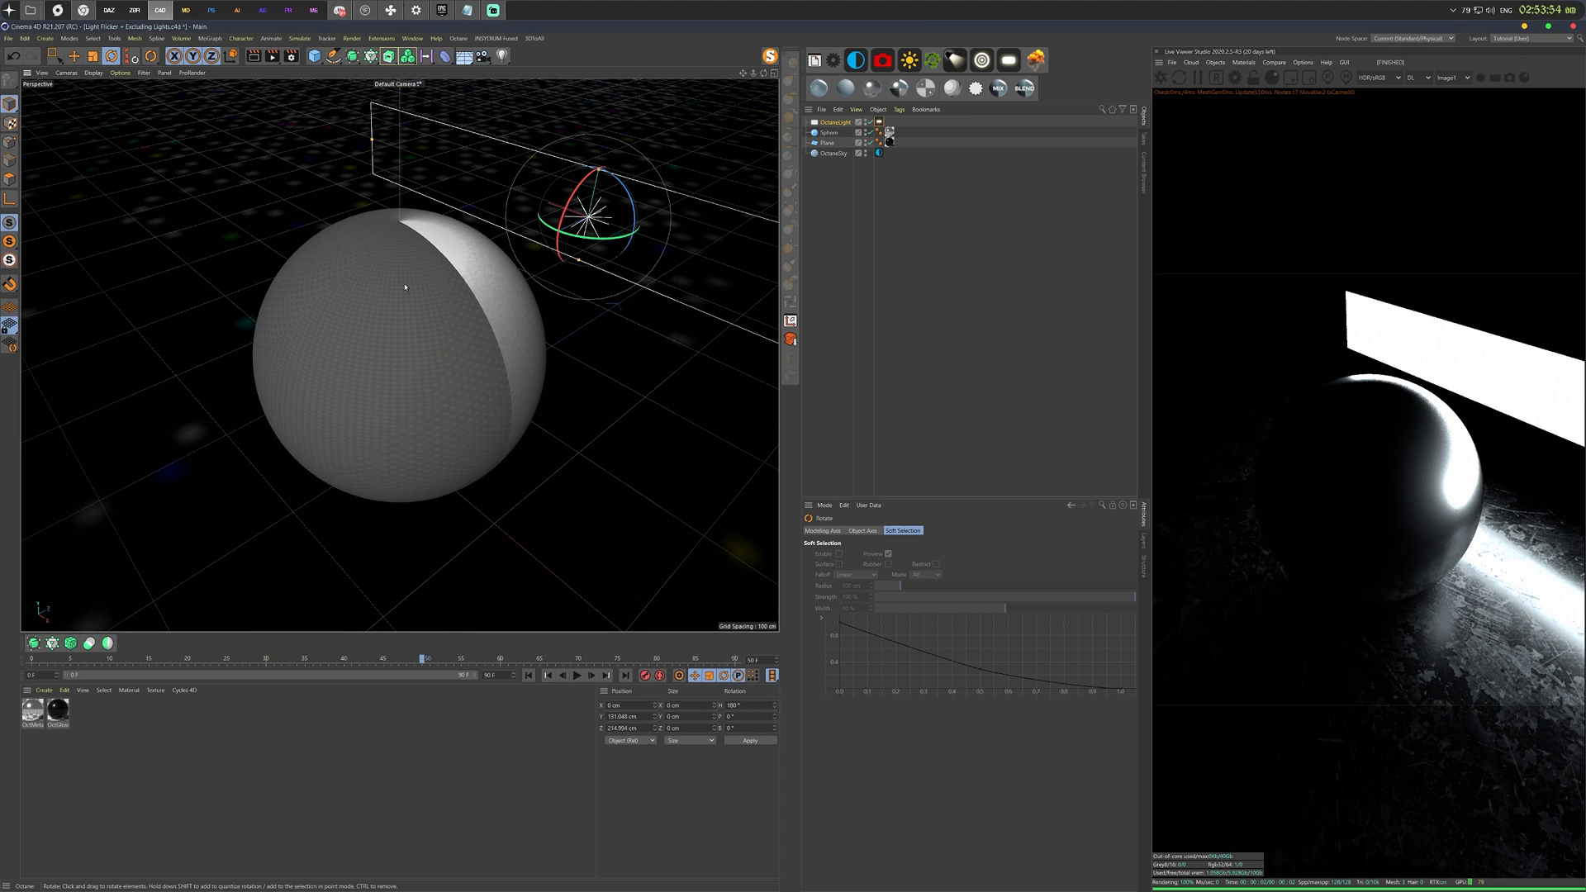
{"action": "mouse_move", "coordinate": [356, 217]}
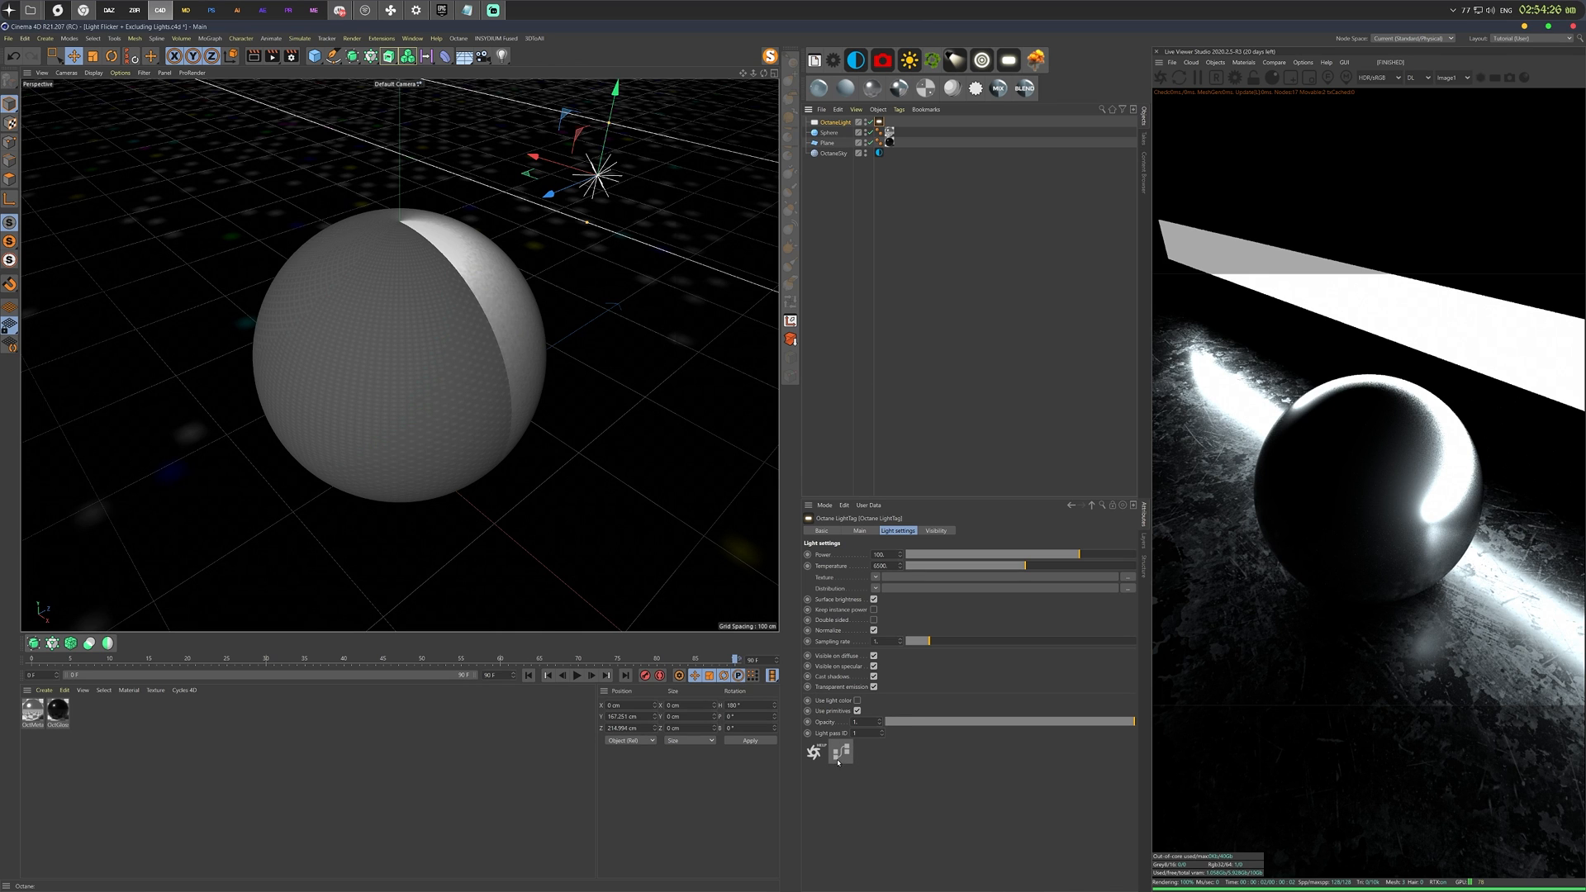
Add a Falloff map node in the light's node graph and wire it into Distribution.
{"action": "left_click", "coordinate": [815, 751]}
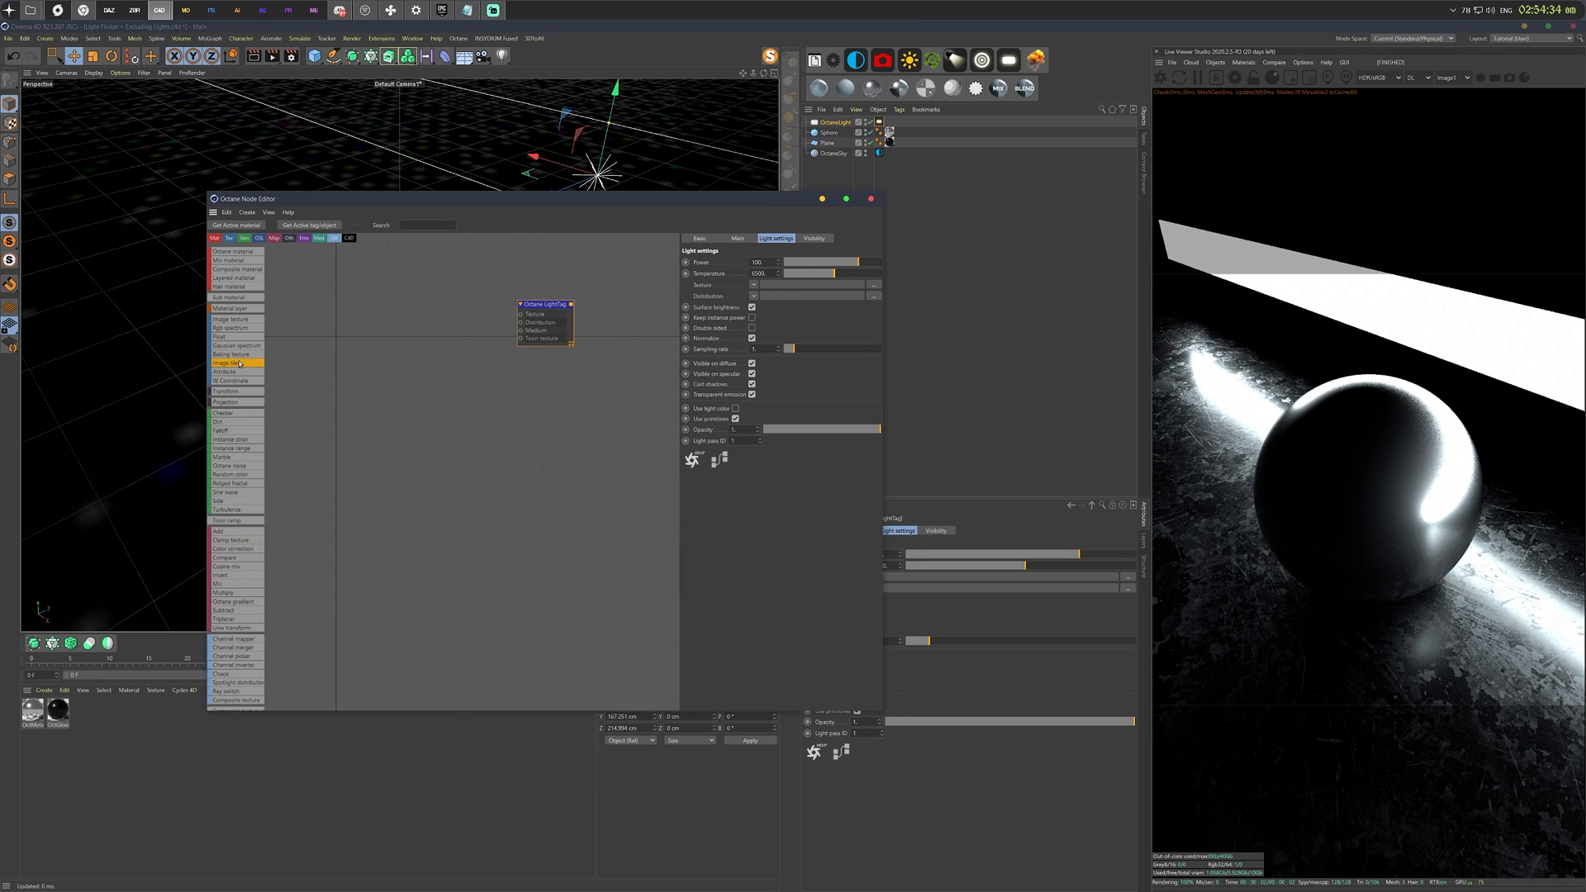
{"action": "left_click", "coordinate": [222, 430]}
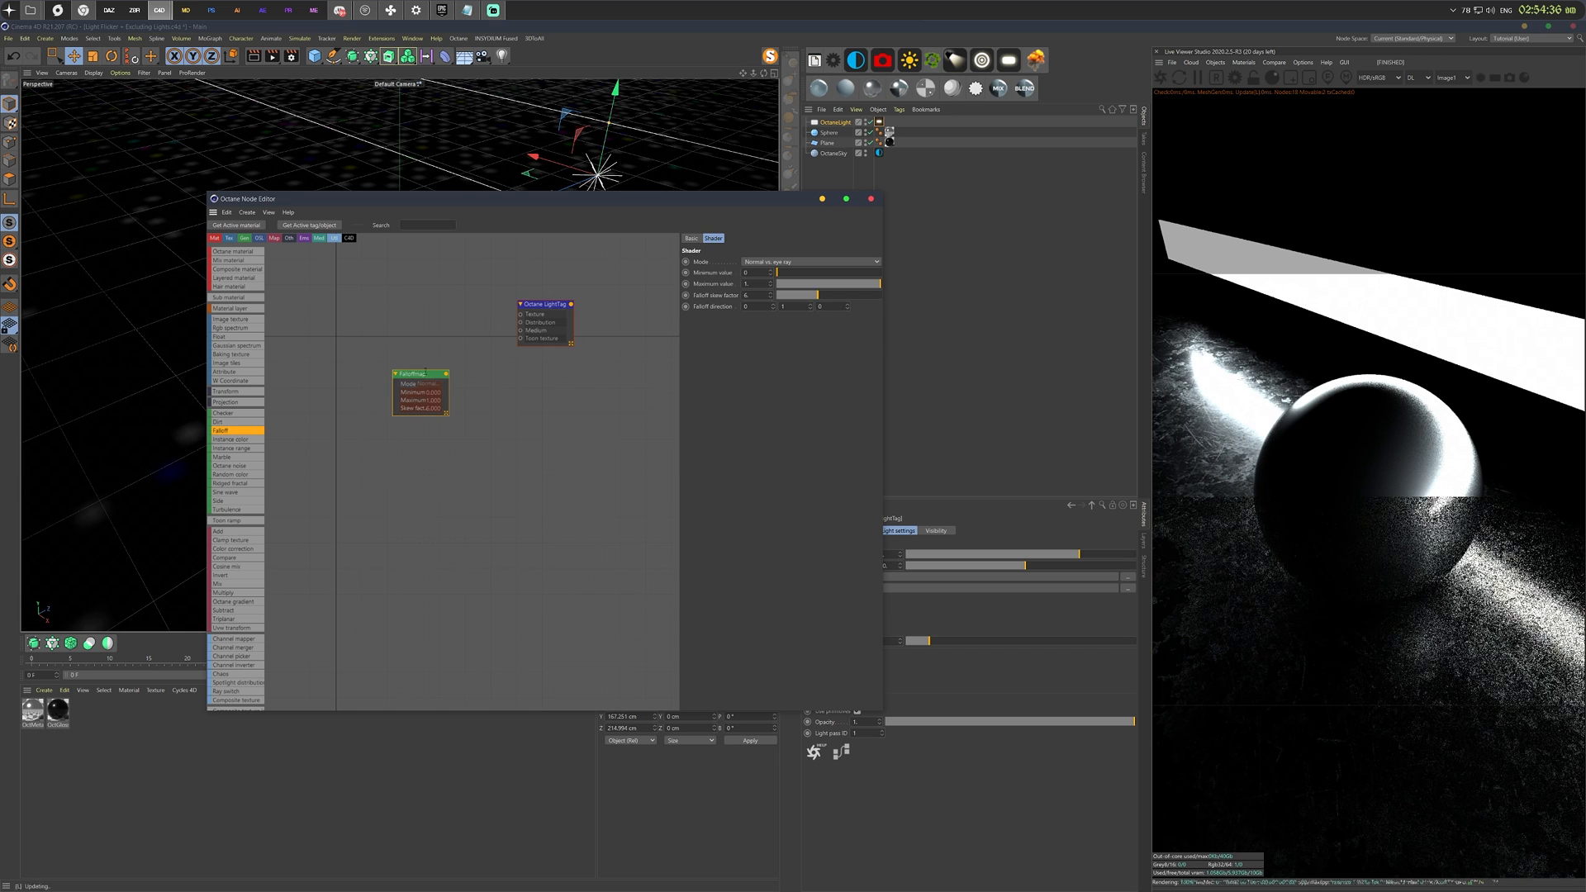
{"action": "left_click_drag", "start_coordinate": [445, 373], "coordinate": [519, 321]}
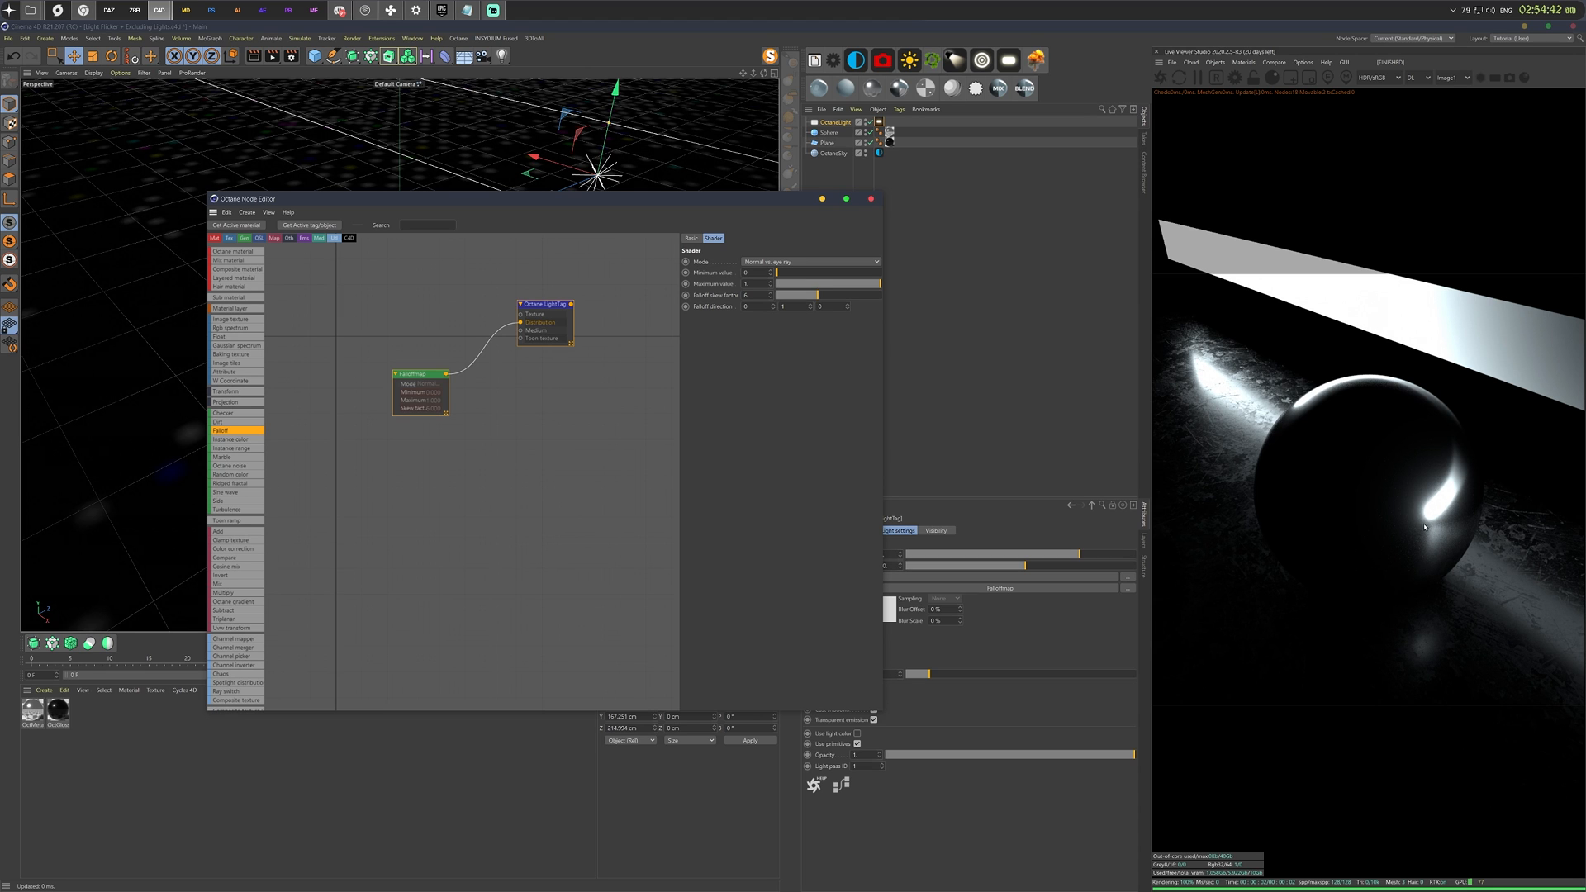
{"action": "mouse_move", "coordinate": [901, 271]}
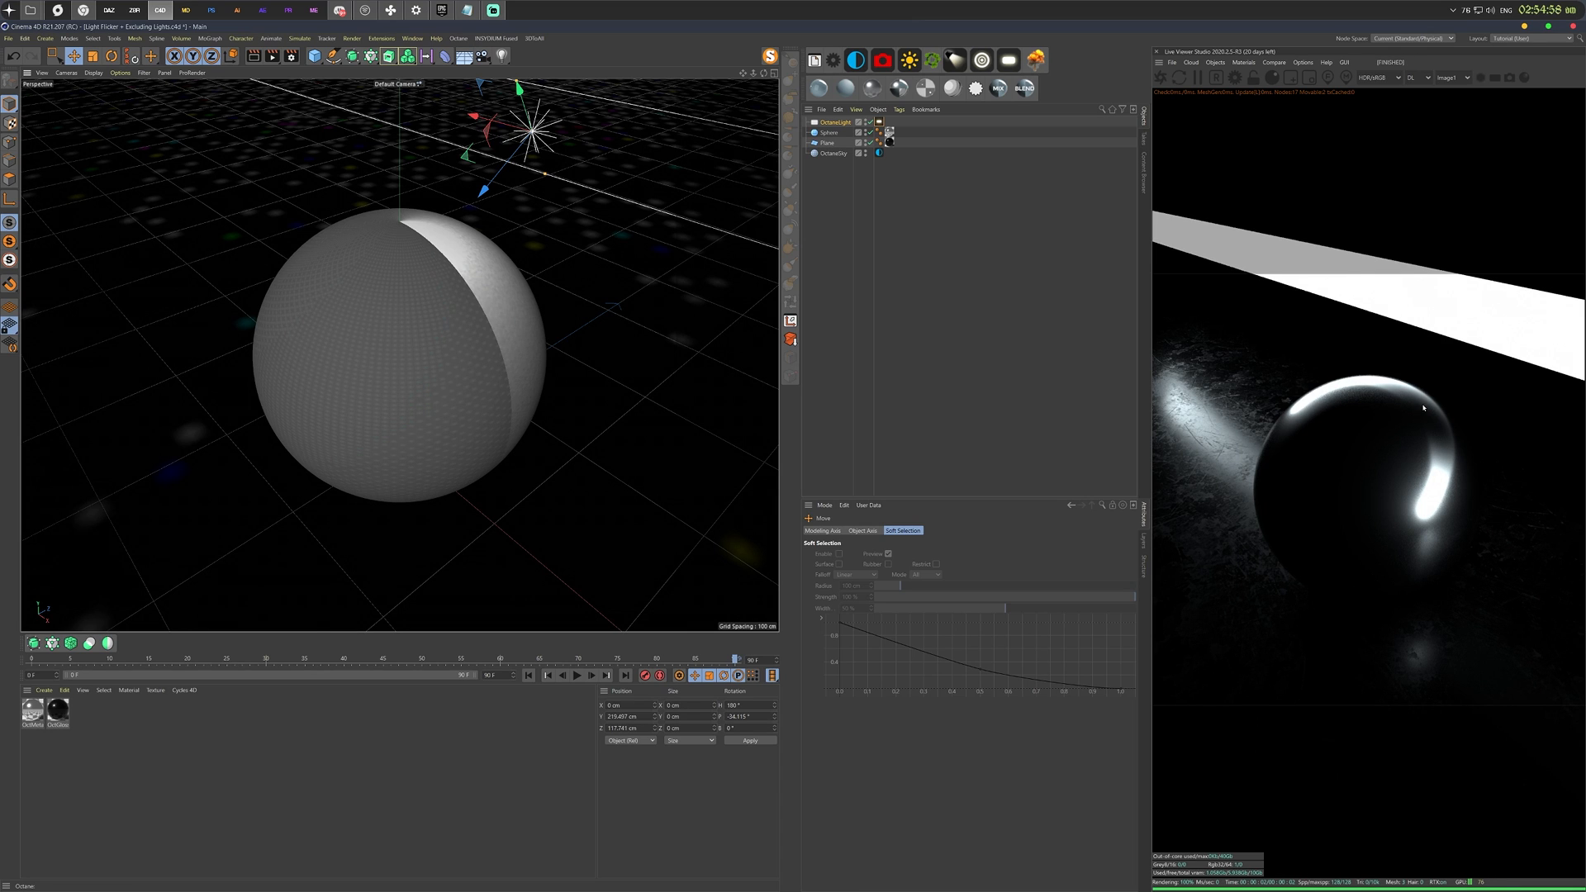
{"action": "mouse_move", "coordinate": [1438, 440]}
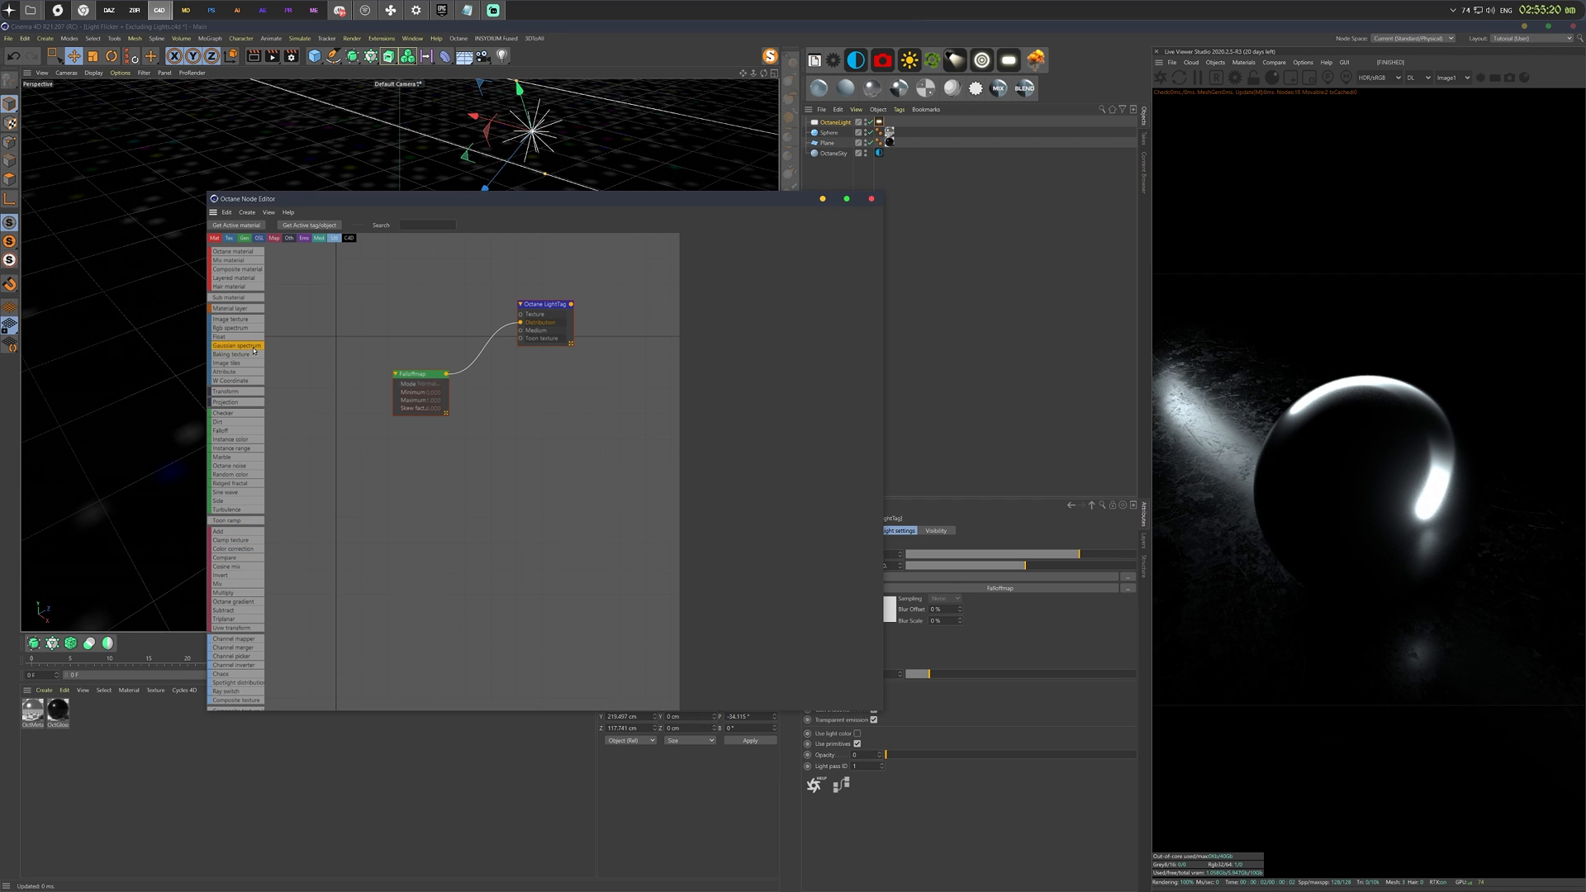
{"action": "mouse_move", "coordinate": [218, 531]}
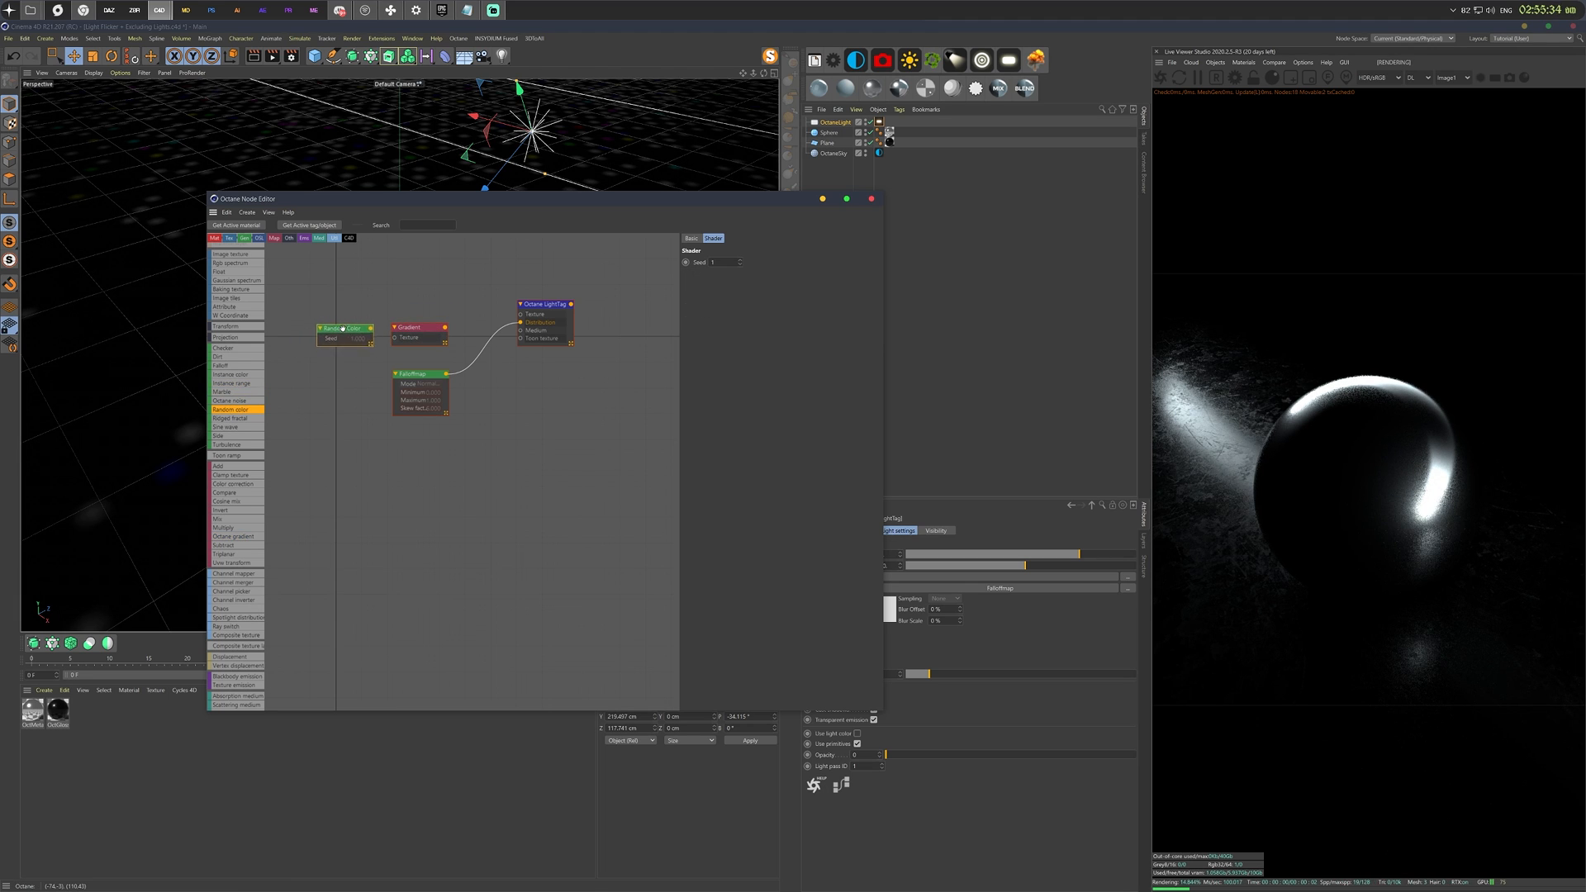
Connect the Random Color node's output into the Gradient node.
{"action": "left_click_drag", "start_coordinate": [371, 328], "coordinate": [397, 336]}
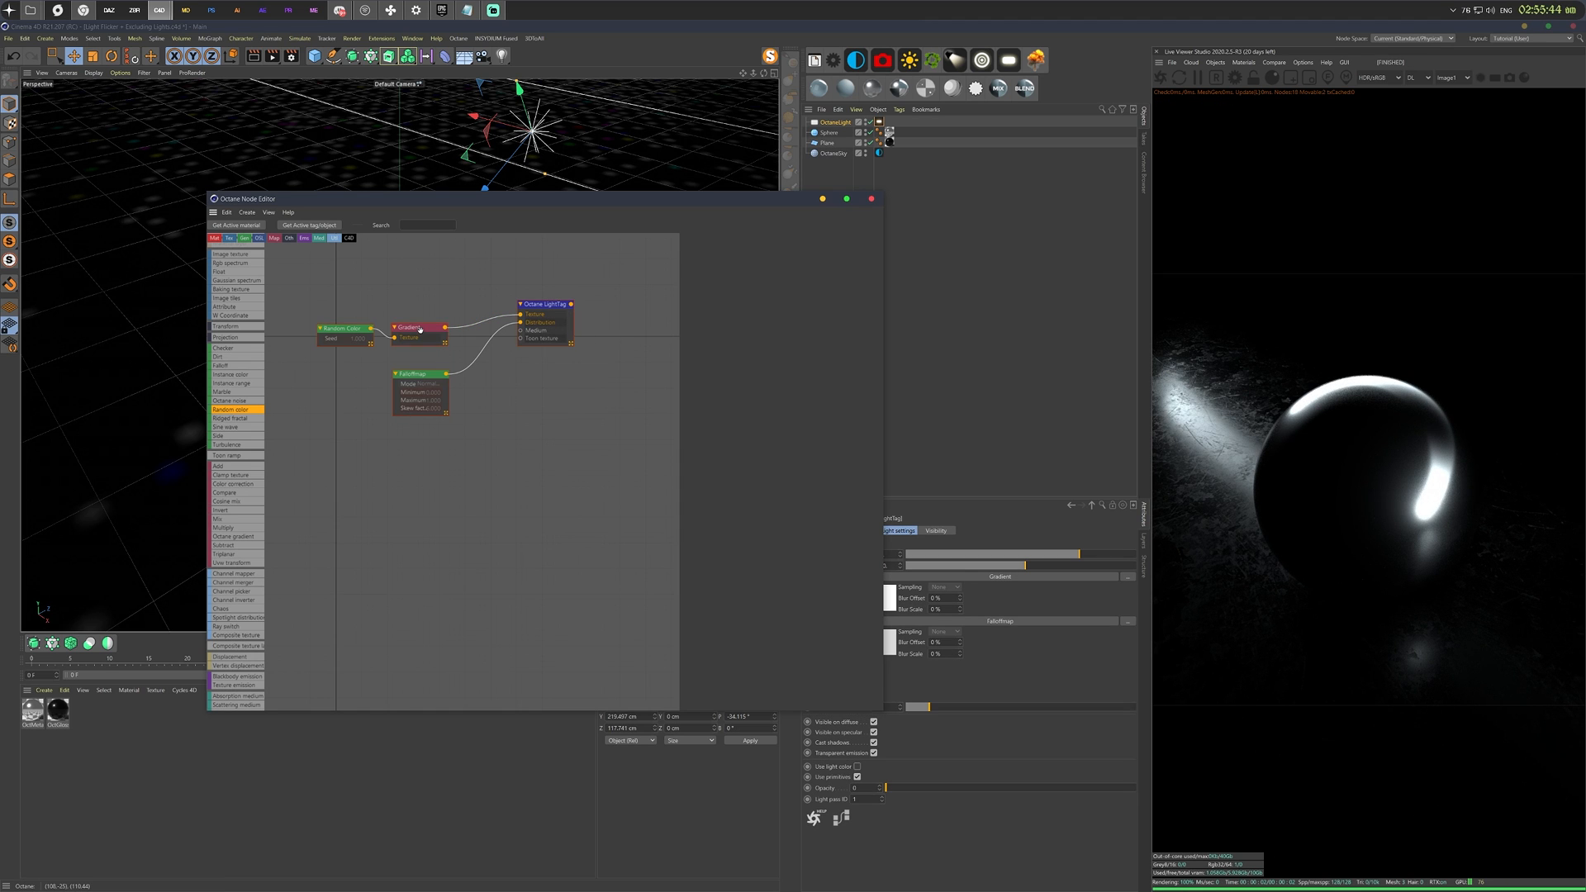
Adjust the brightness V values of two gradient knots on the Gradient node.
{"action": "left_click", "coordinate": [410, 328]}
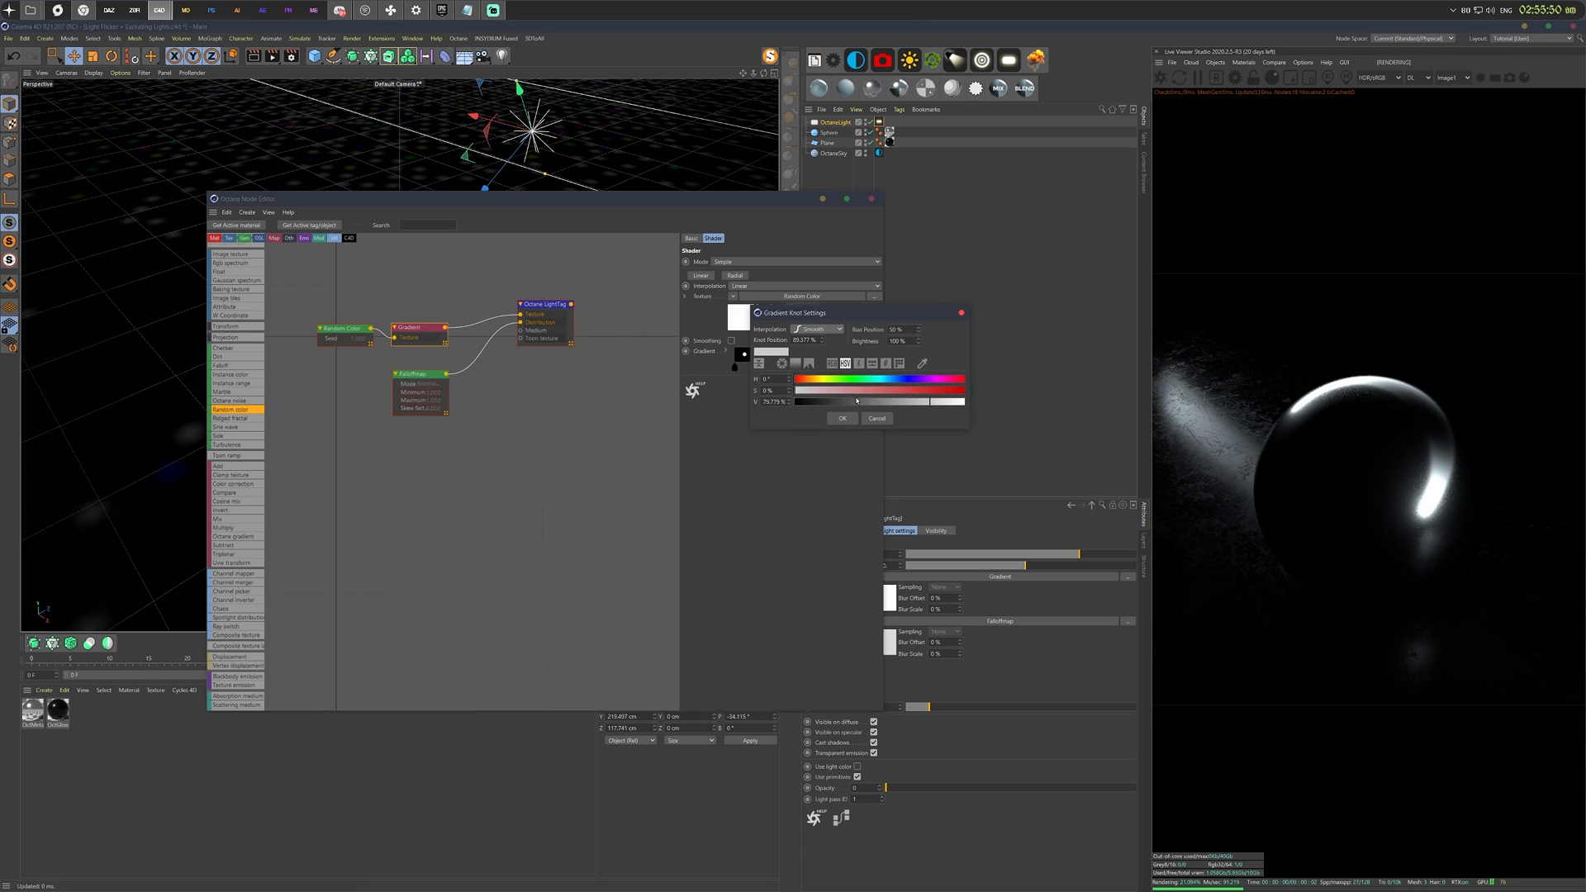
{"action": "left_click", "coordinate": [842, 418]}
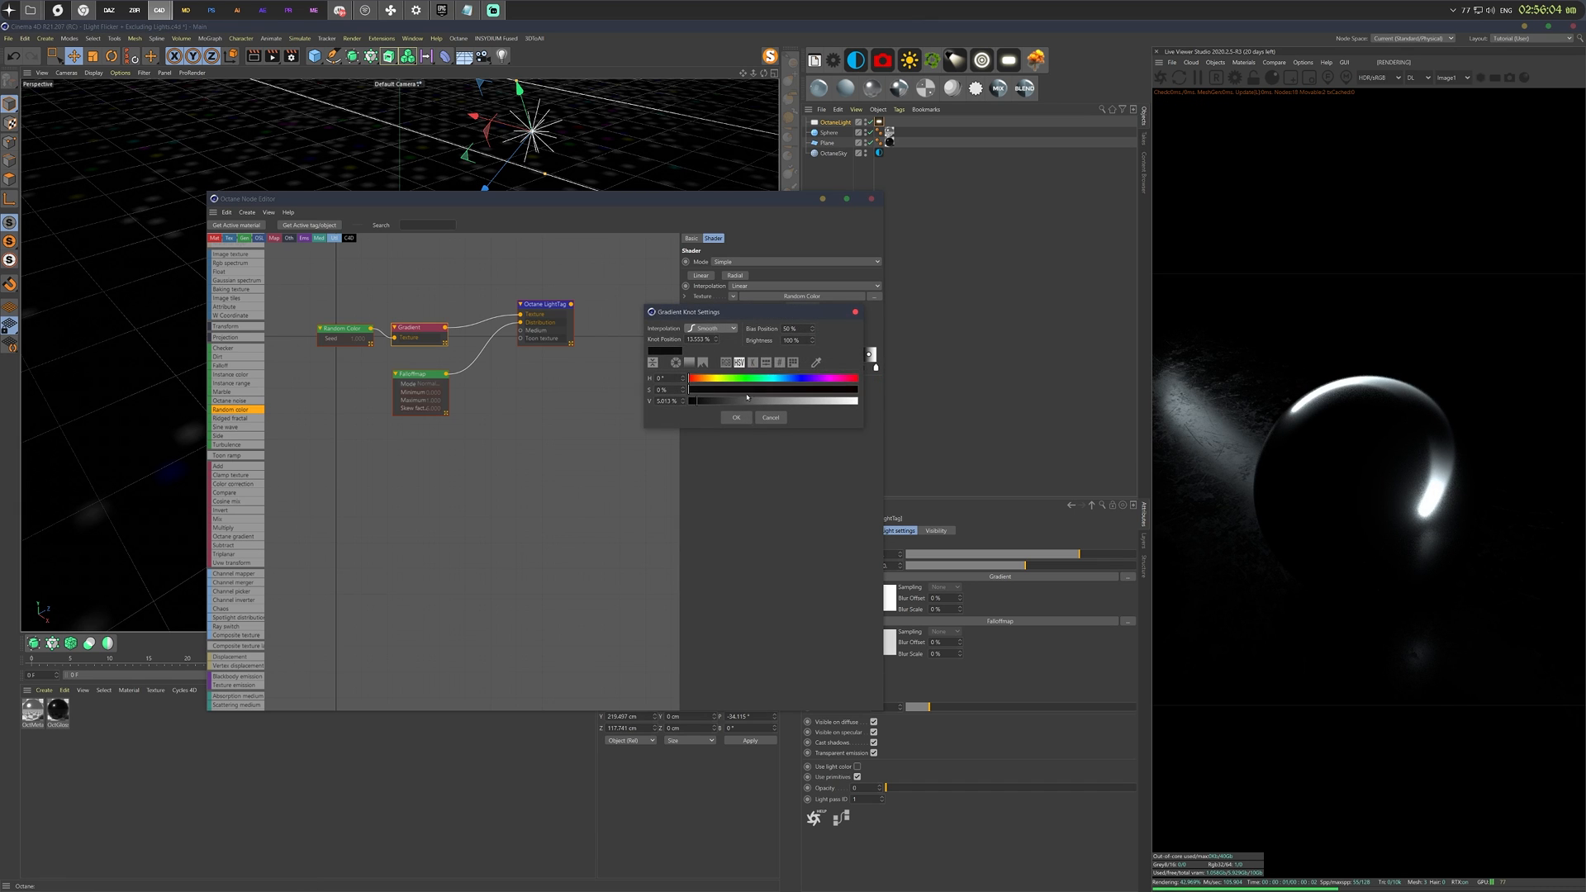
{"action": "left_click", "coordinate": [736, 417]}
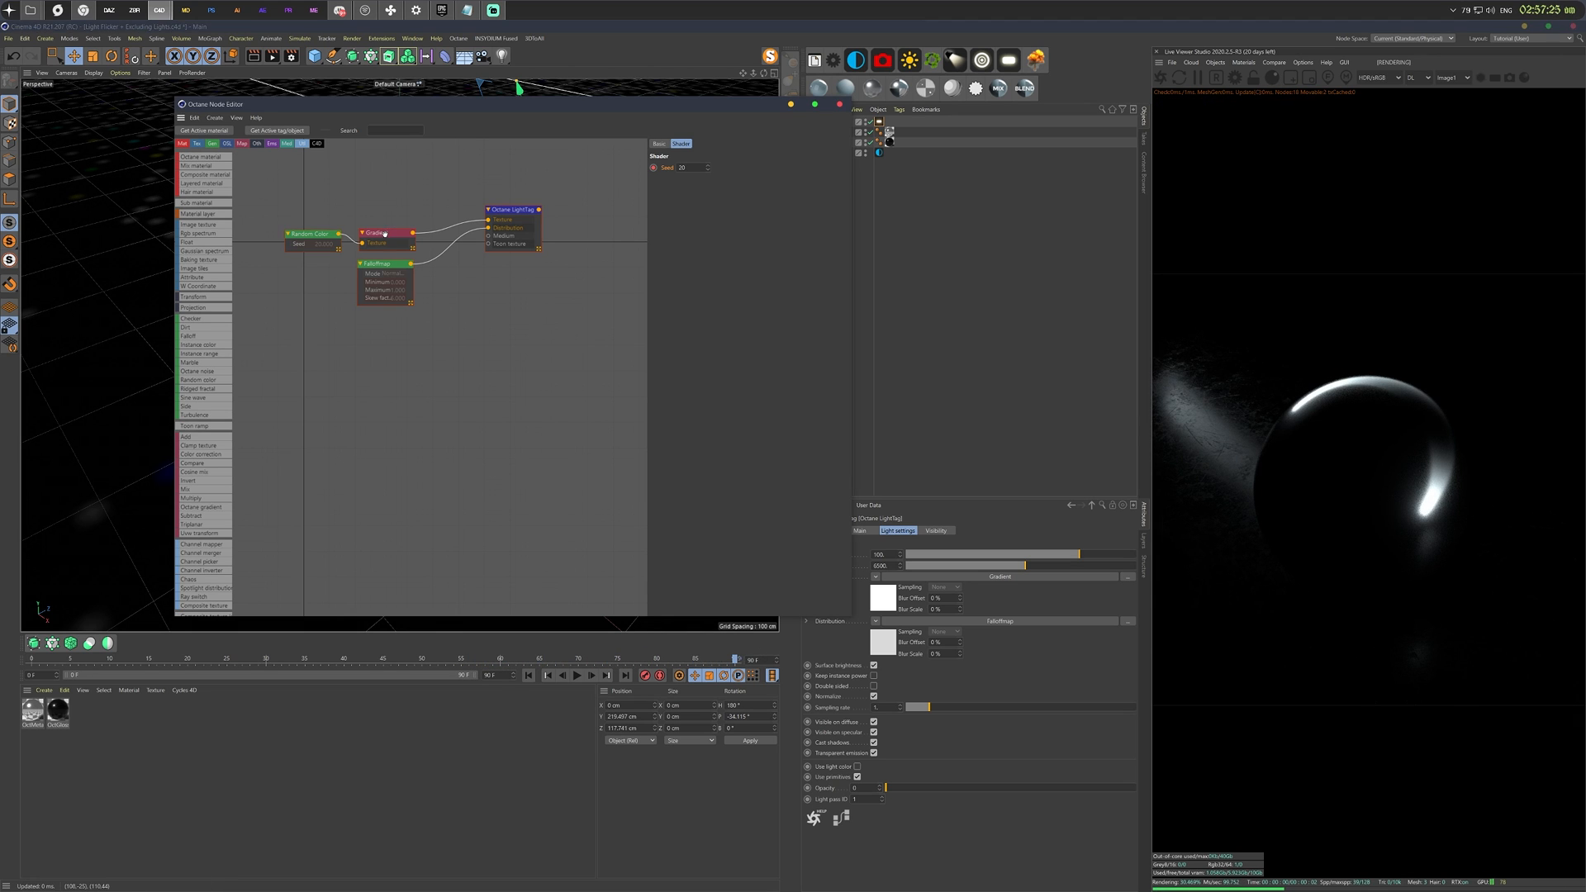
Recolour the Gradient node's knots, starting with purple, then pick new hues.
{"action": "left_click", "coordinate": [377, 233]}
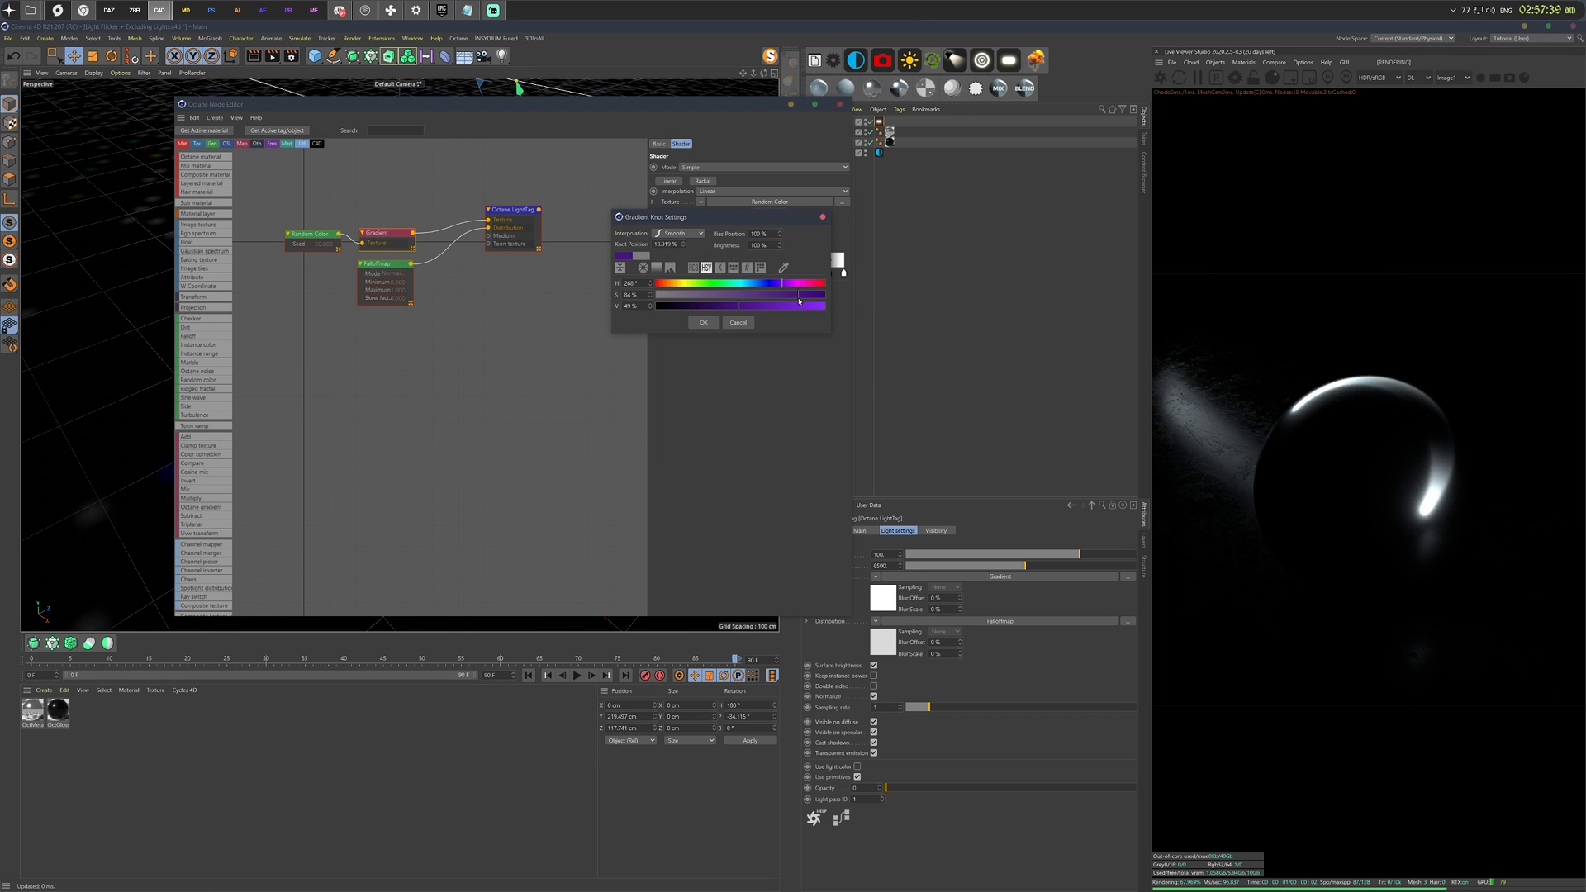
{"action": "left_click", "coordinate": [703, 321]}
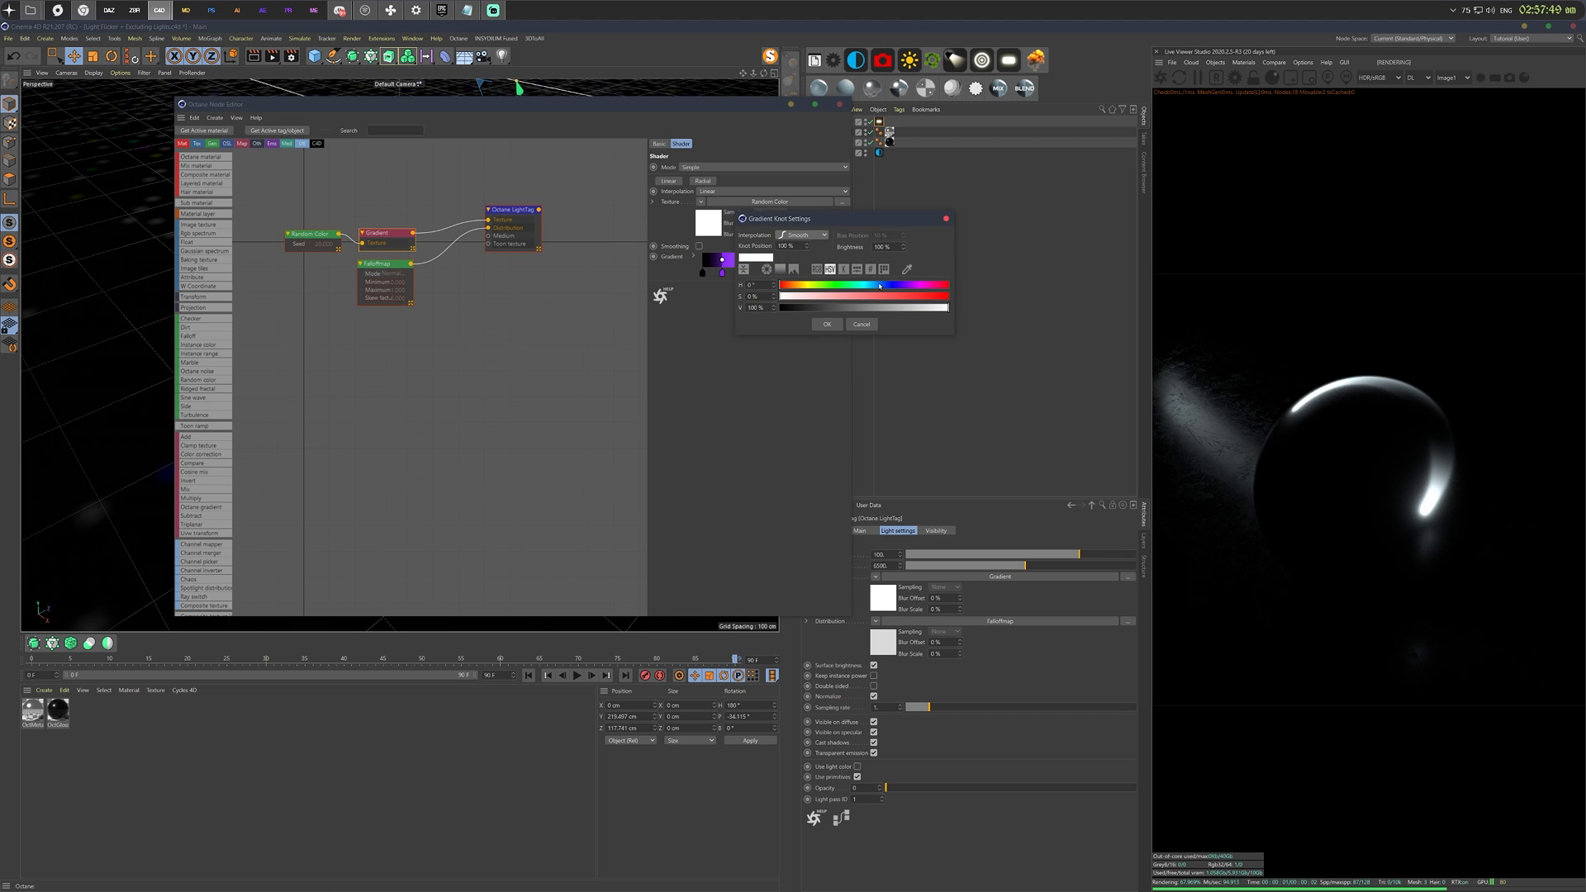
{"action": "left_click", "coordinate": [826, 324]}
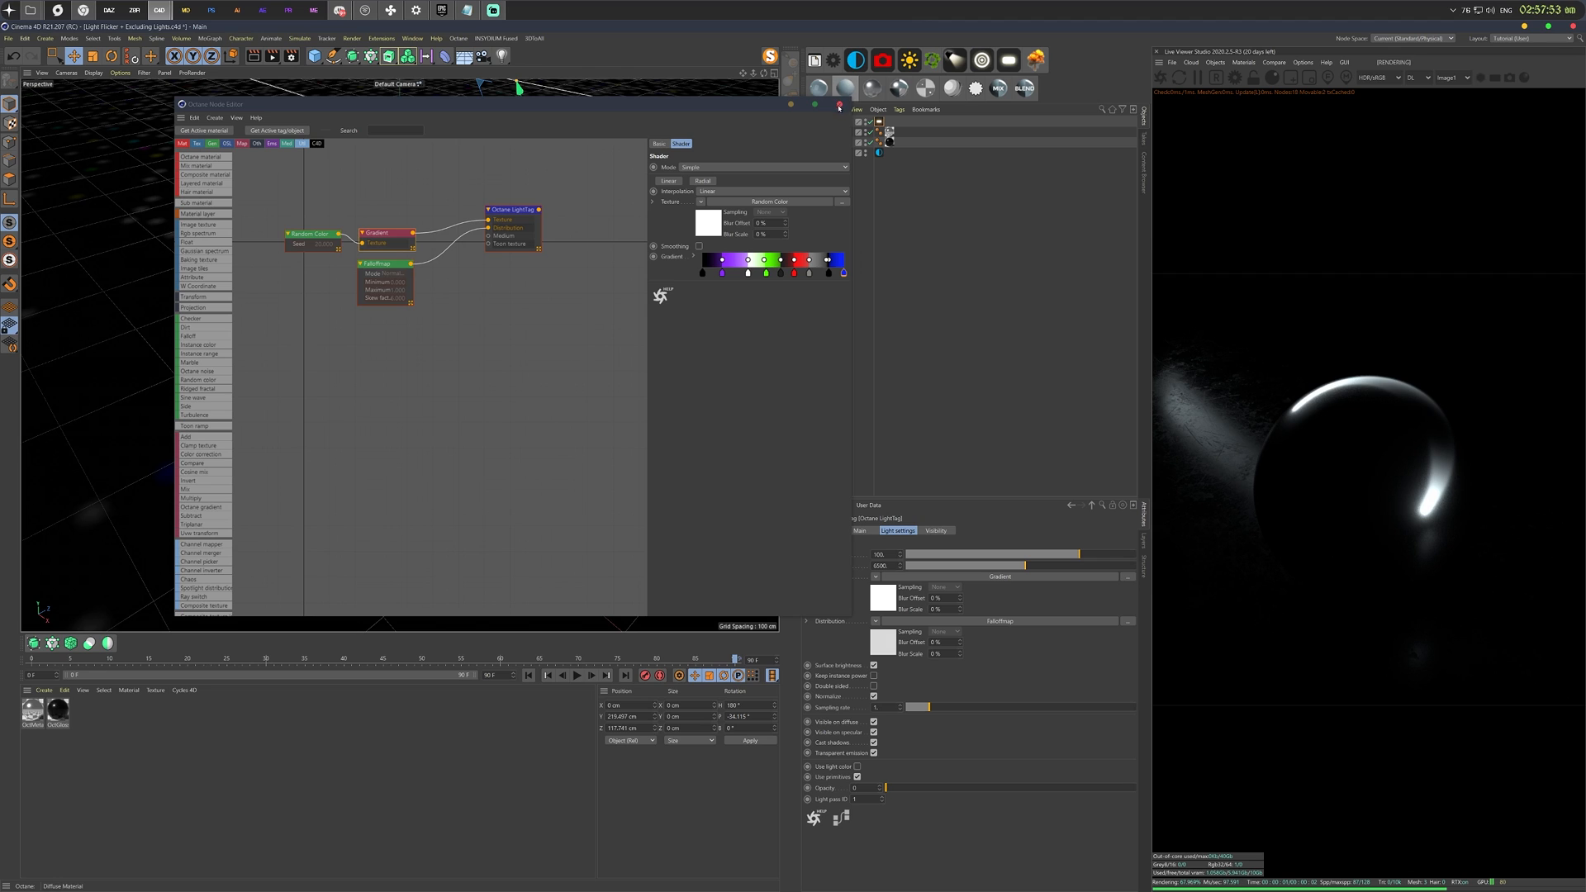
Set the Random Color node's seed to 10000.
{"action": "left_click", "coordinate": [308, 234]}
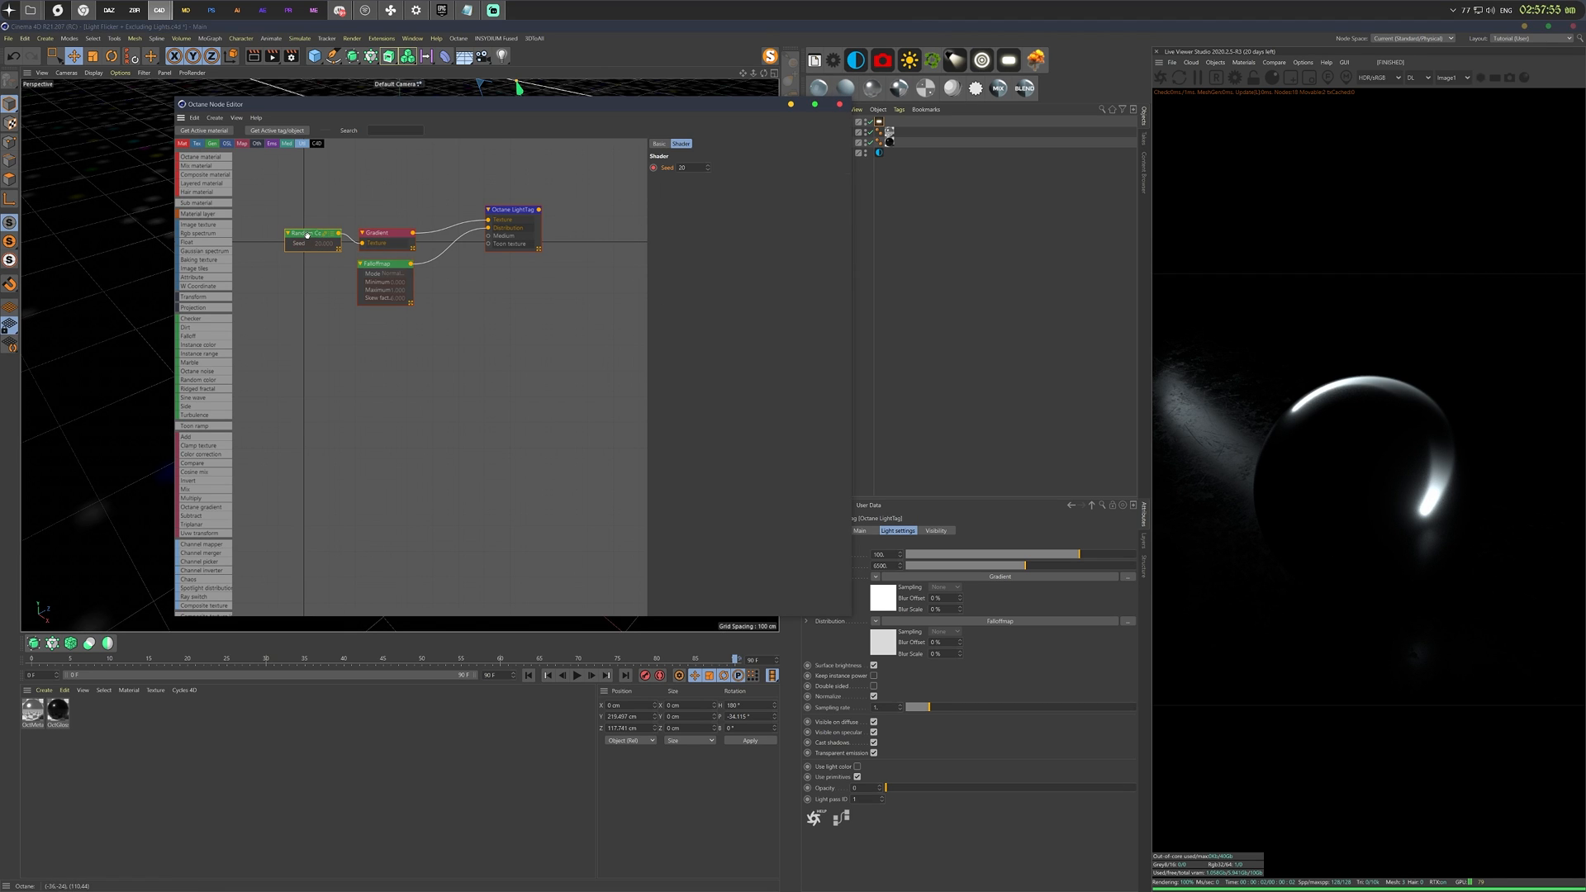
{"action": "left_click", "coordinate": [695, 167]}
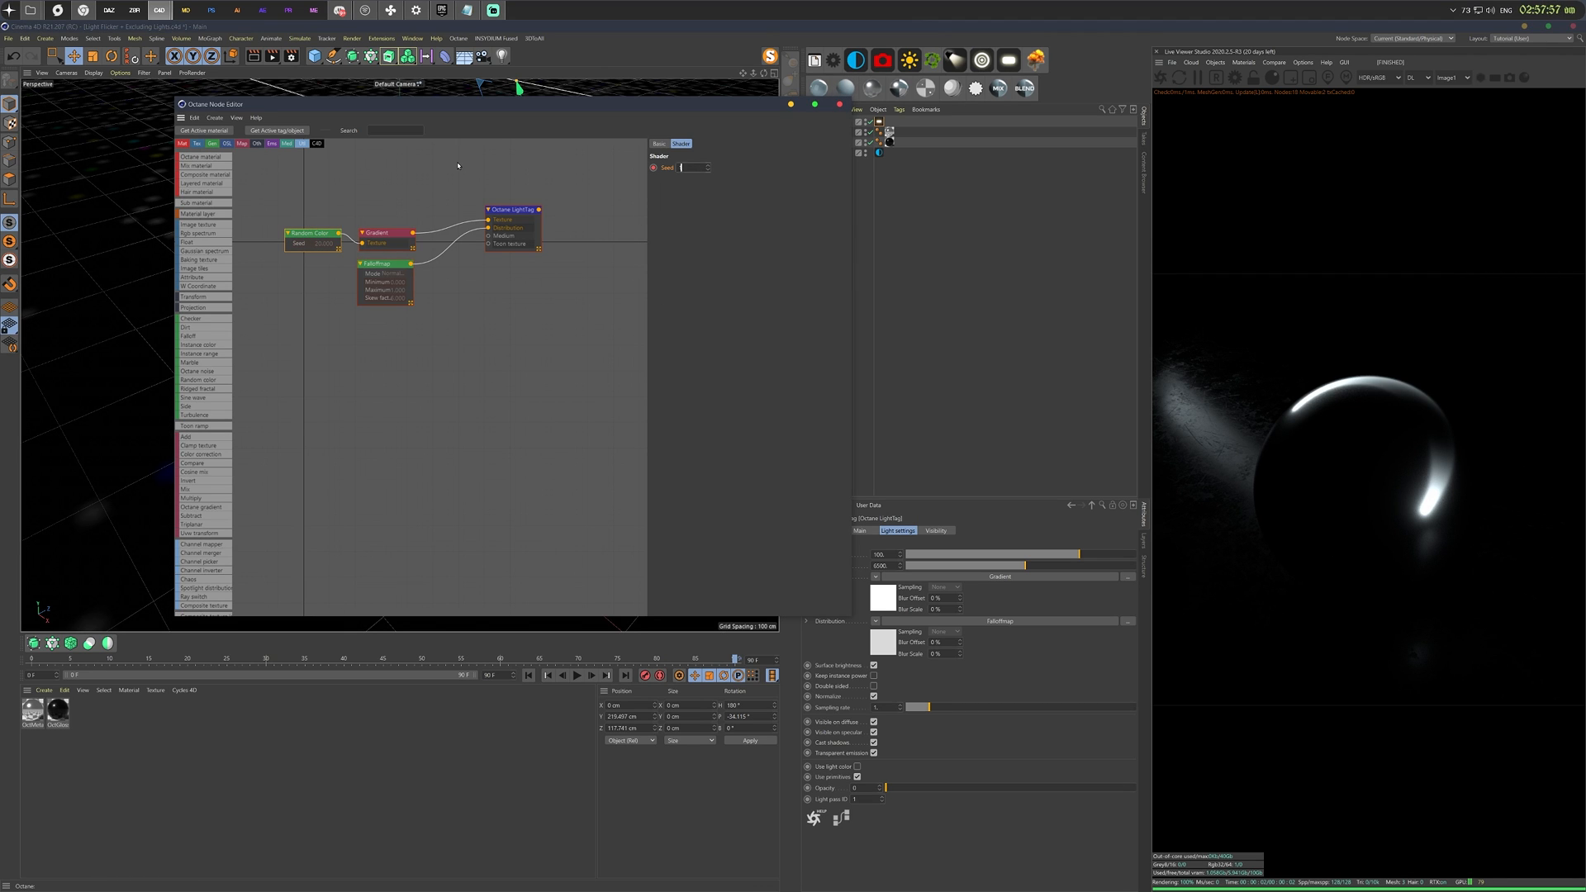
{"action": "type", "text": "10000"}
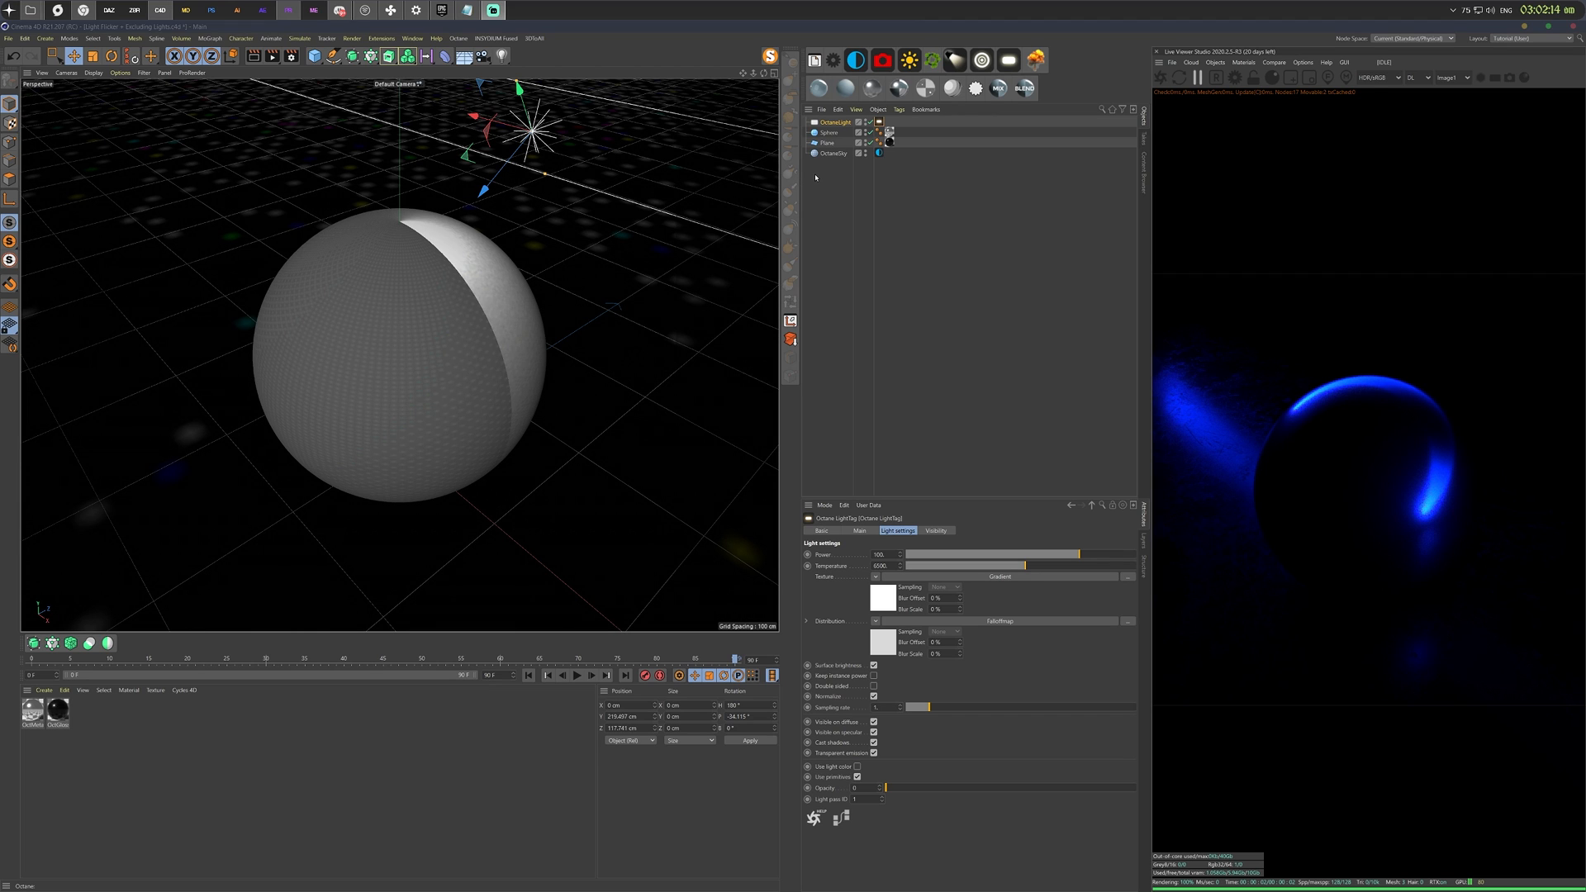
{"action": "mouse_move", "coordinate": [928, 195]}
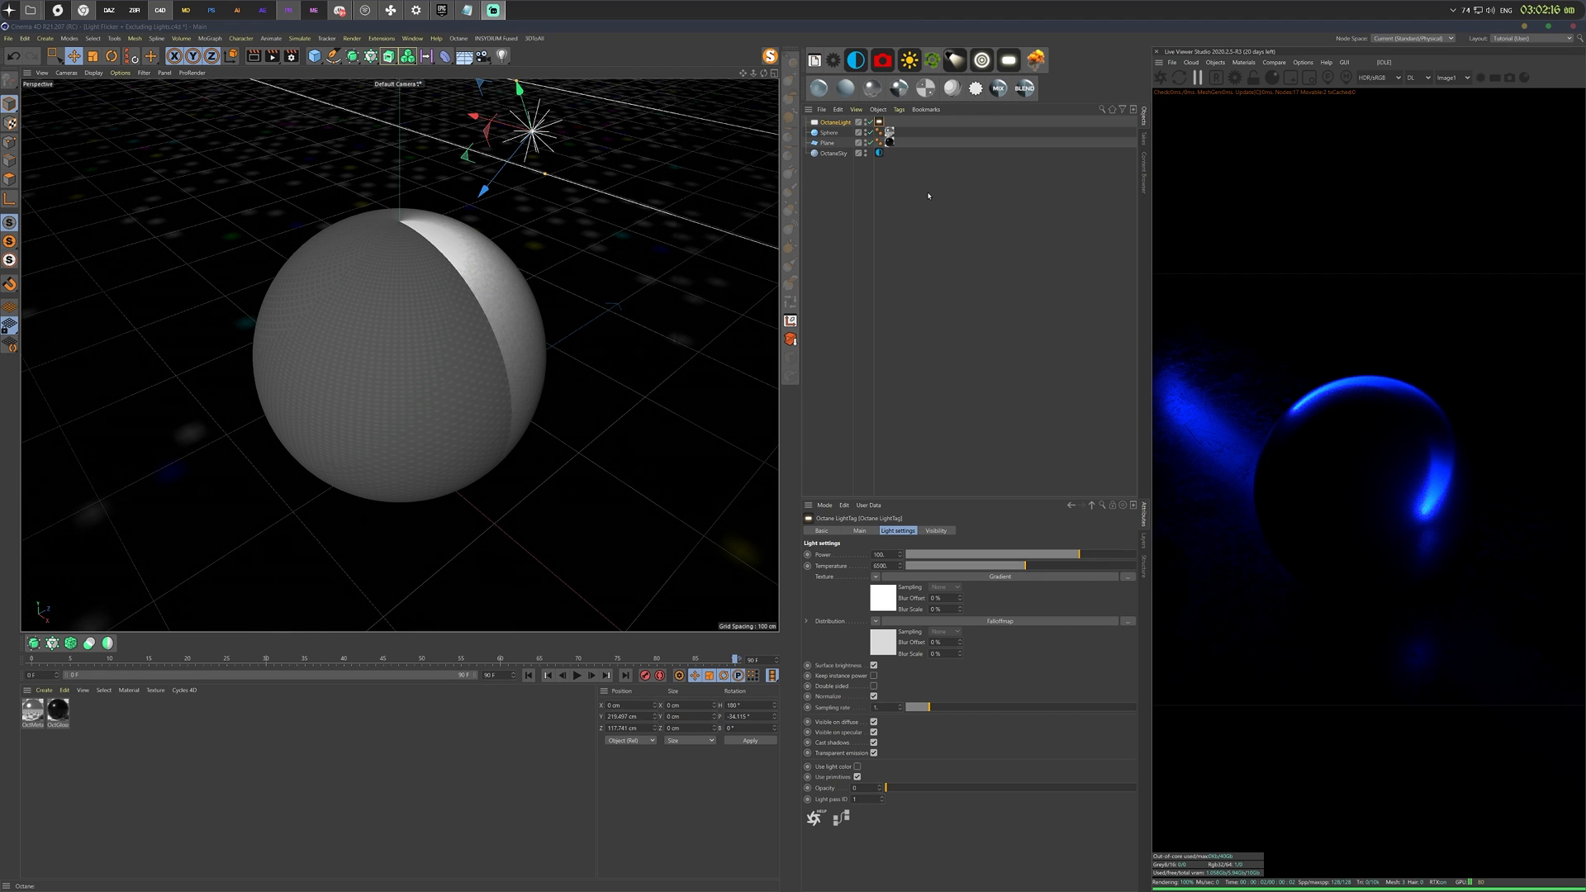
Right-click Plane in the Object Manager to add an Octane Object Tag.
{"action": "right_click", "coordinate": [826, 143]}
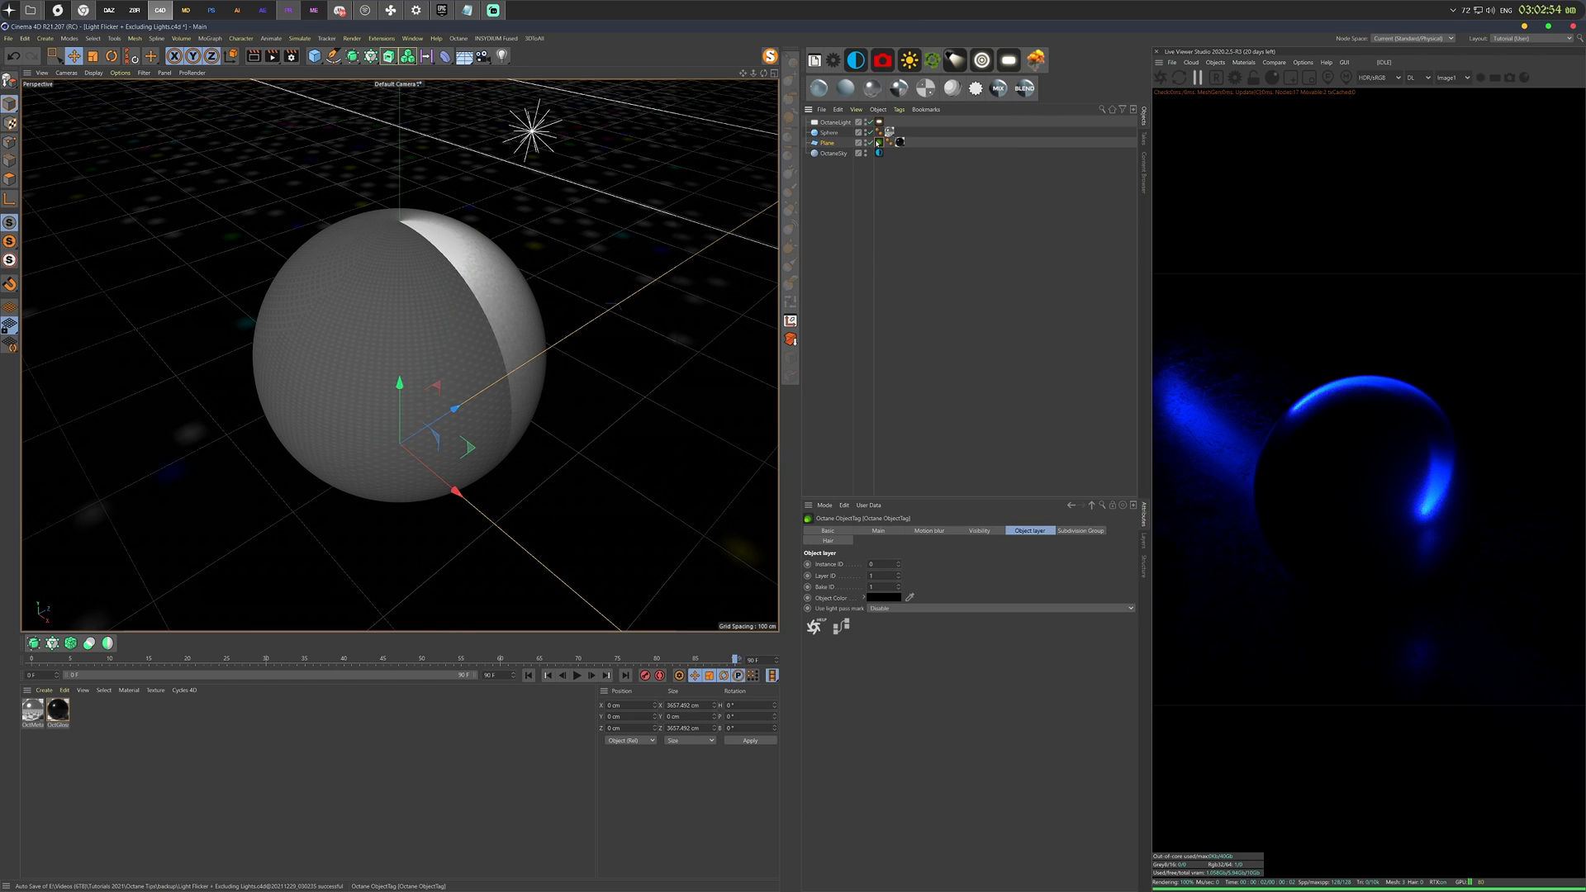
{"action": "mouse_move", "coordinate": [879, 143]}
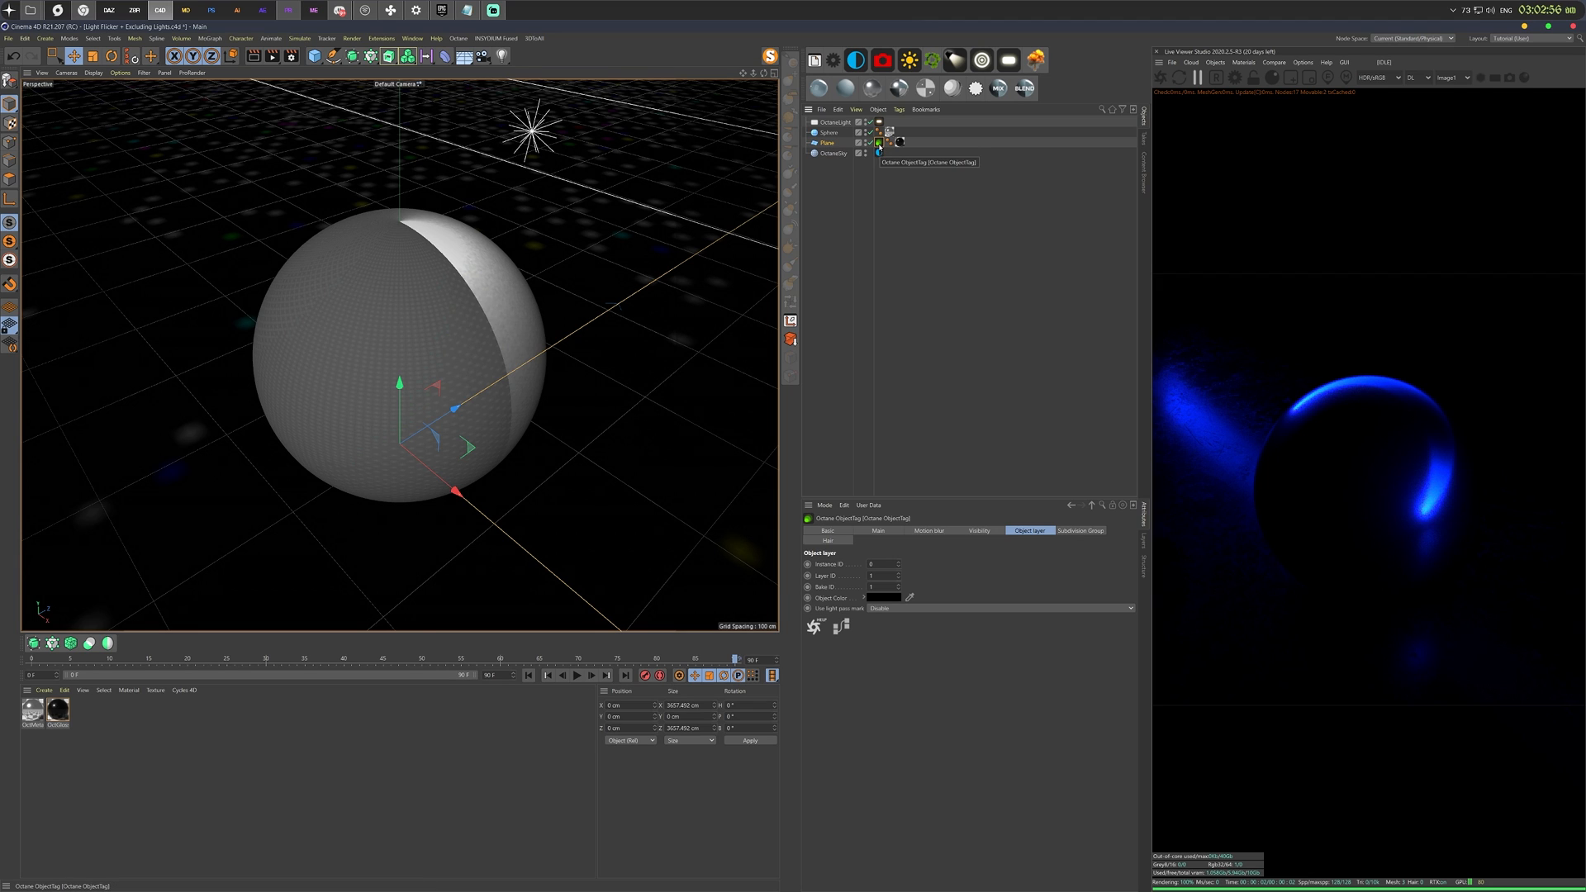
Set Use light pass mask to Enable on the Plane tag's Object layer.
{"action": "left_click", "coordinate": [977, 531]}
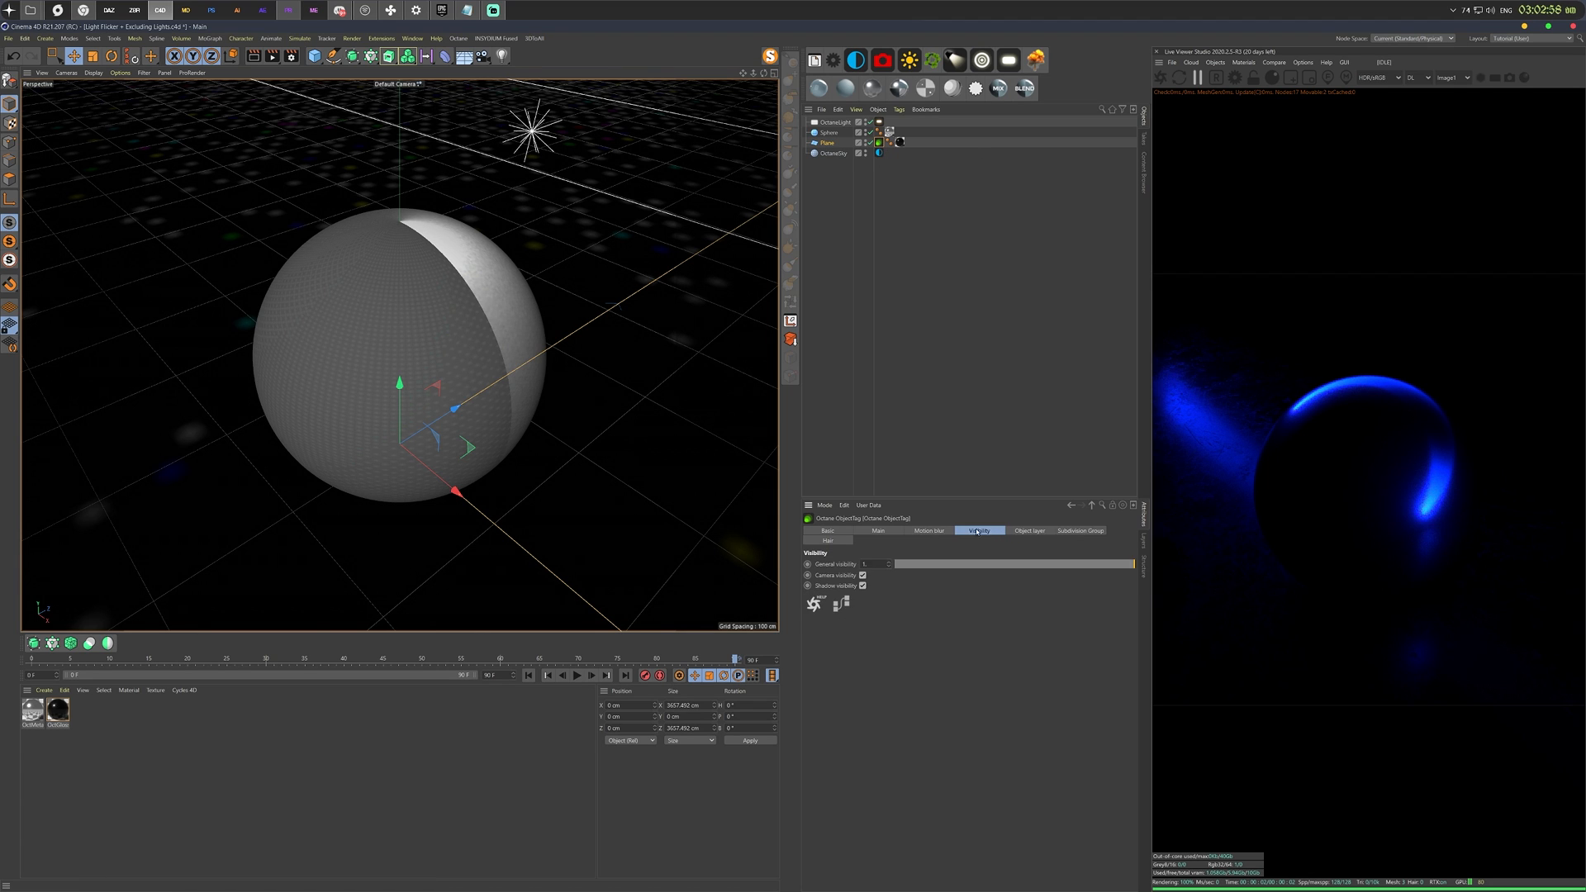
{"action": "left_click", "coordinate": [1028, 530]}
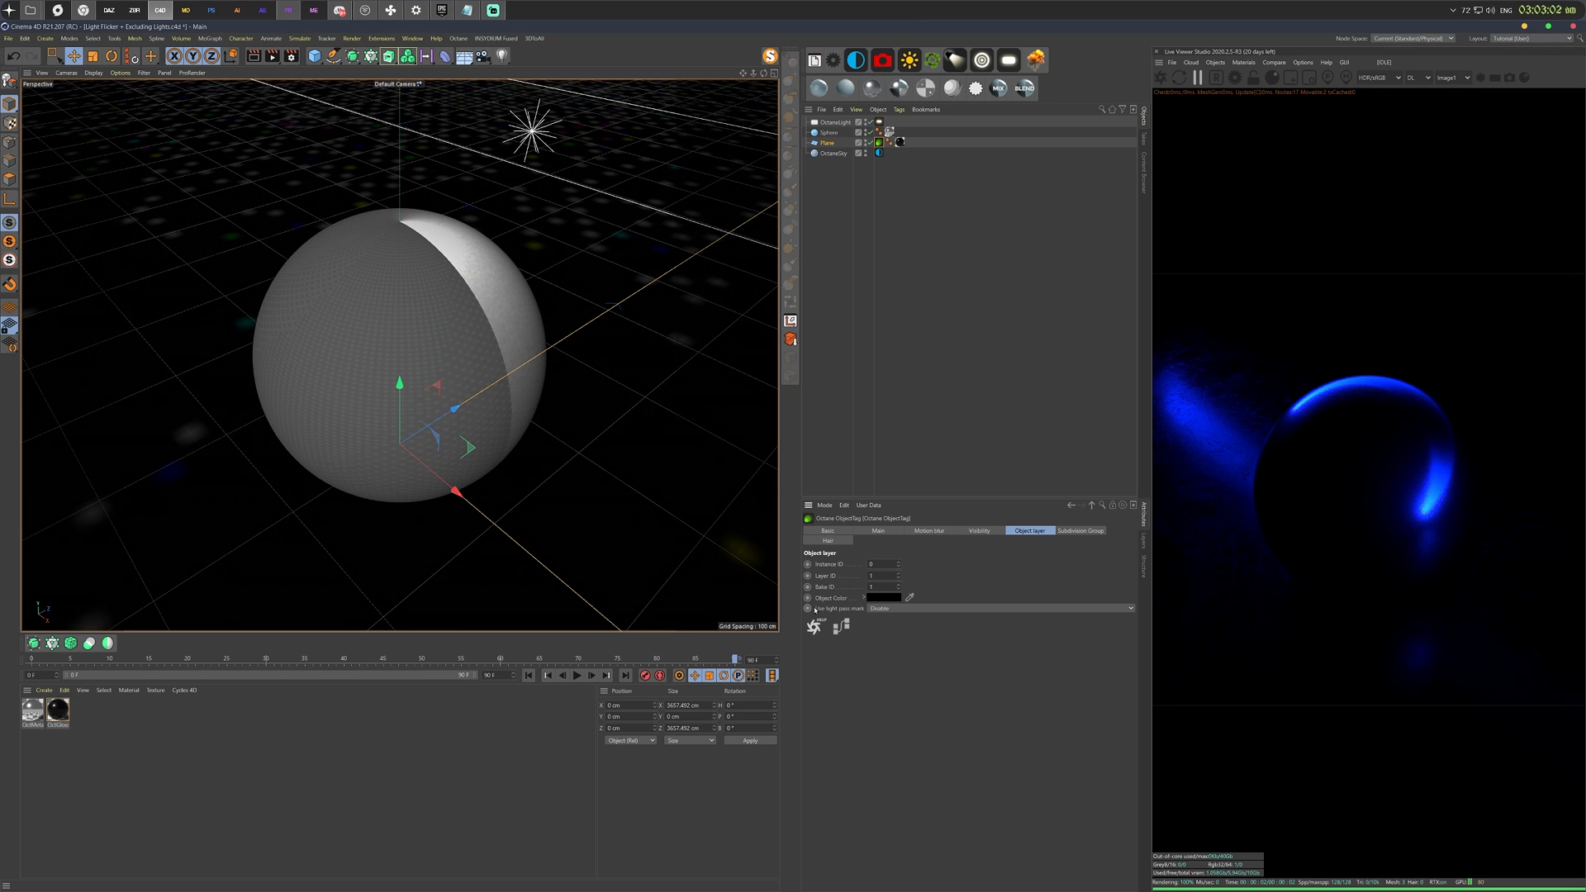
{"action": "left_click", "coordinate": [1001, 608]}
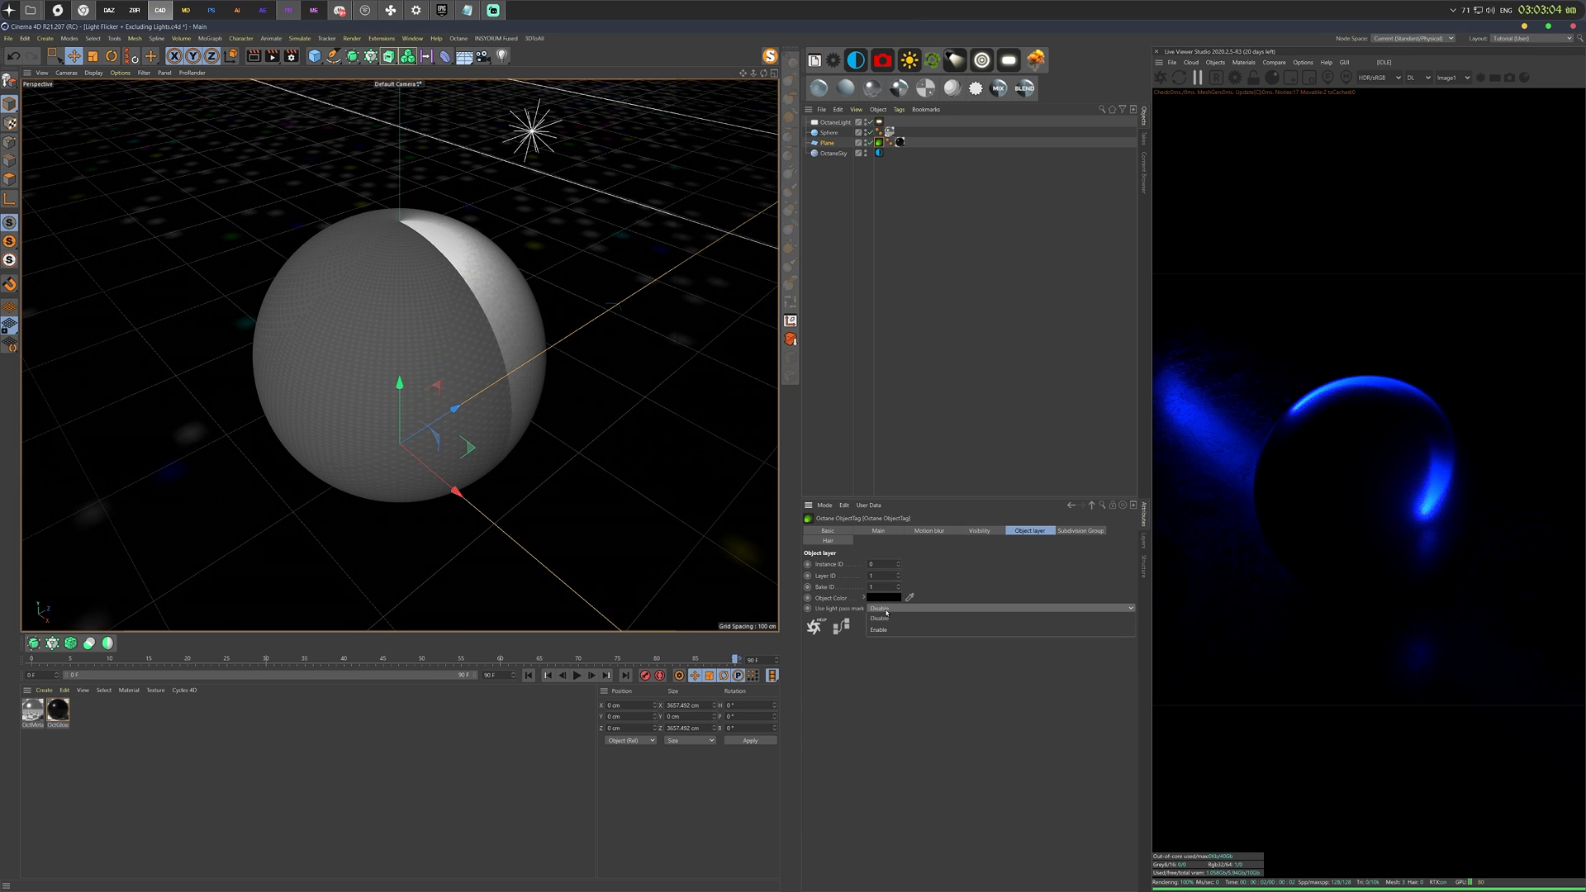
{"action": "left_click", "coordinate": [878, 630]}
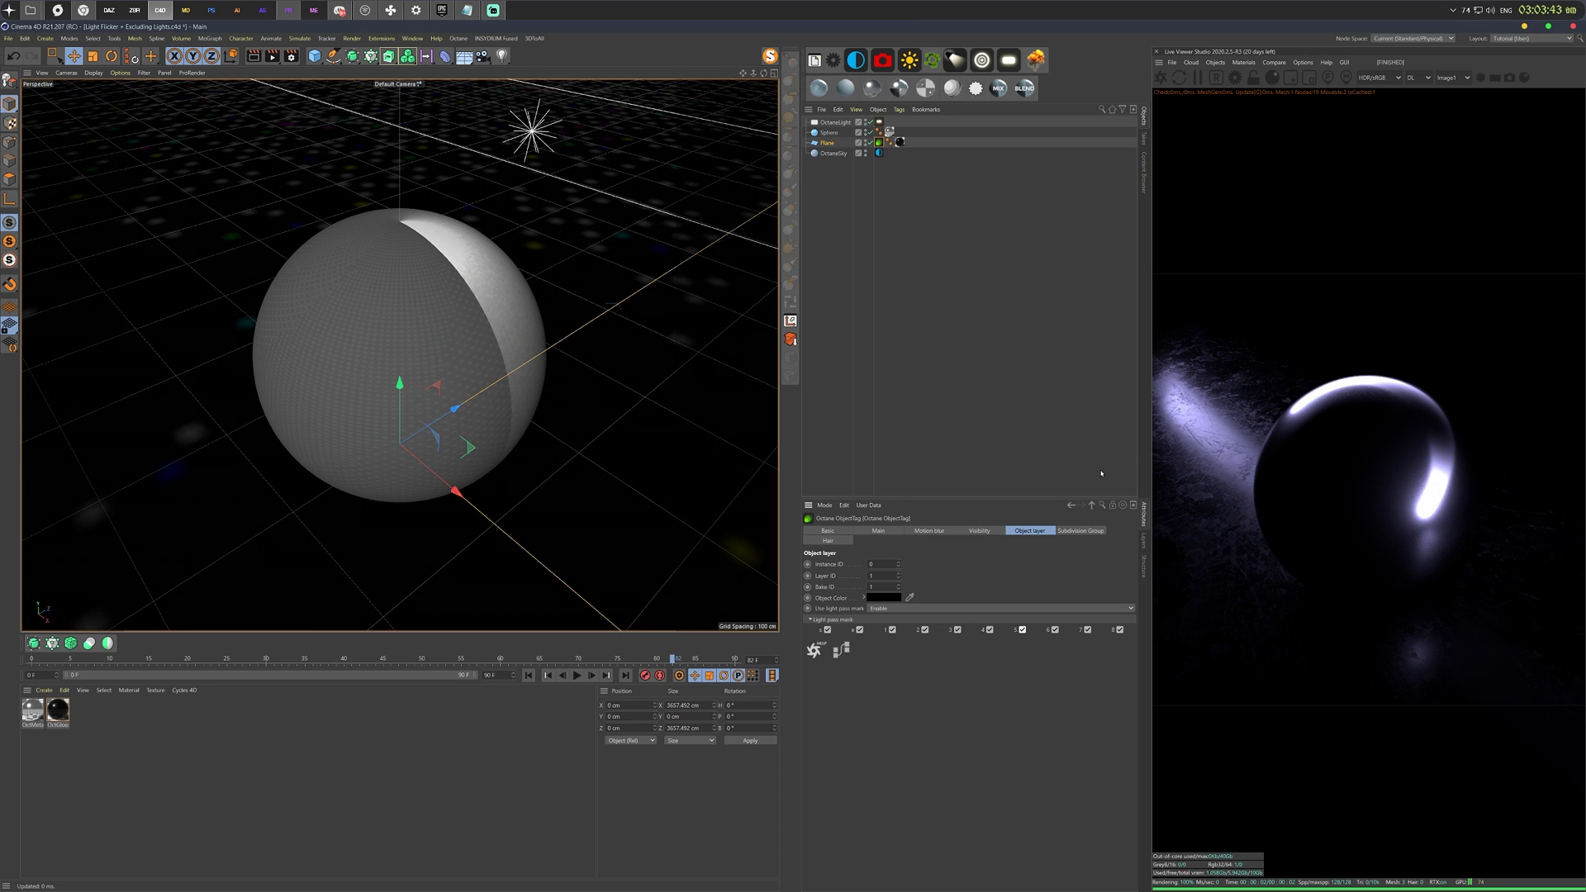
{"action": "mouse_move", "coordinate": [1051, 574]}
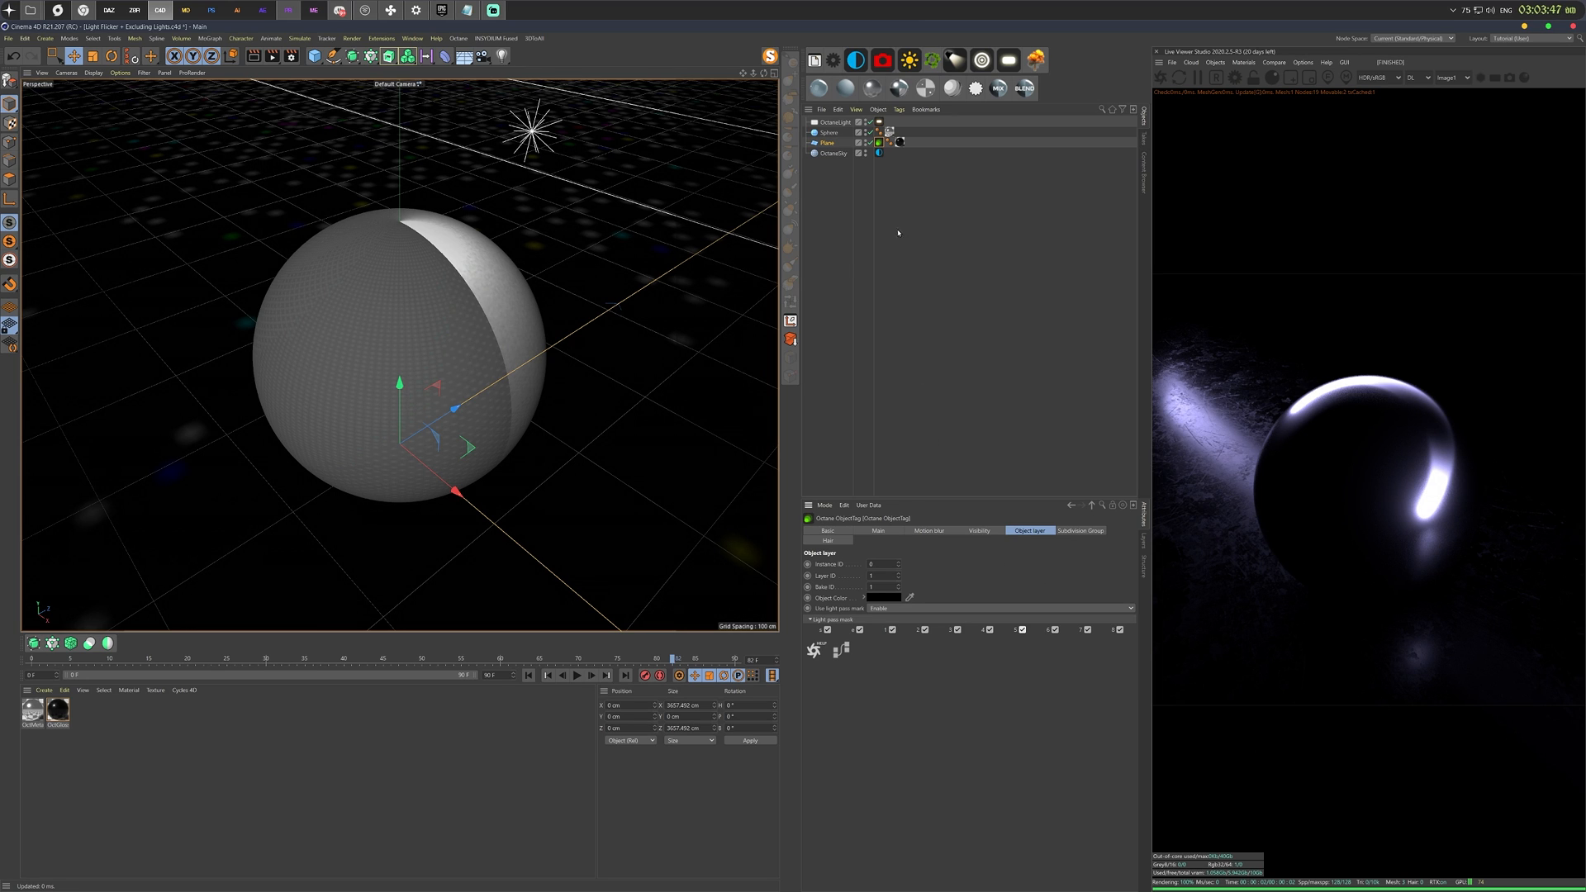
{"action": "mouse_move", "coordinate": [878, 142]}
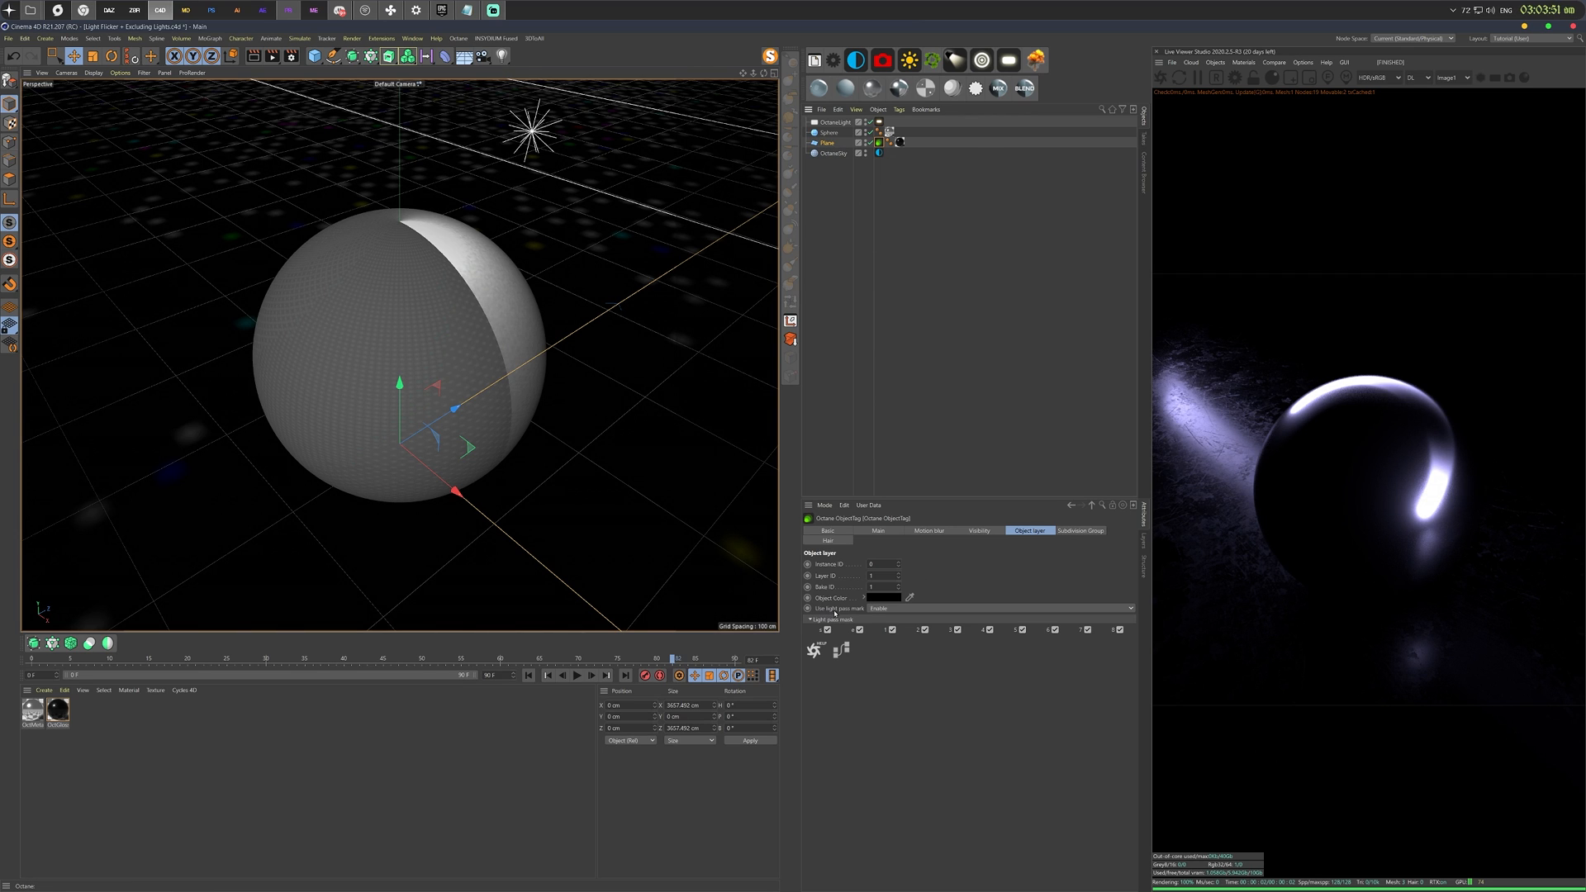
Uncheck the area light's pass ID in the light pass mask, then select OctaneLight.
{"action": "left_click", "coordinate": [1021, 629]}
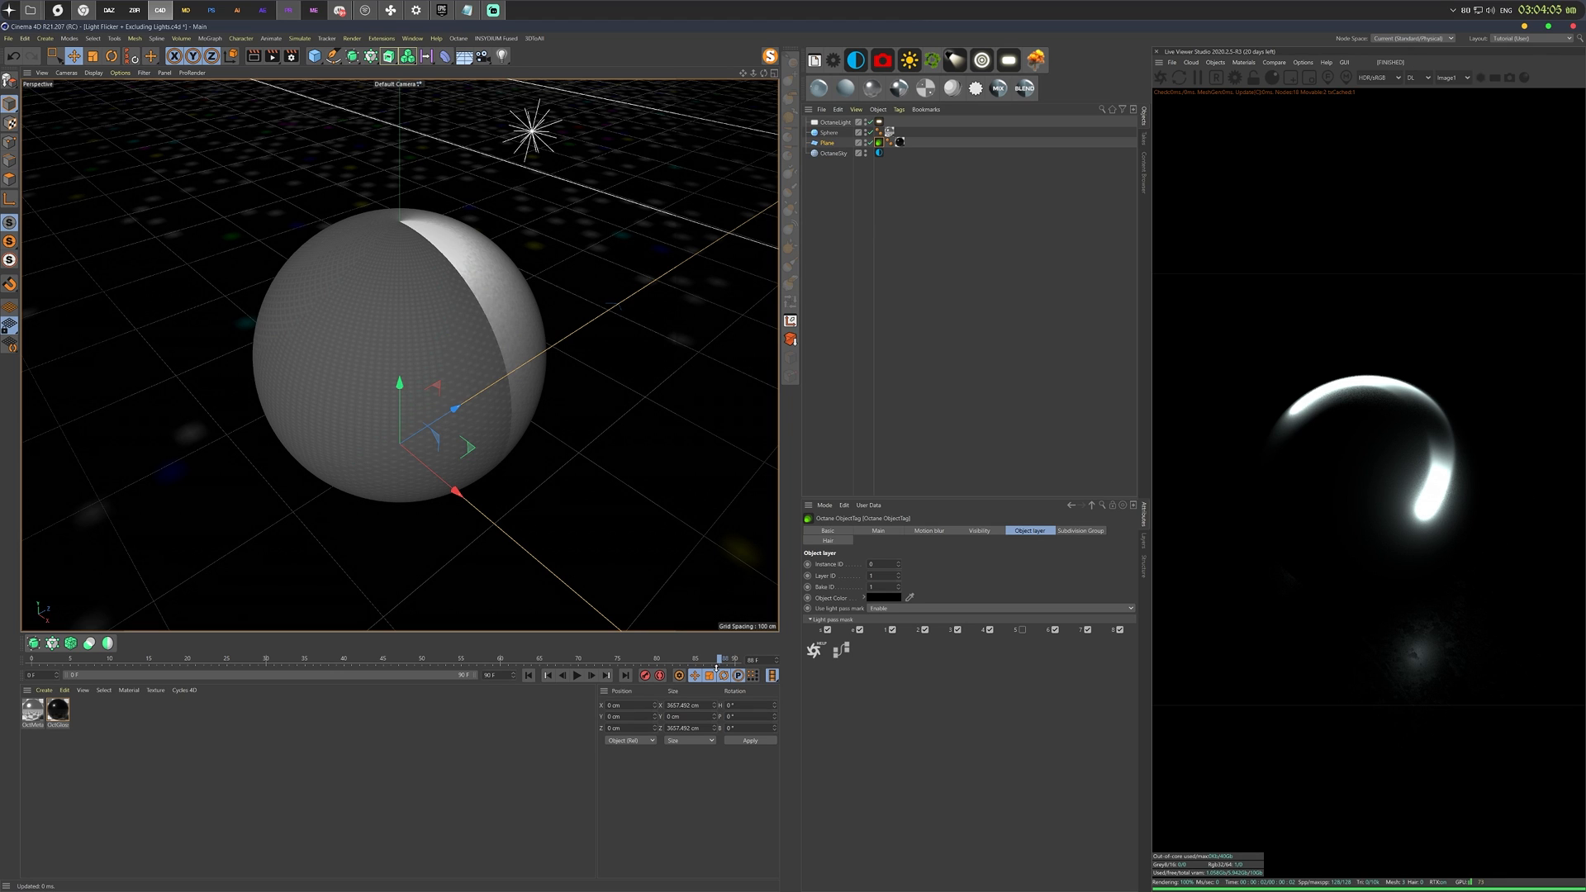
{"action": "left_click", "coordinate": [880, 122]}
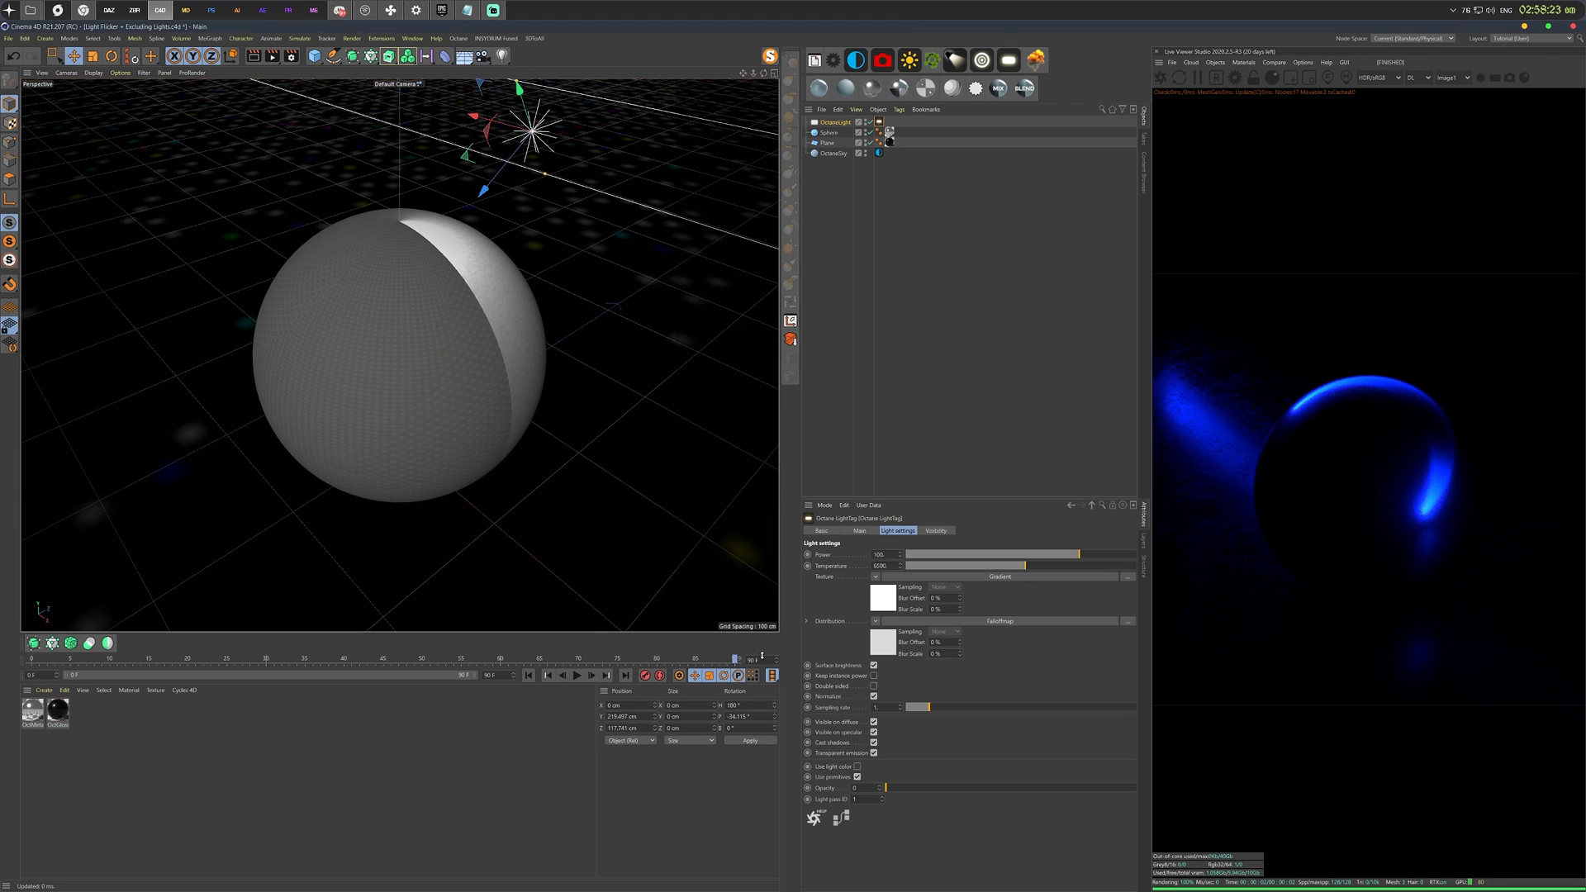